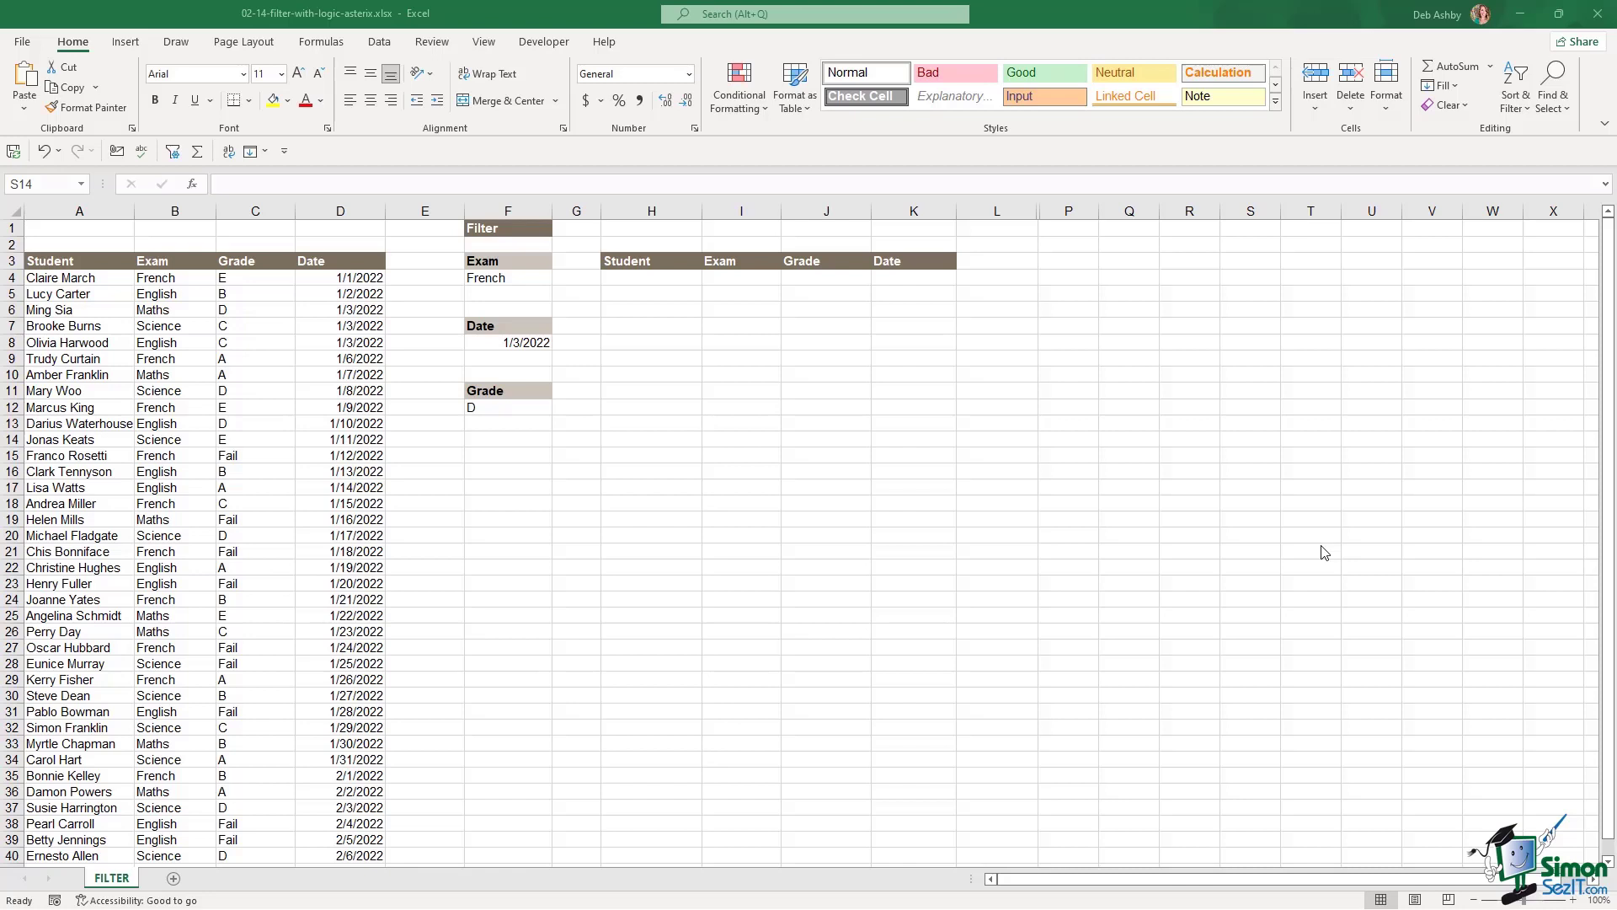
mouse_move(1321, 551)
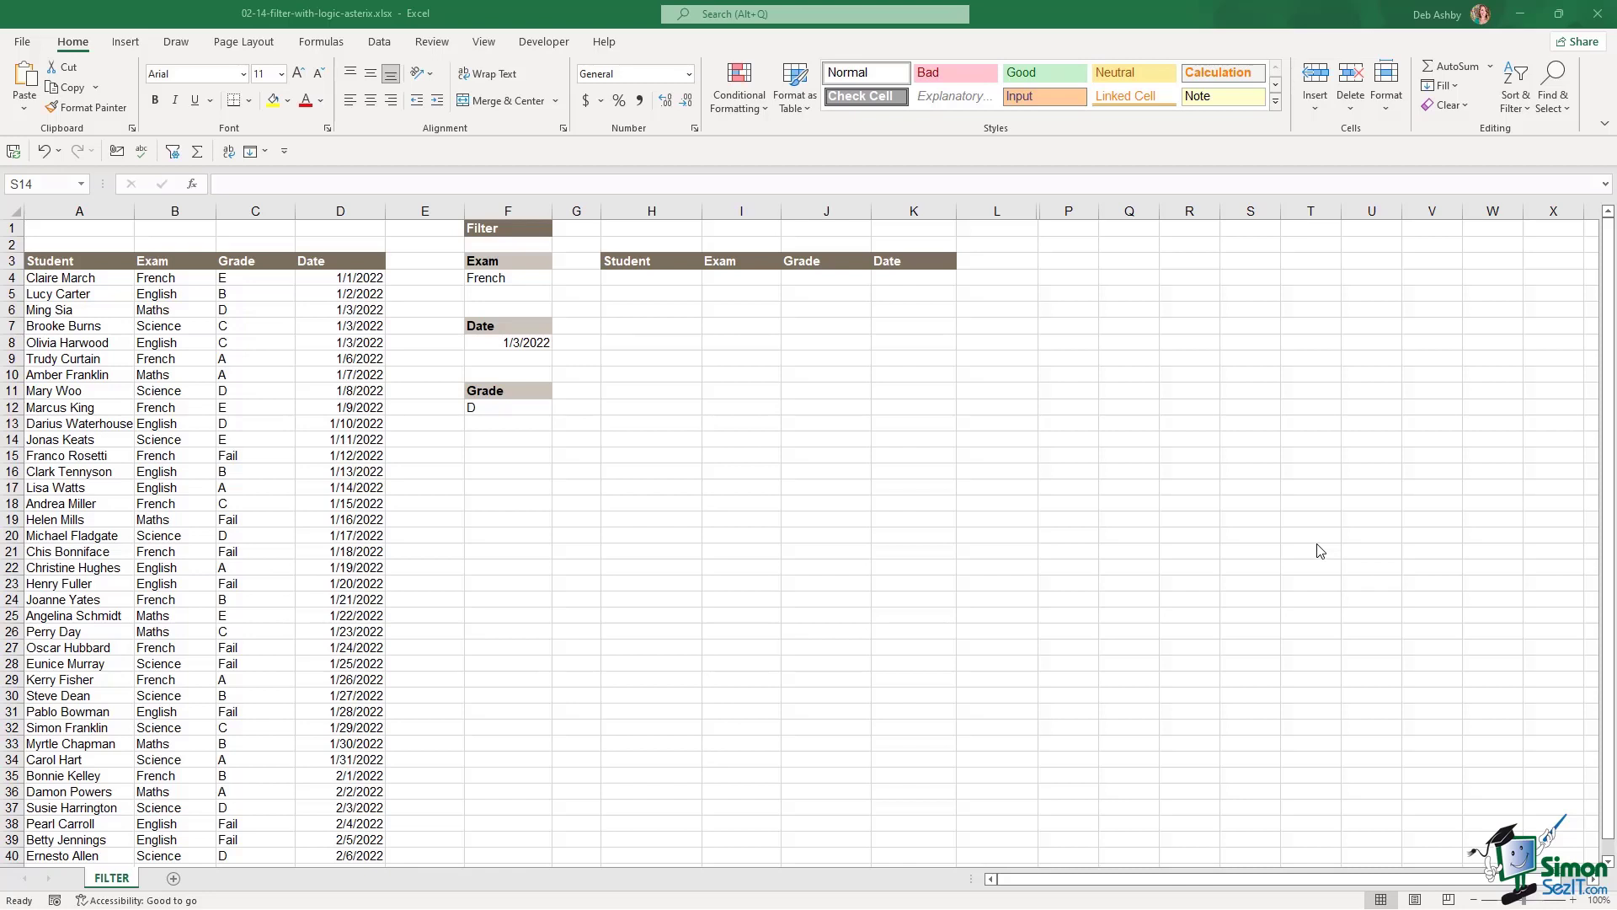
mouse_move(1316, 551)
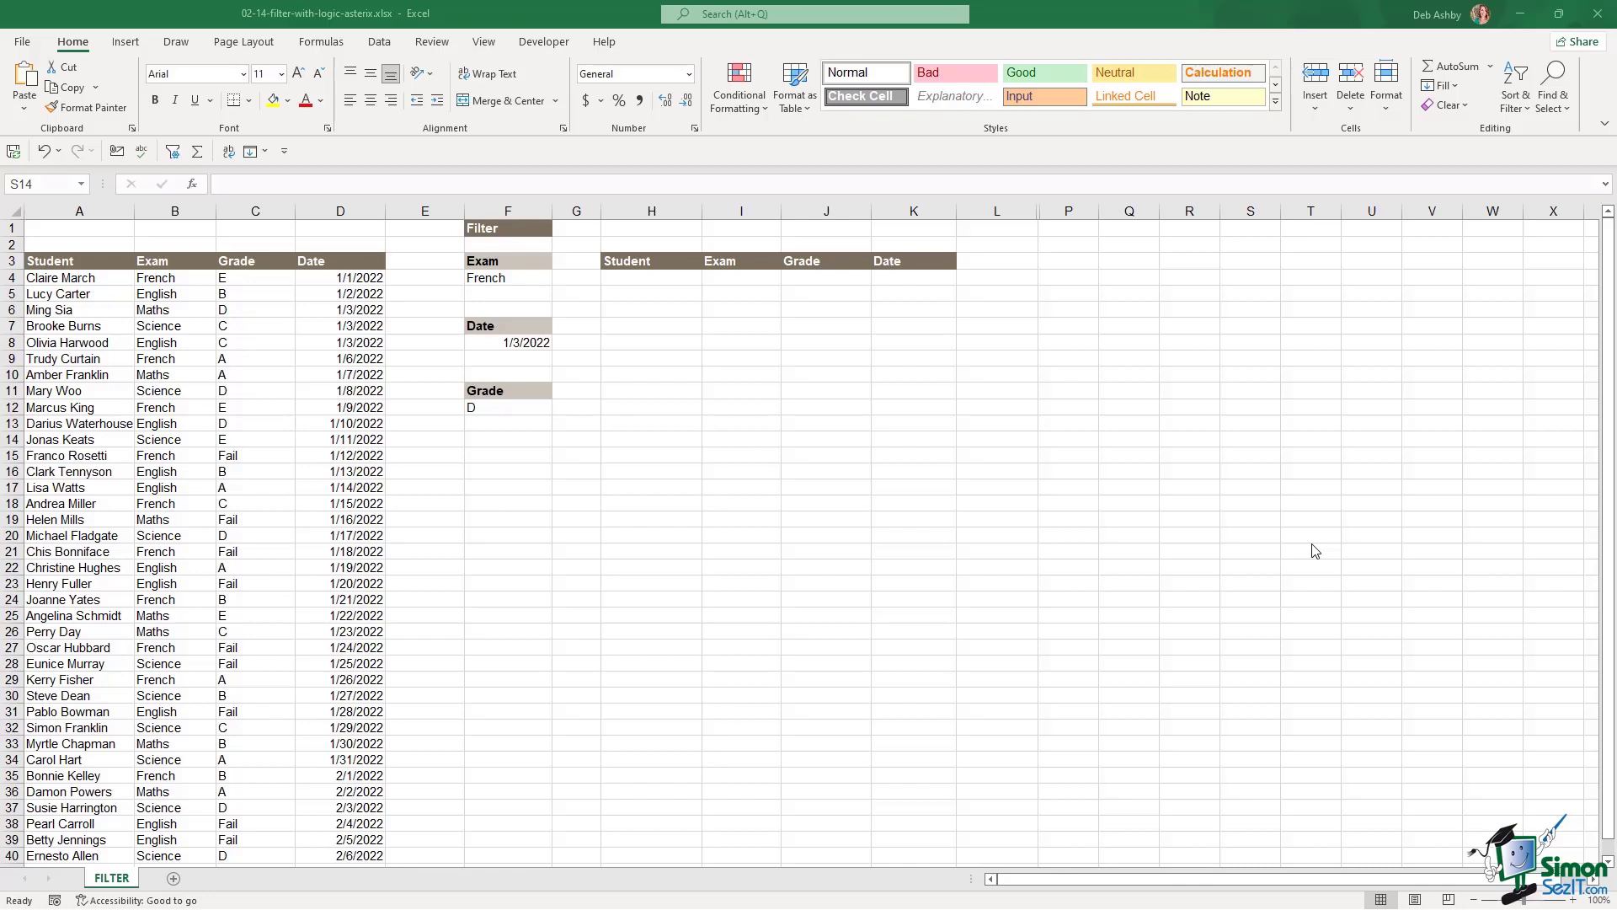
mouse_move(1306, 547)
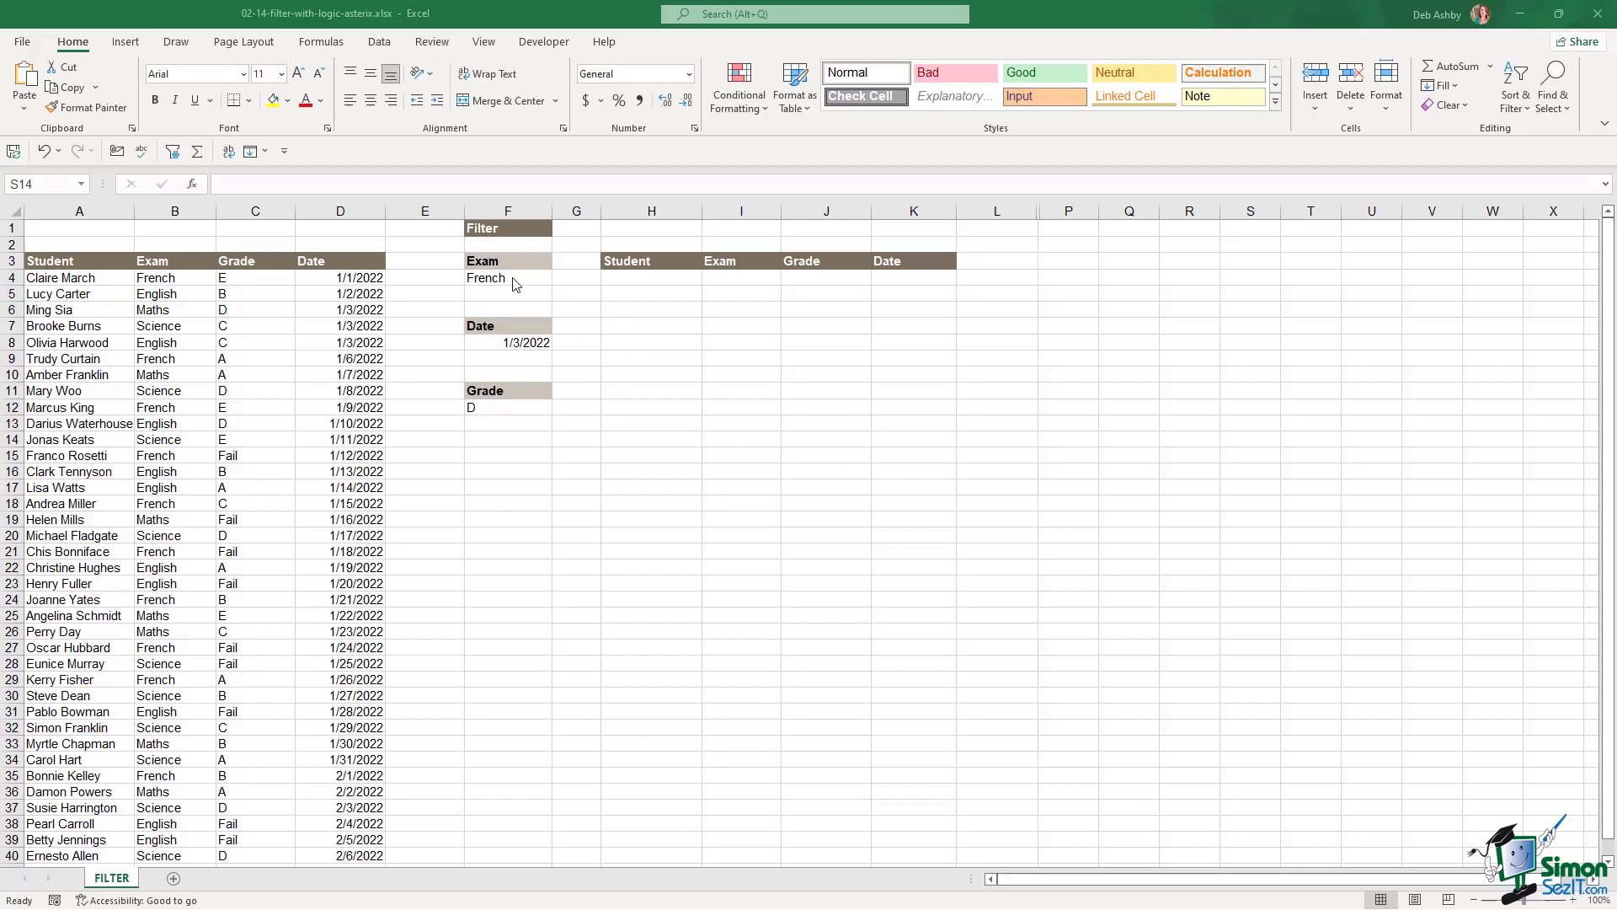
mouse_move(488, 415)
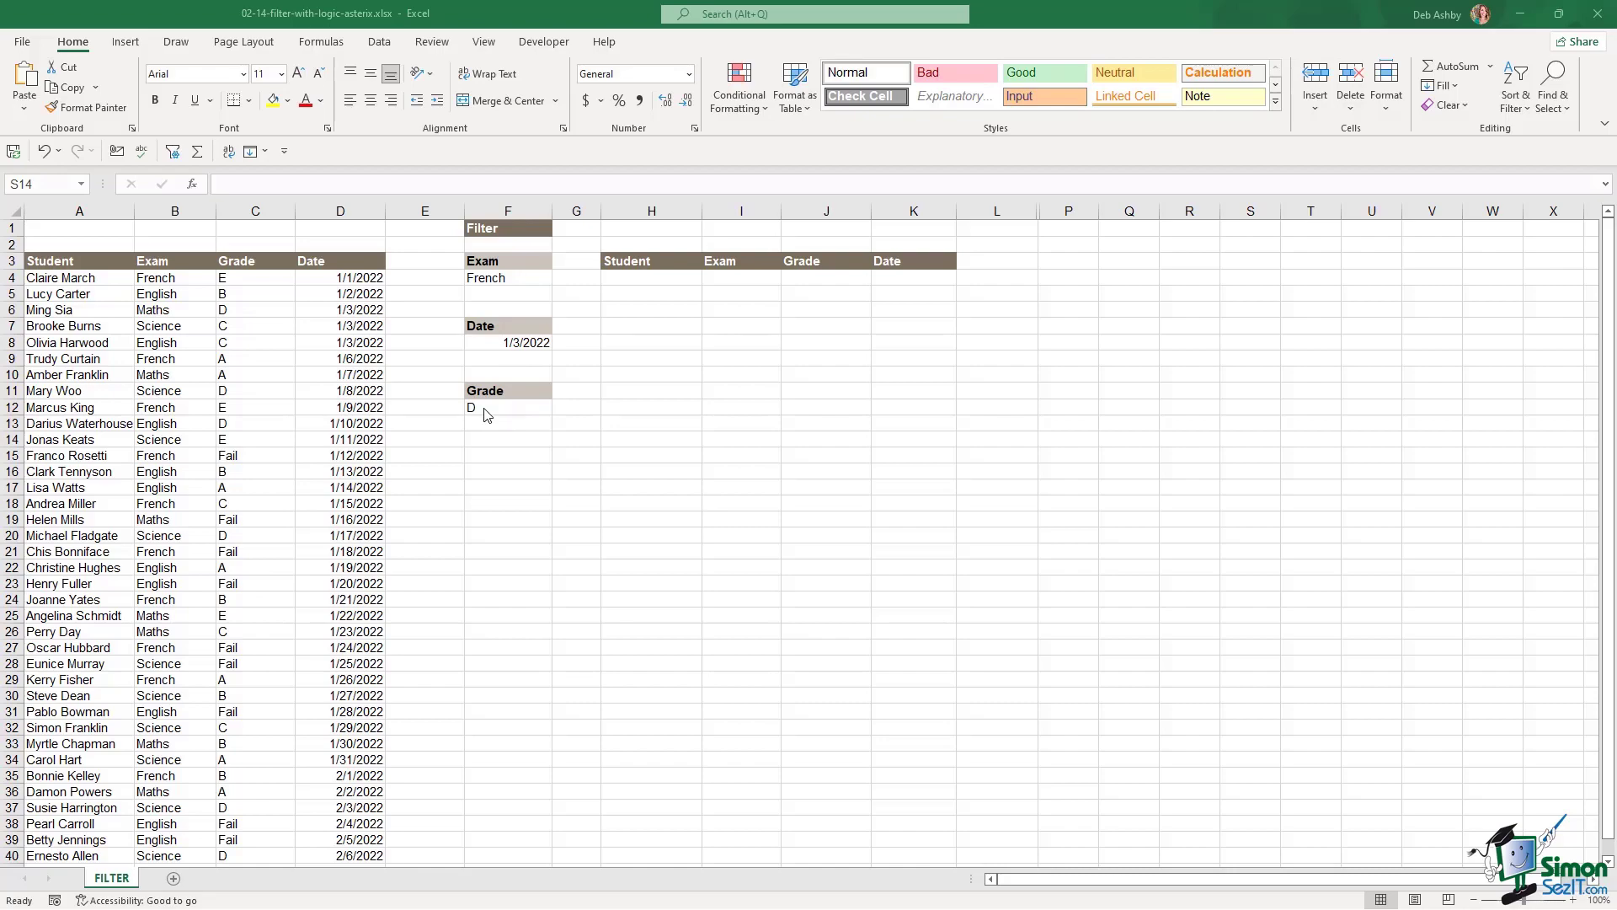
mouse_move(666, 285)
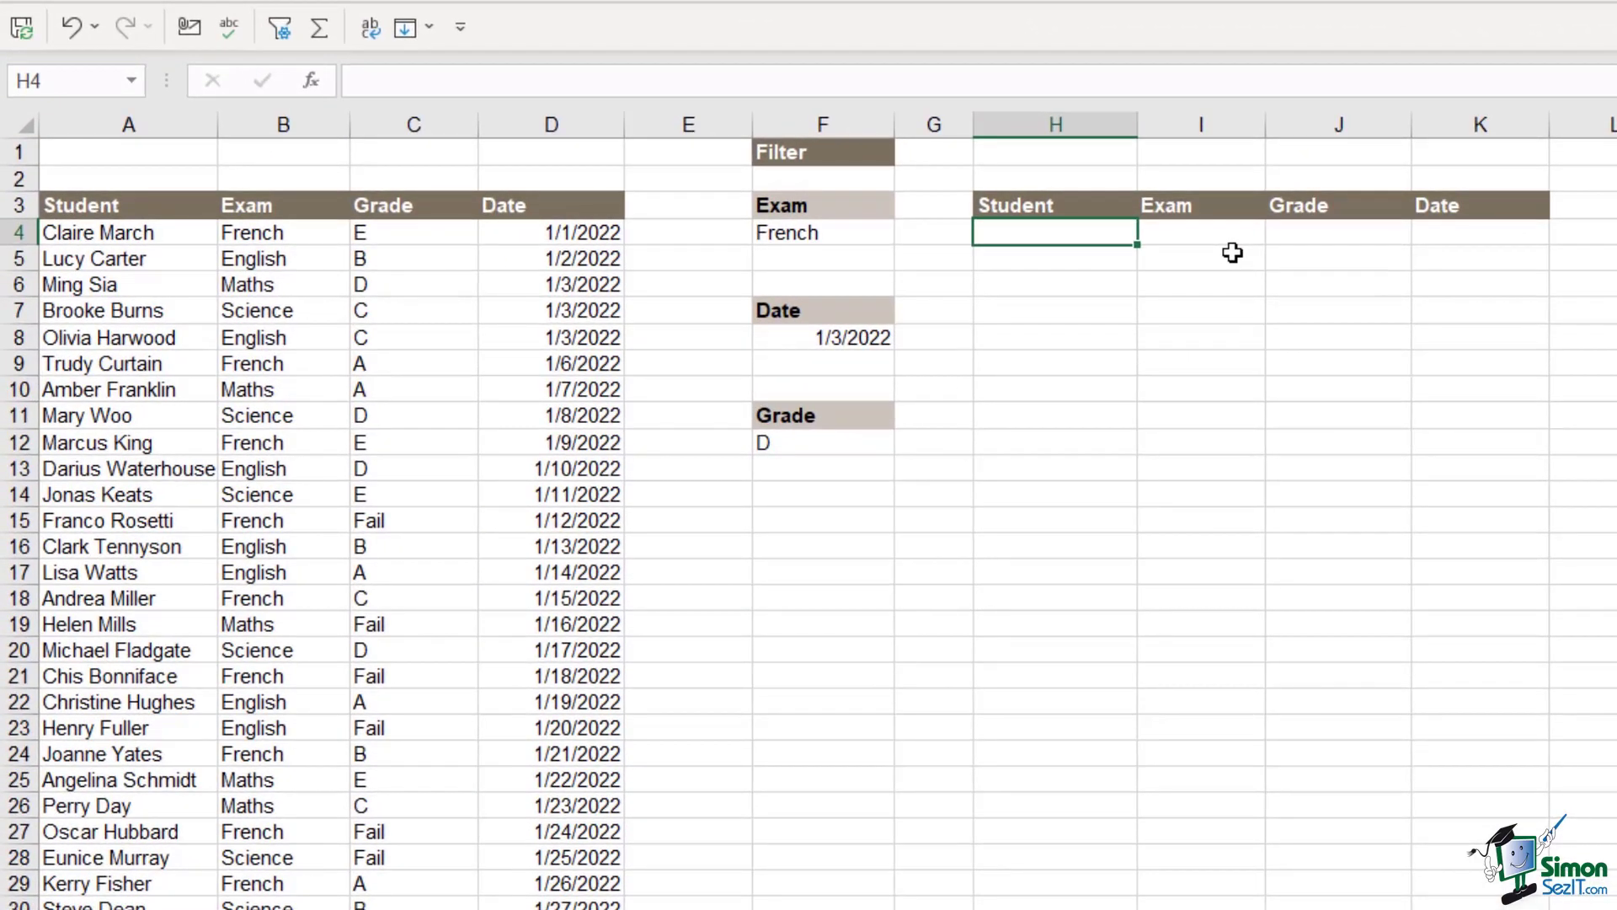
- Start =FILTER( in H4 with array A4:D41 and begin the include argument
text(=)
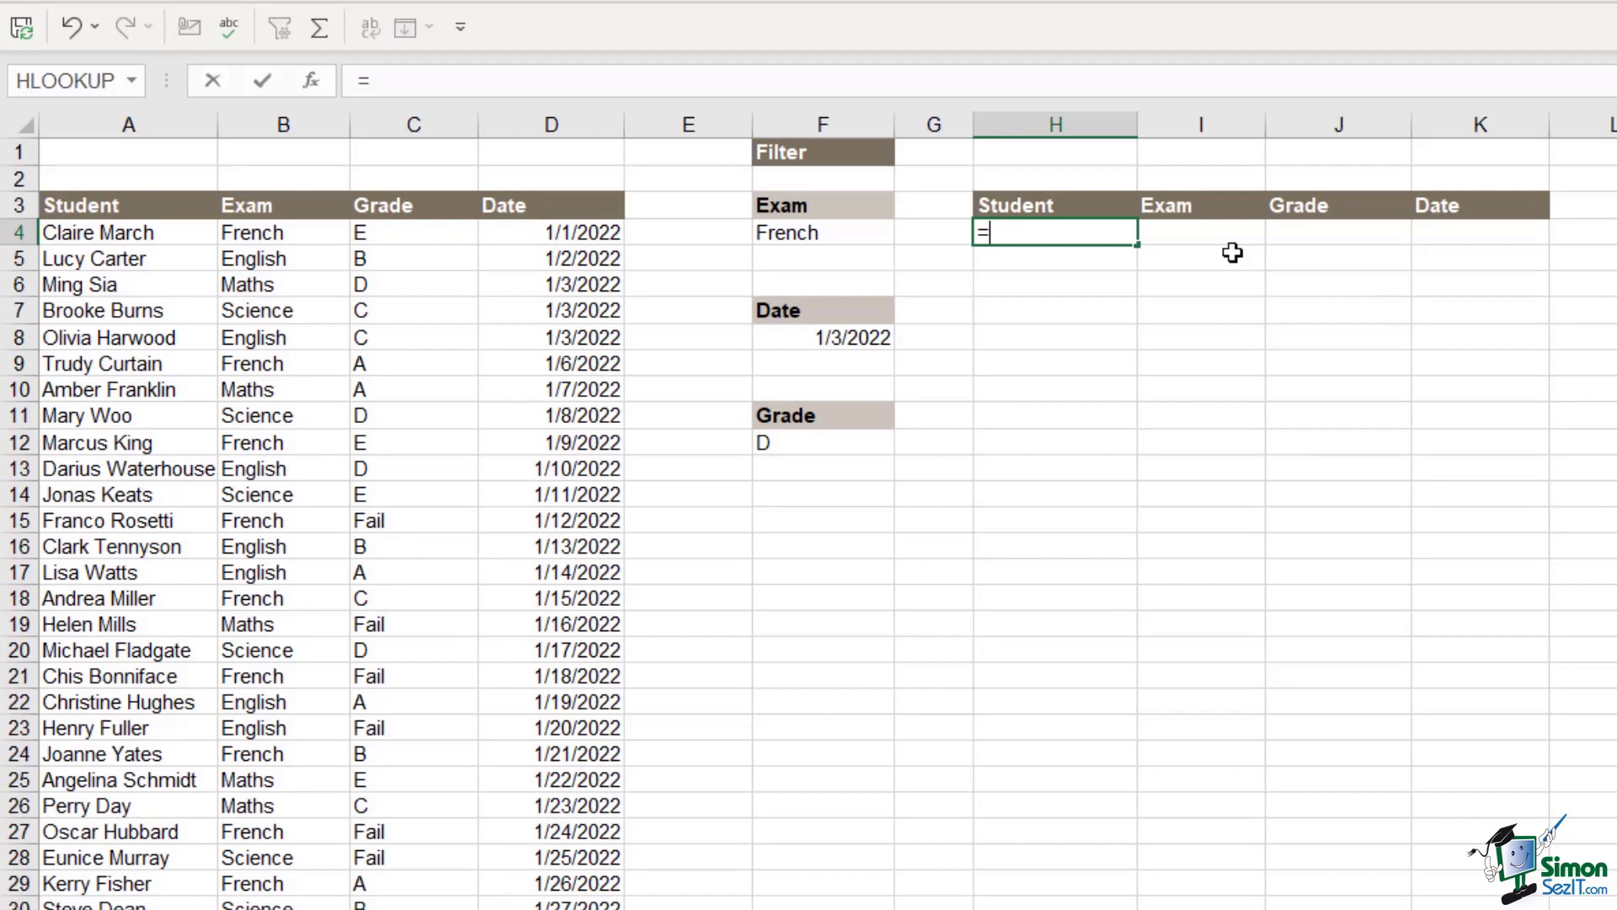
text(FILTER()
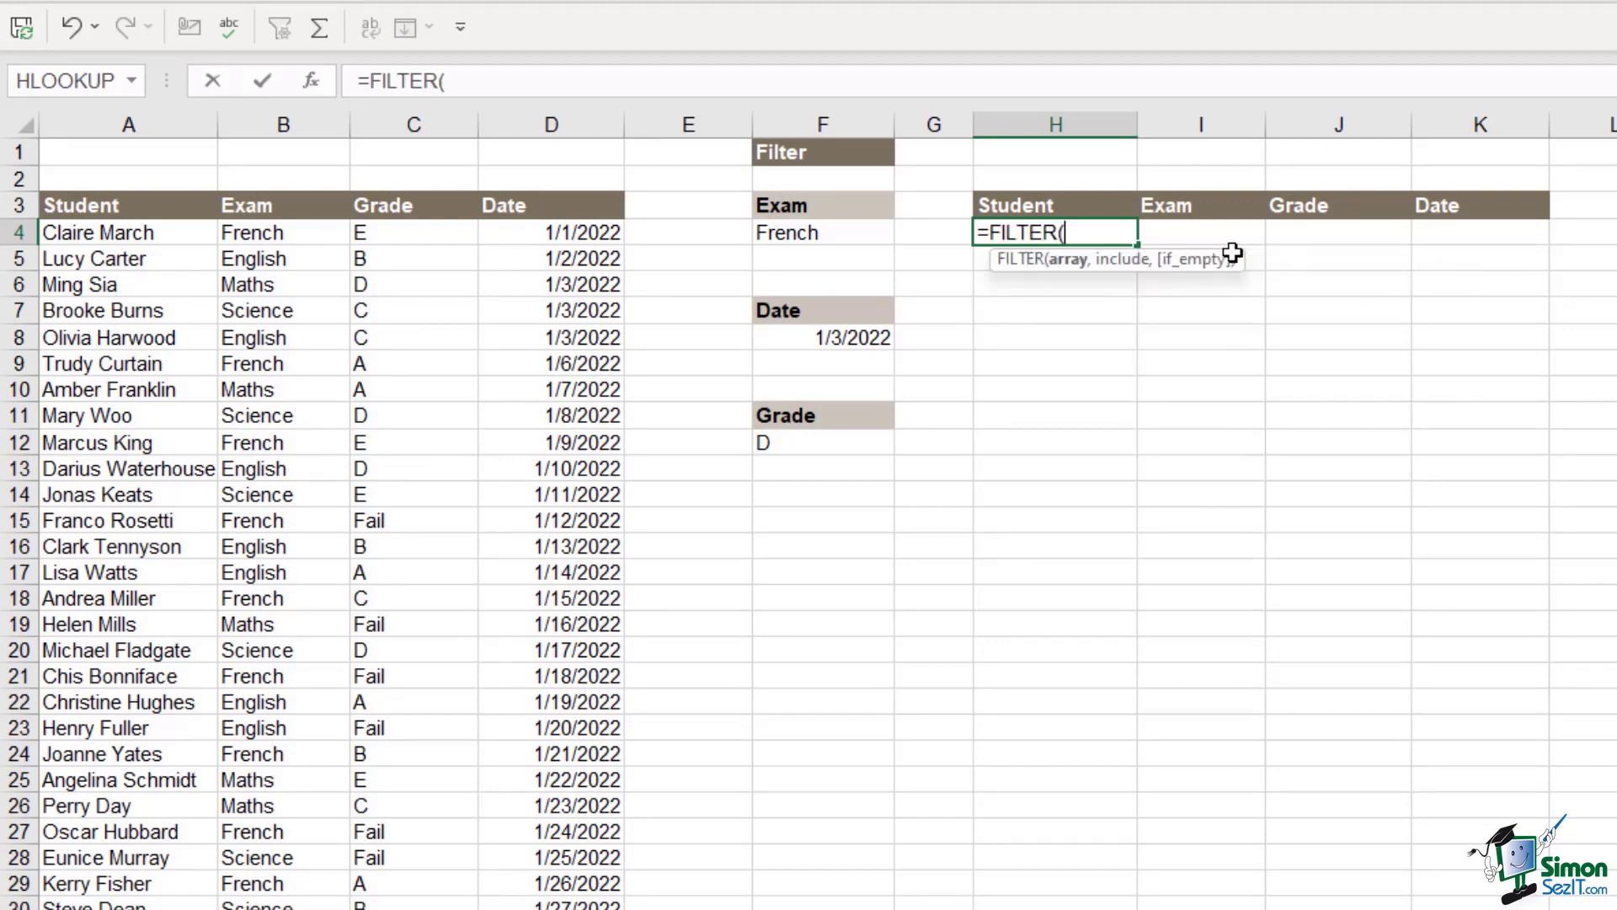
mouse_move(1301, 419)
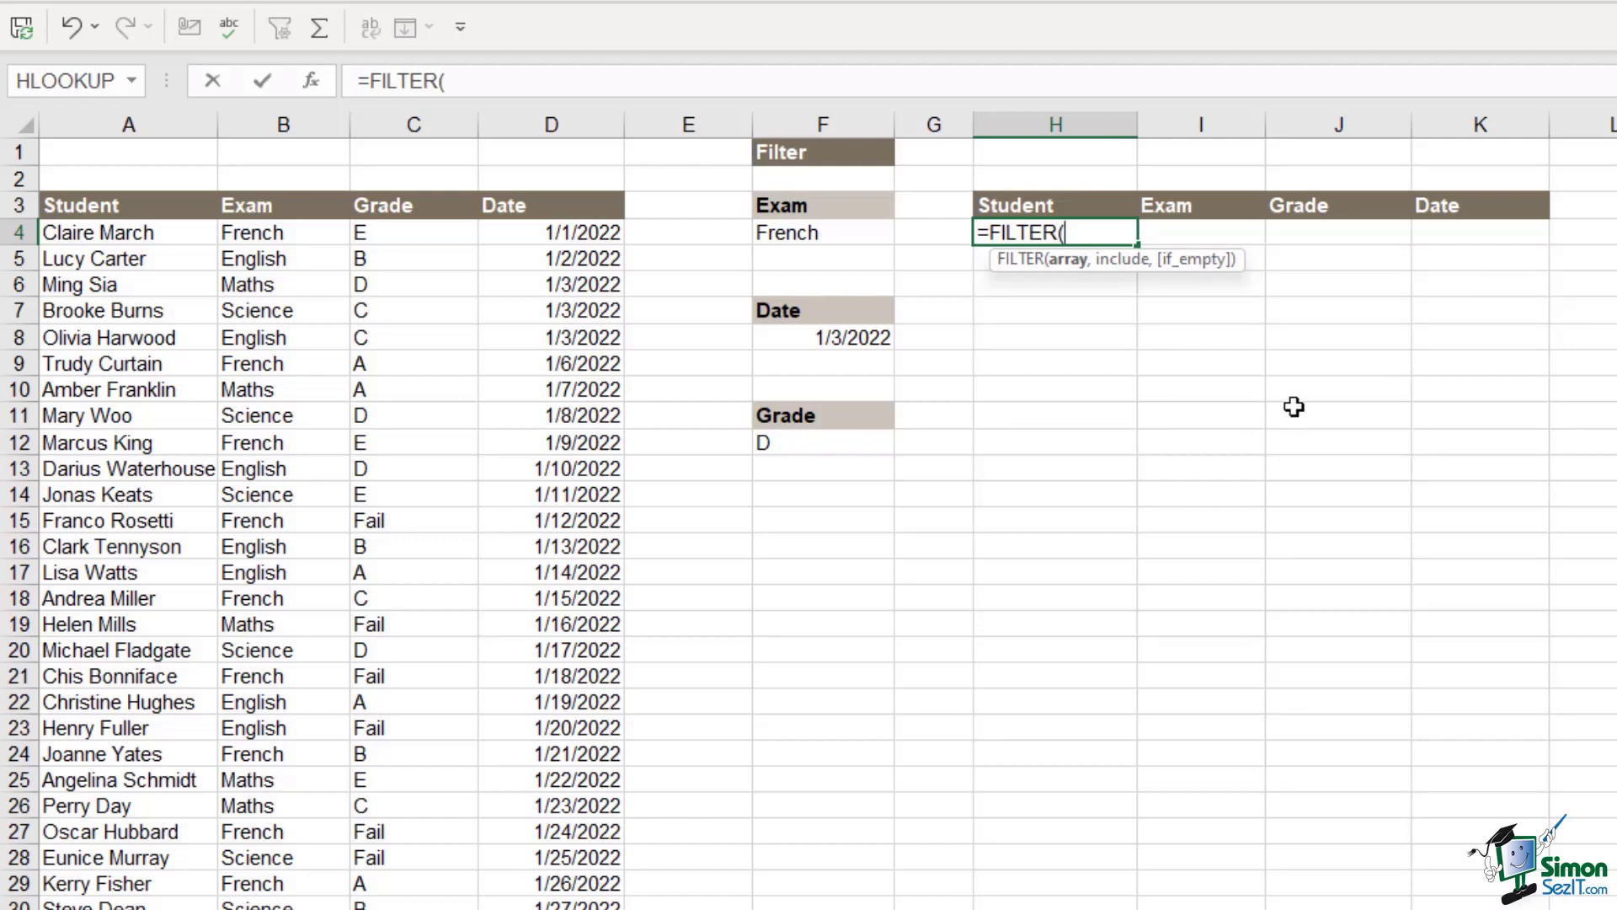
mouse_move(1066, 279)
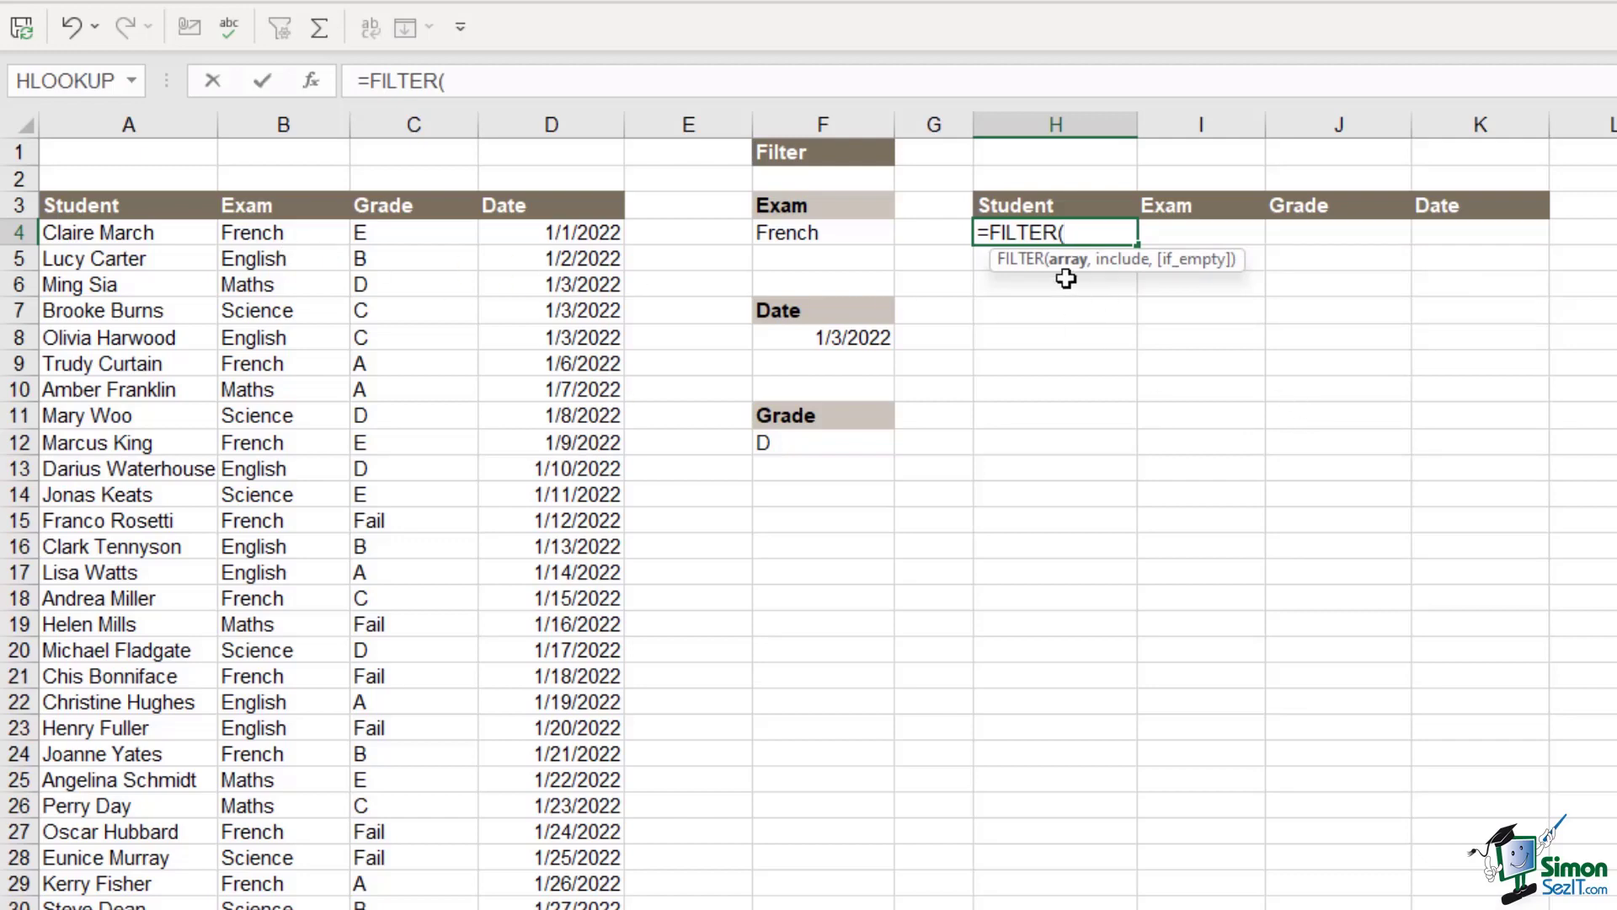
mouse_move(1555, 228)
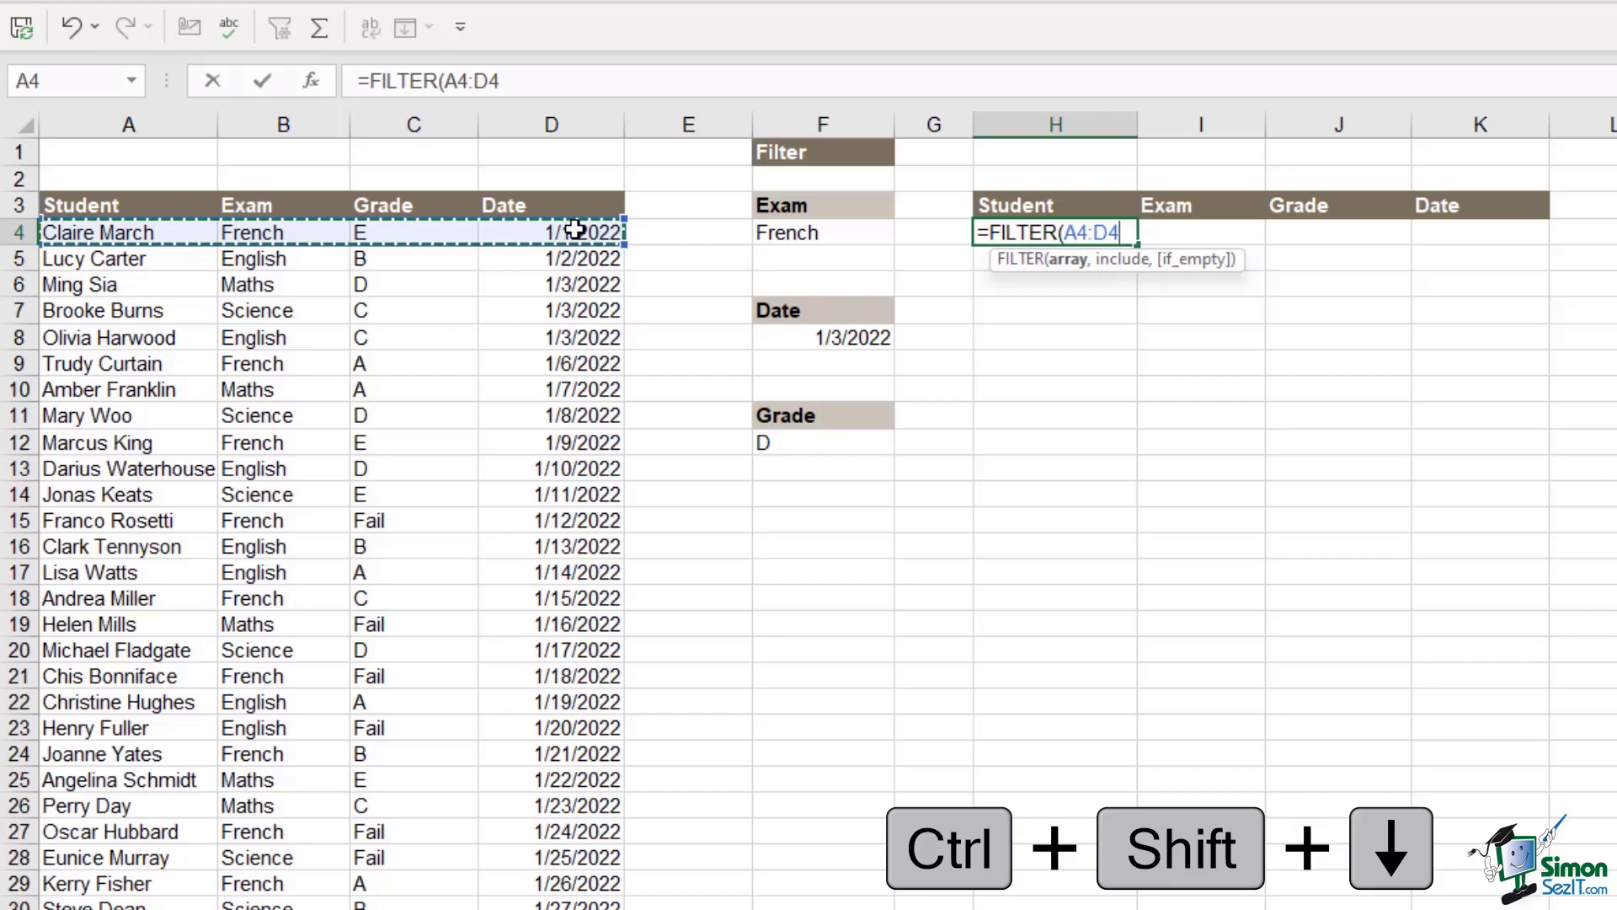
key(ctrl+shift+down)
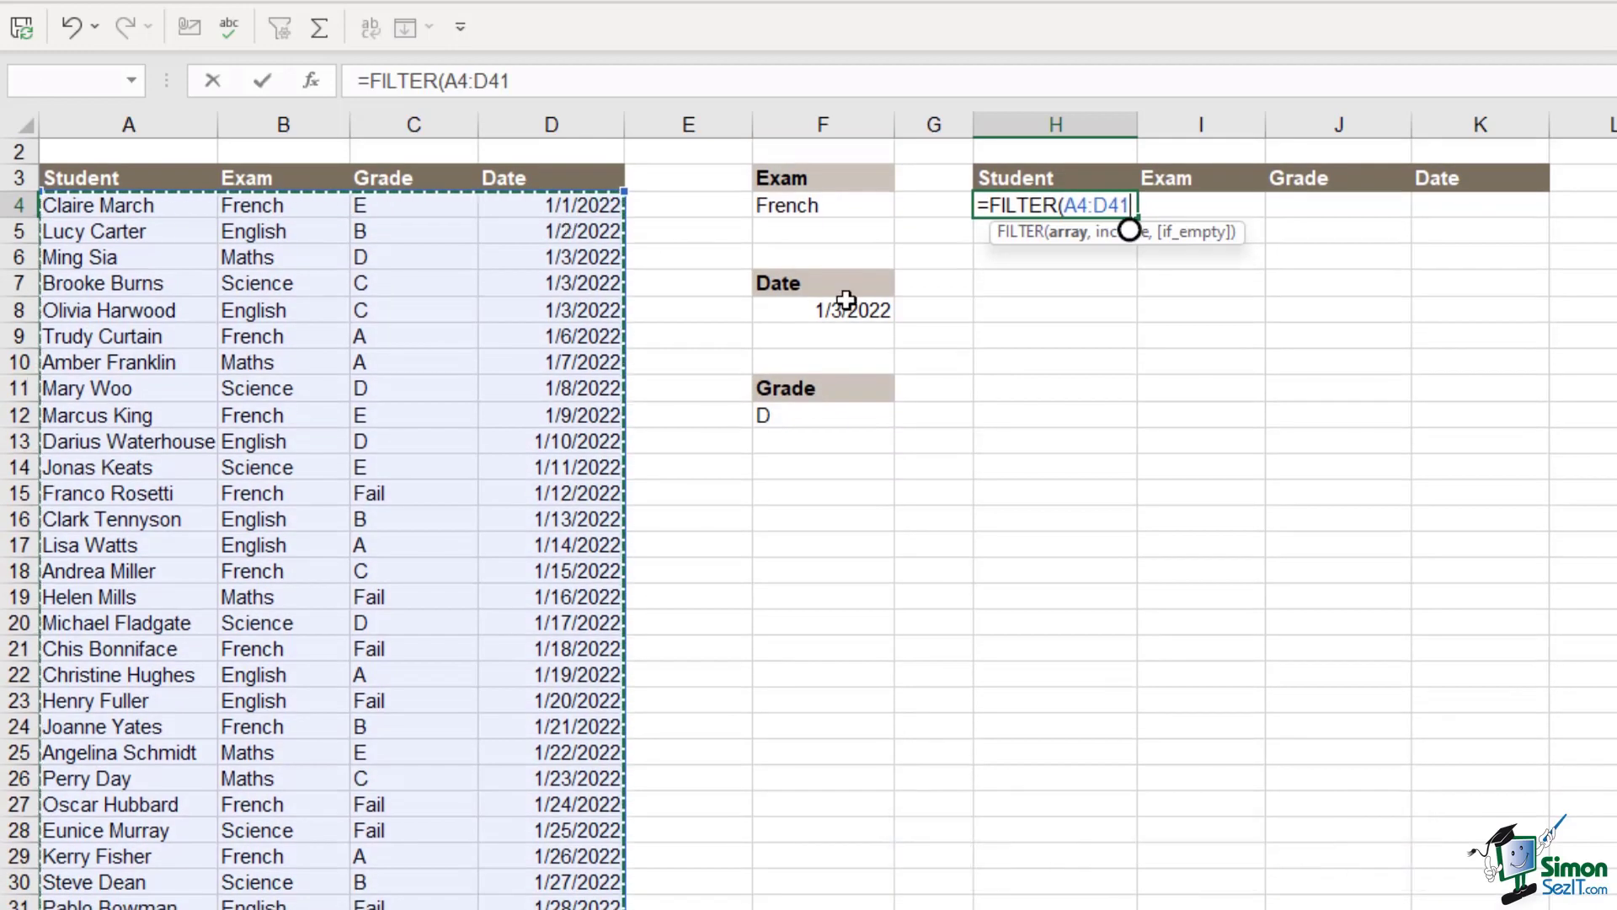
text(,)
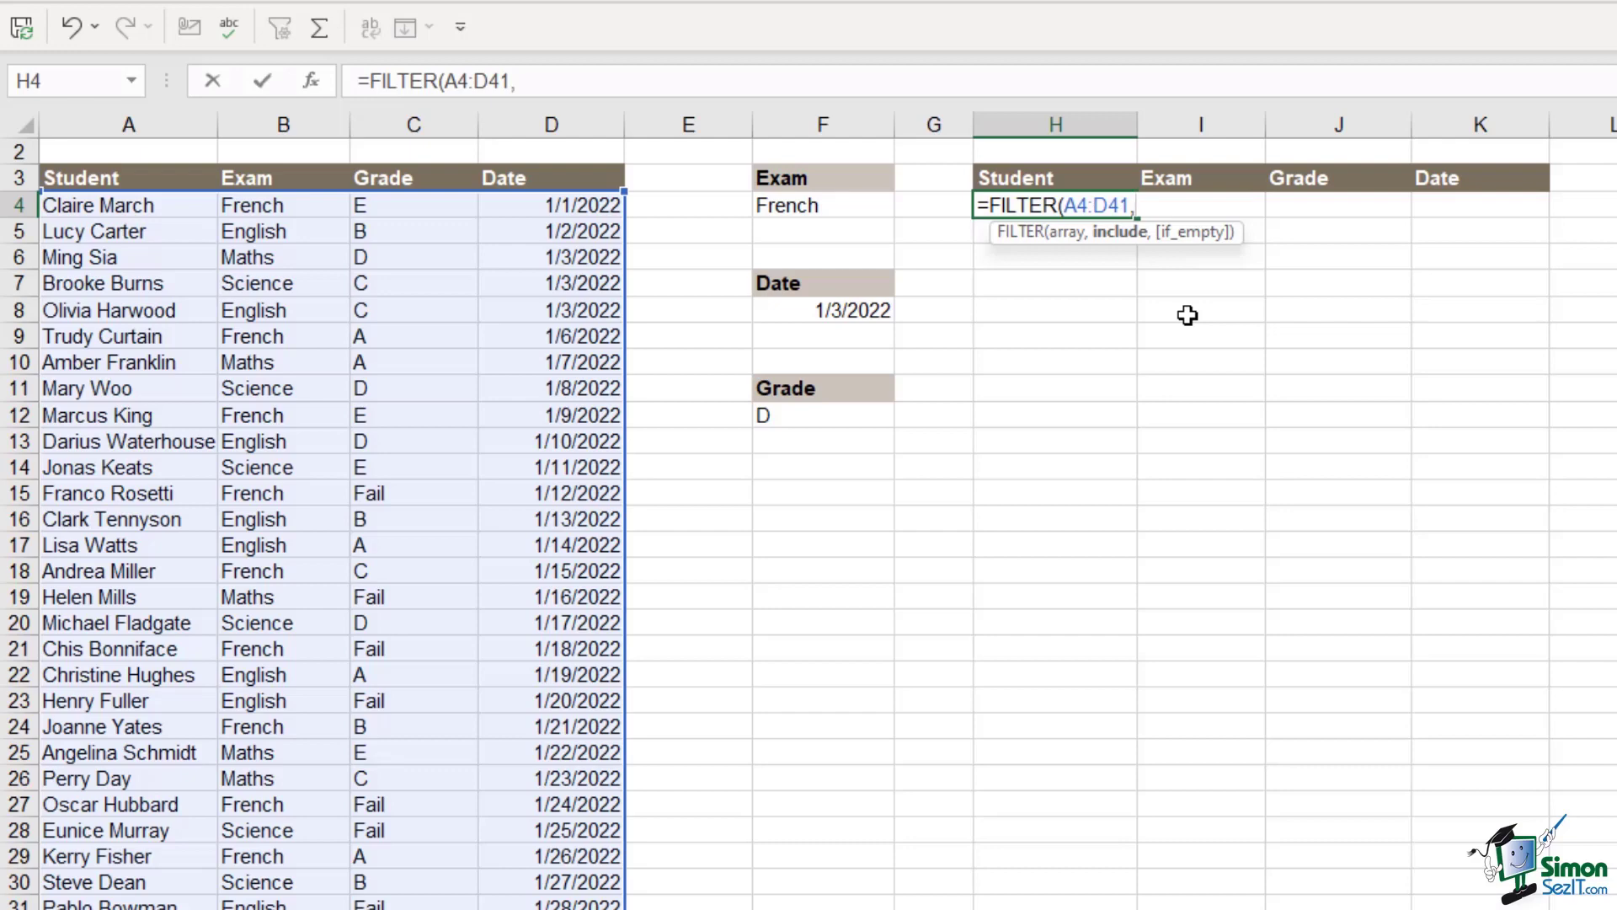
text(()
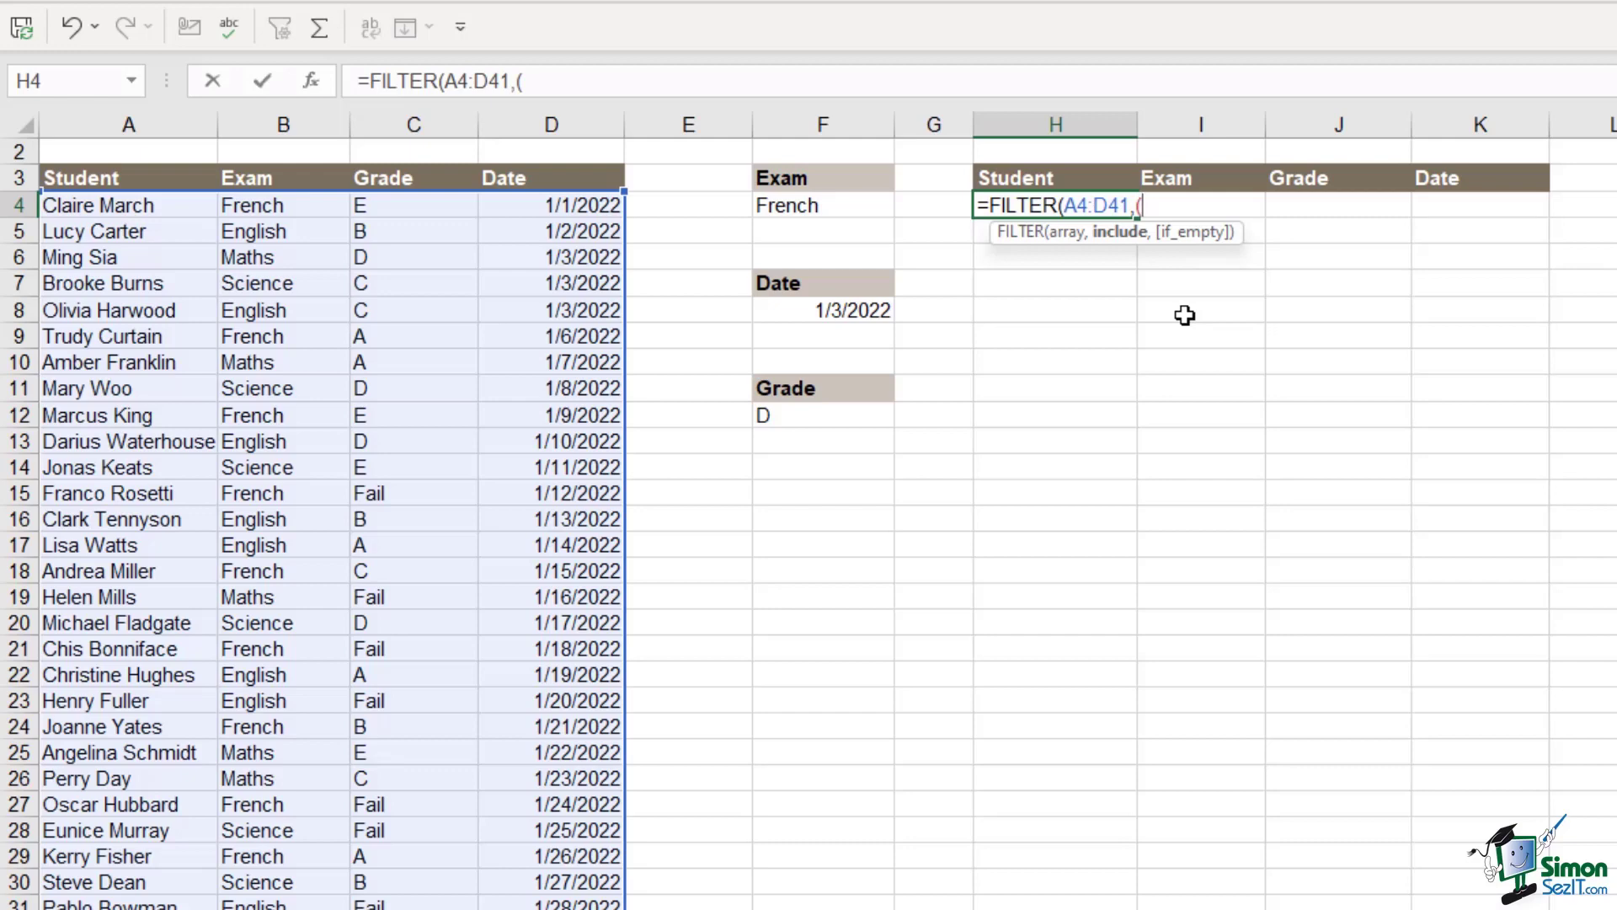
mouse_move(783, 228)
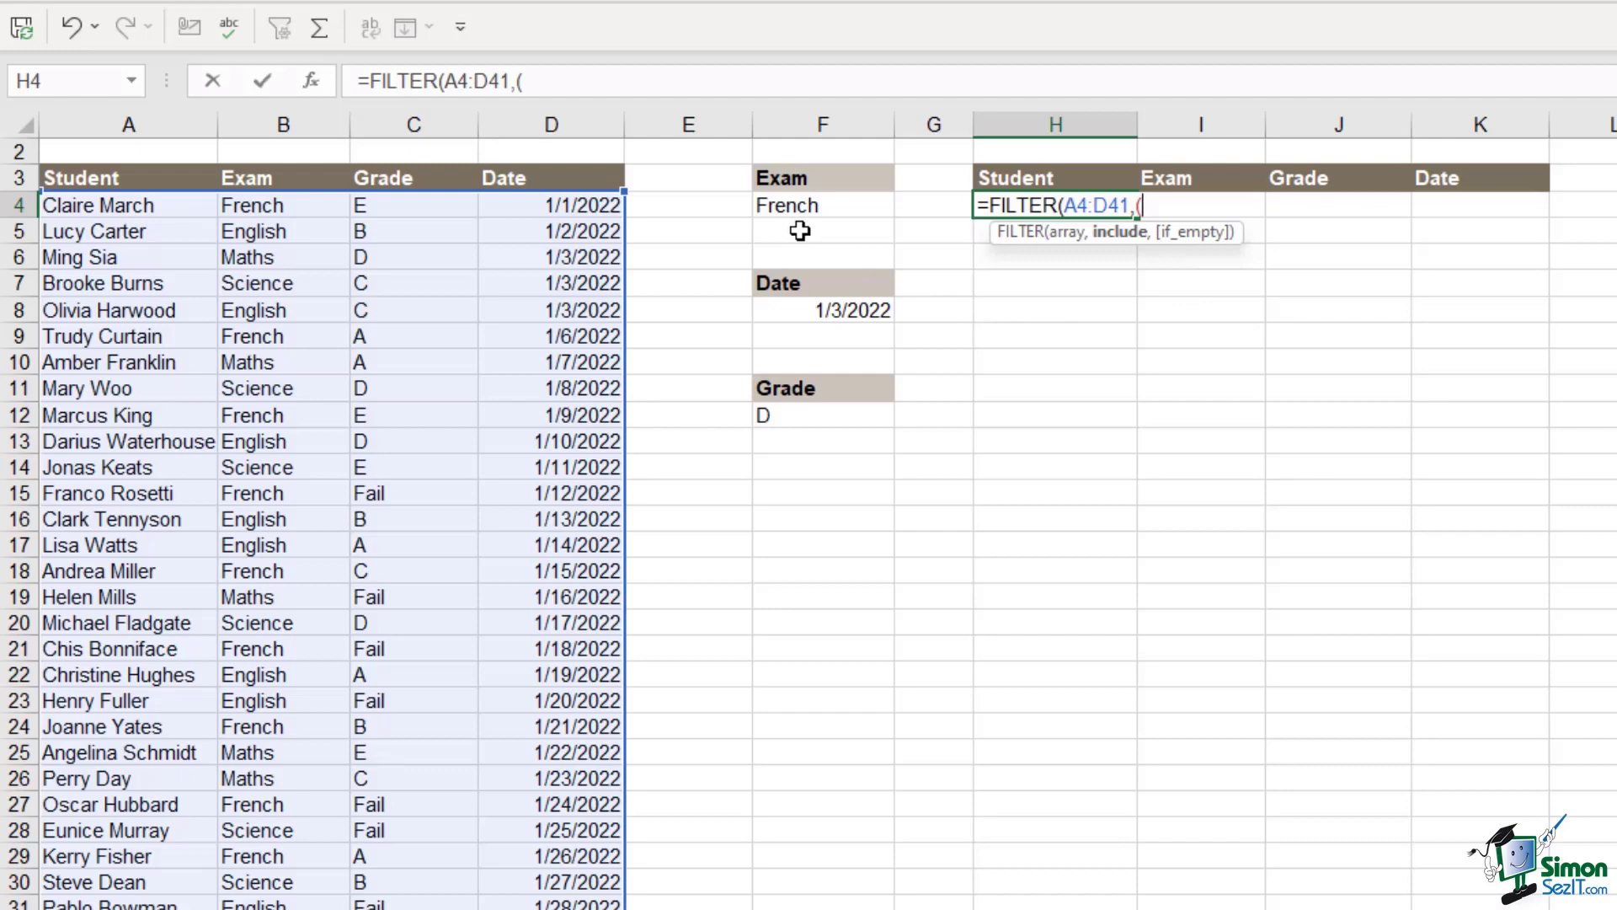
- Enter the include conditions (B4:B41=F4)*(C4:C41=F12), followed by a comma
click(283, 206)
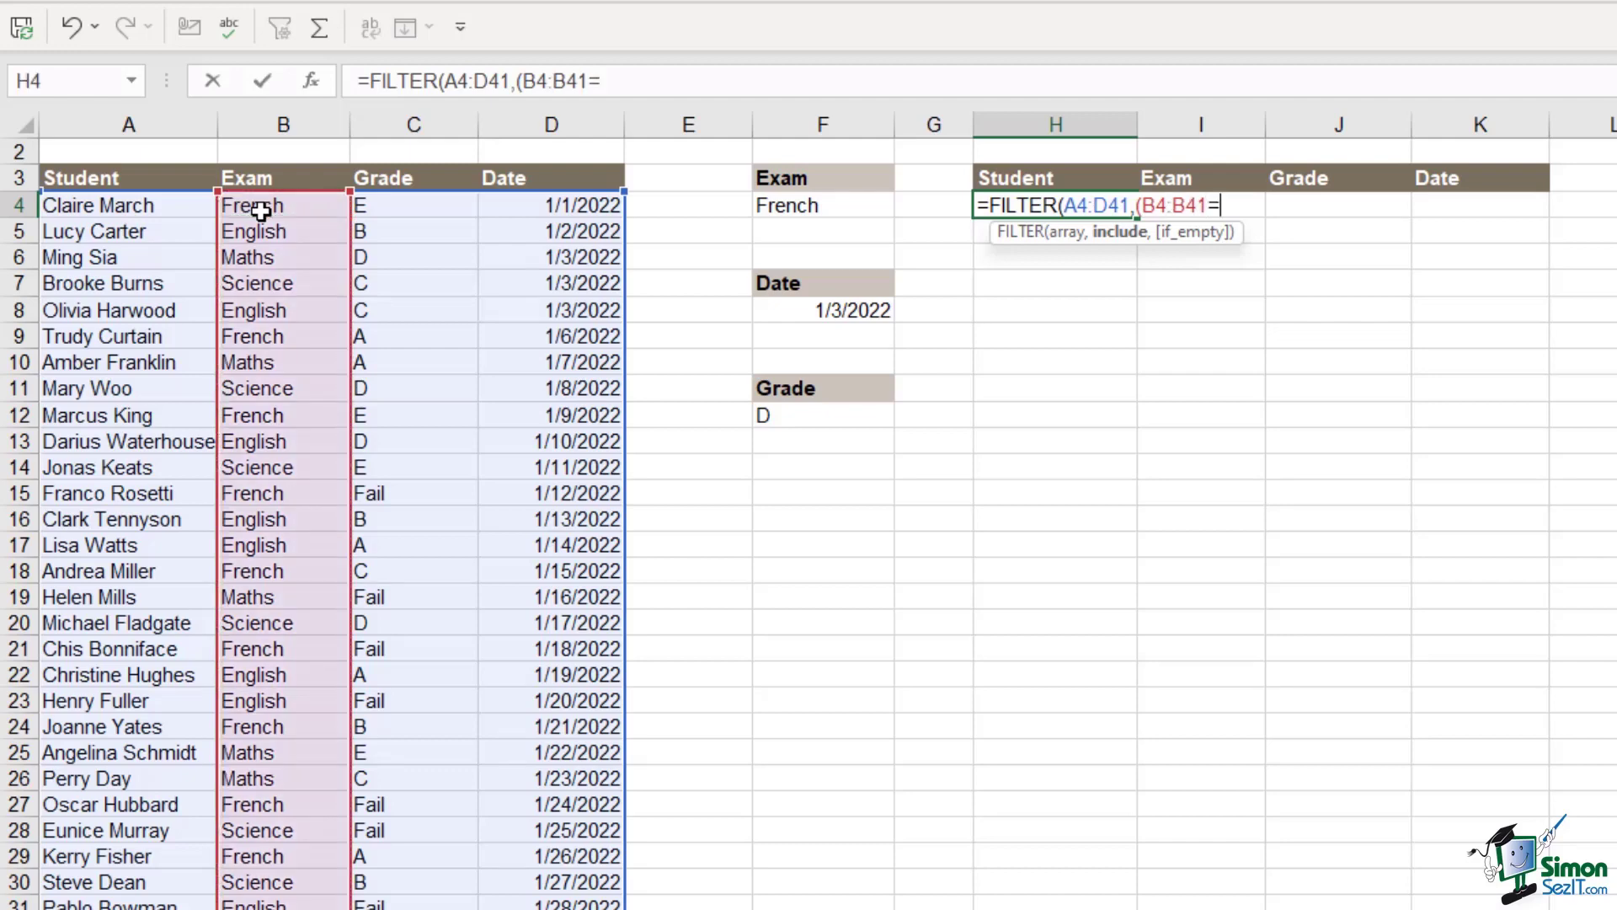
click(822, 203)
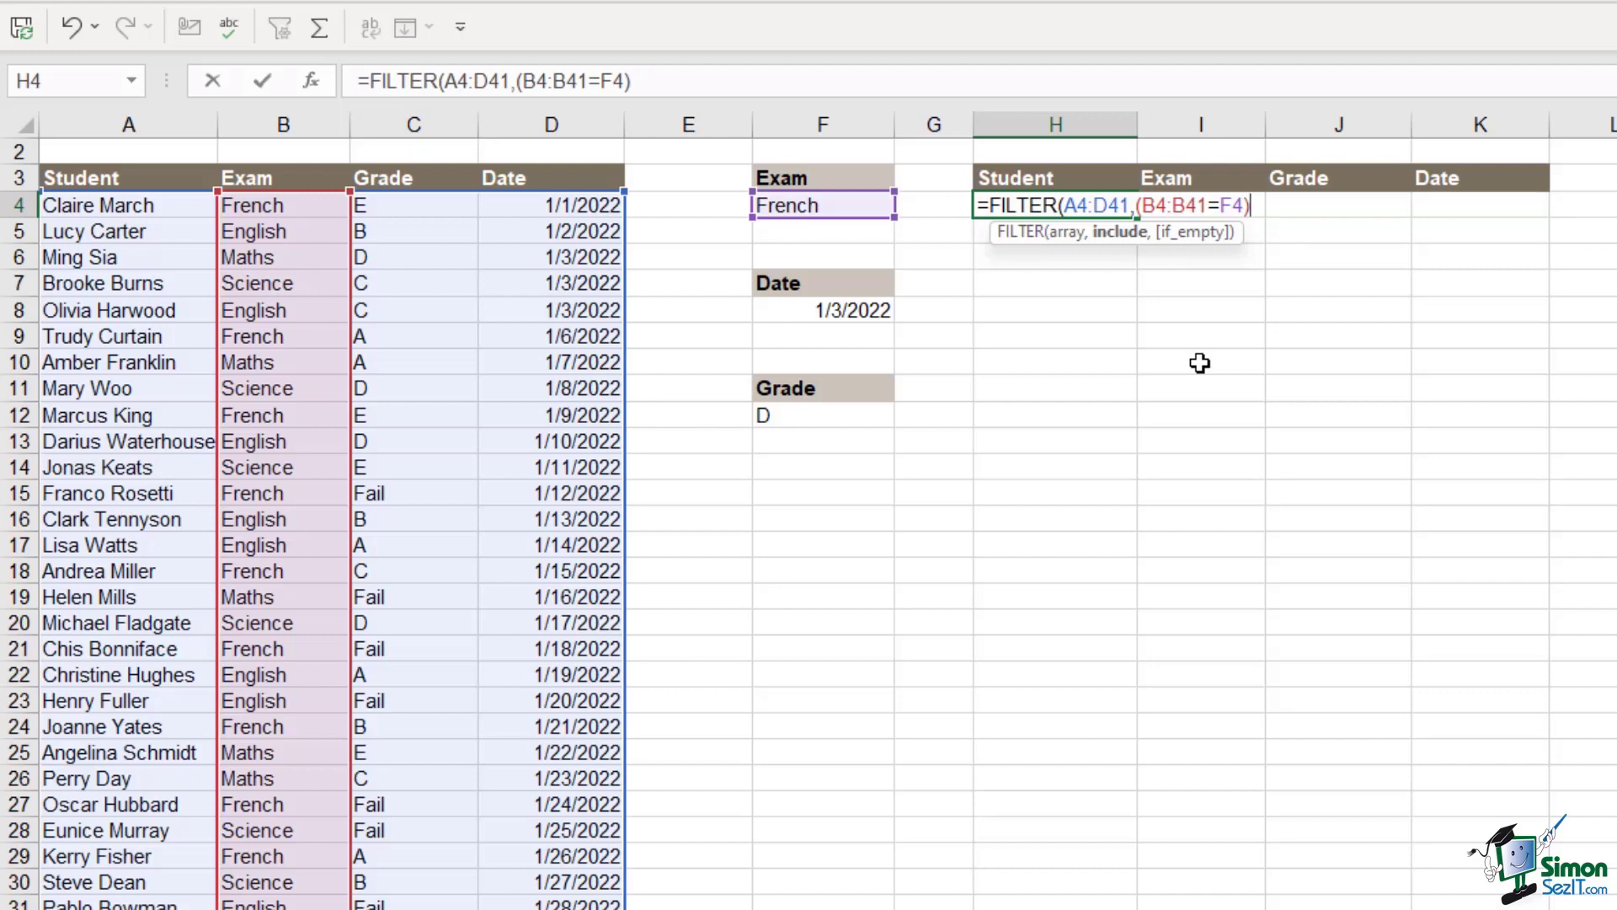
text(*()
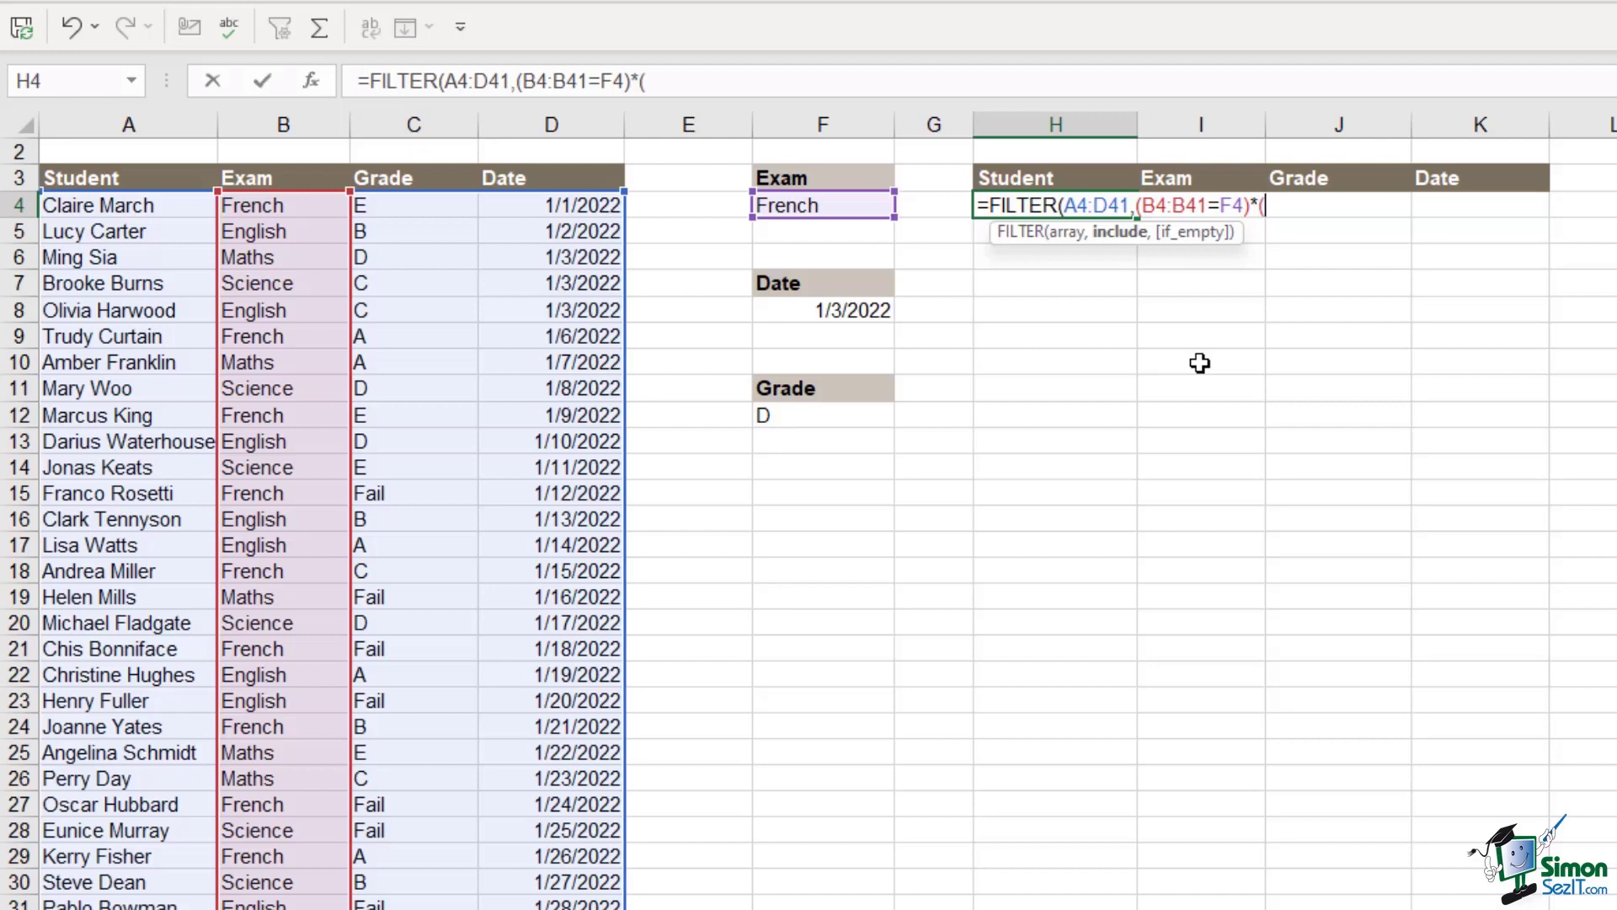
mouse_move(1021, 366)
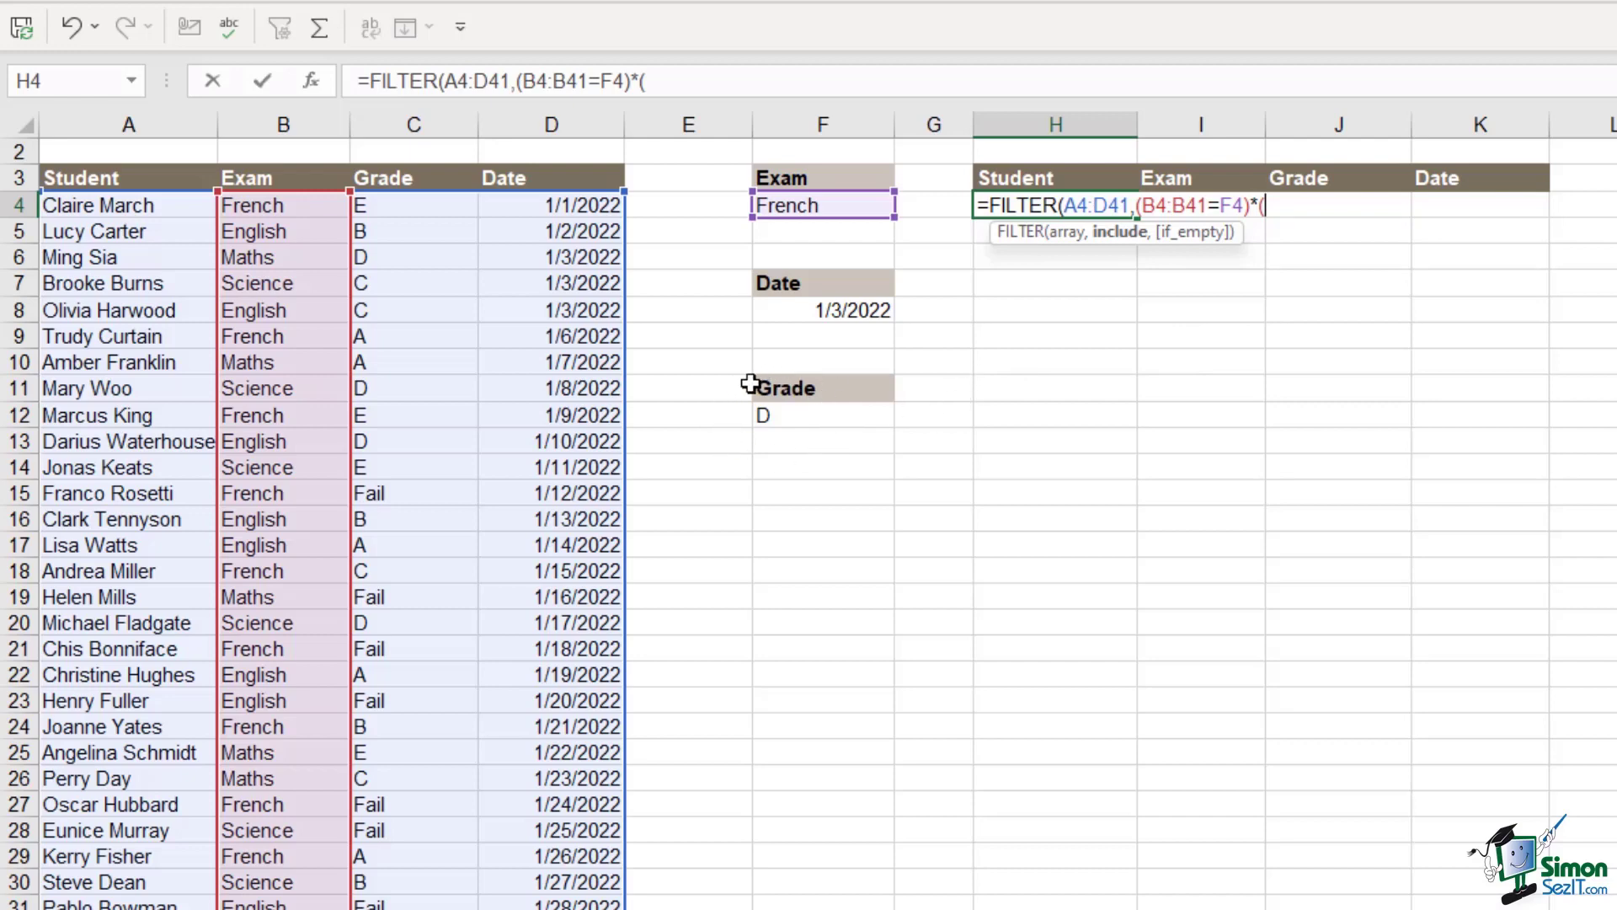
click(413, 203)
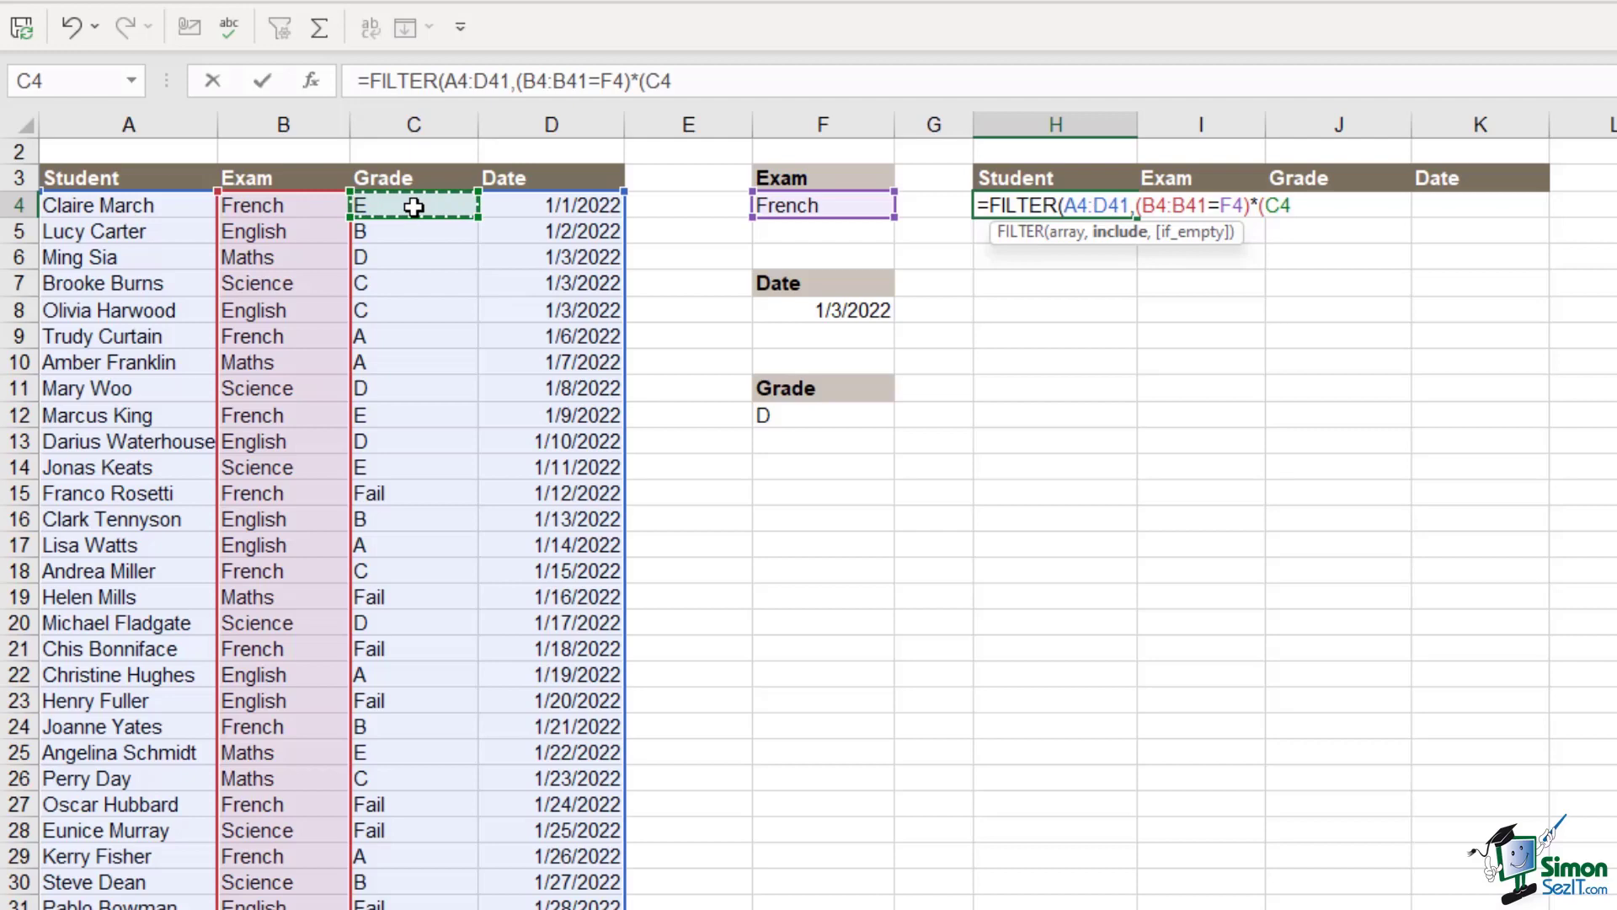
drag(413, 204, 413, 897)
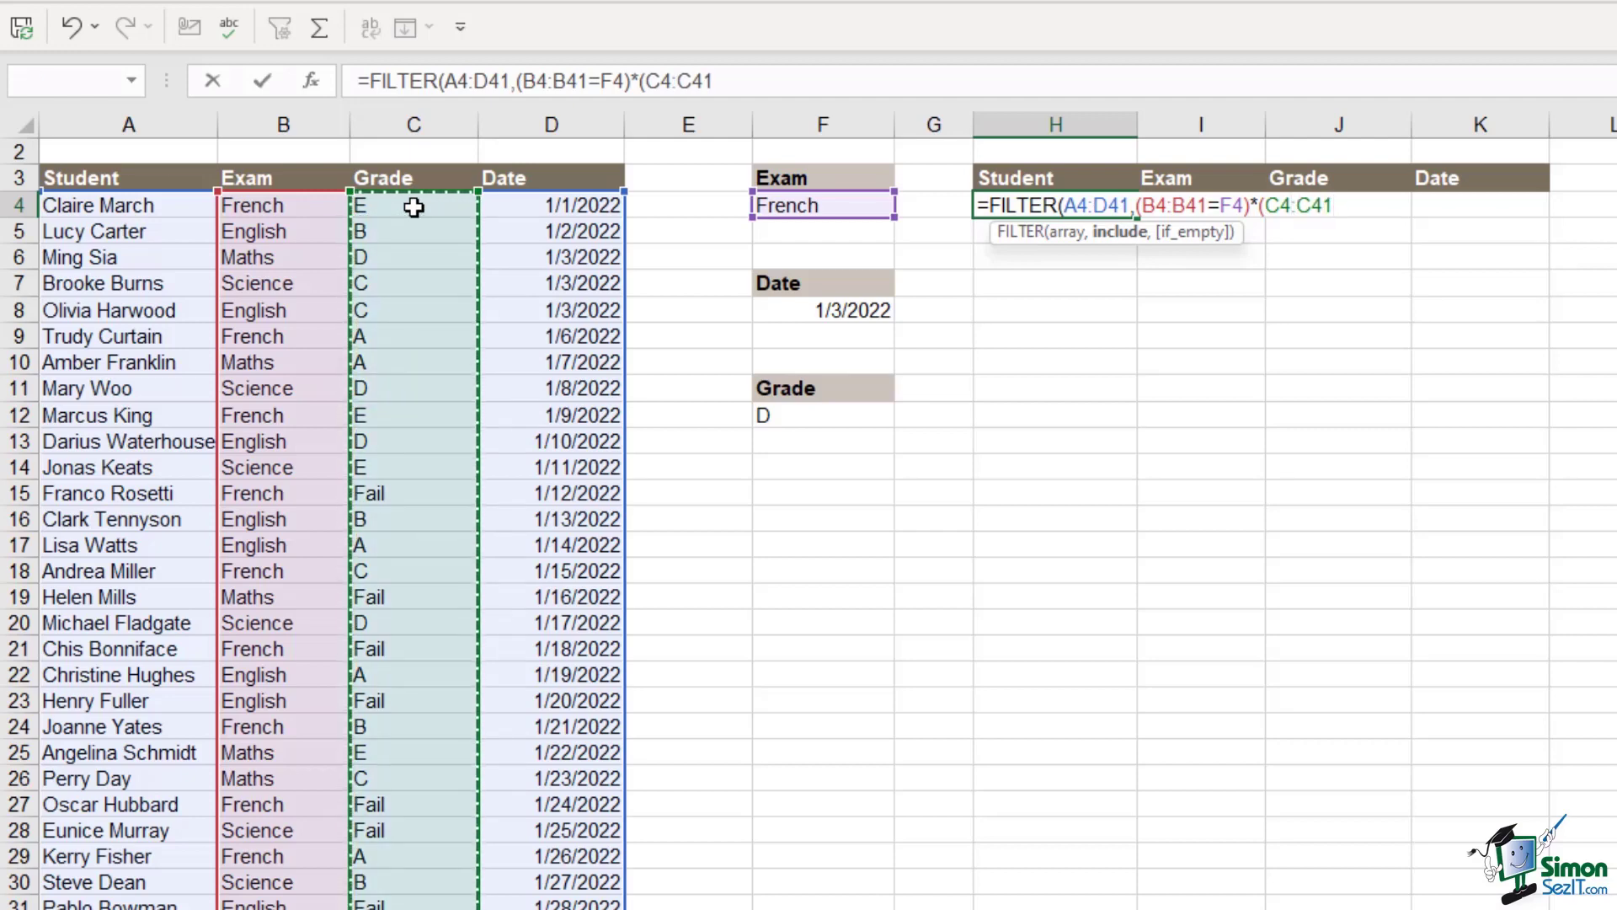
click(822, 415)
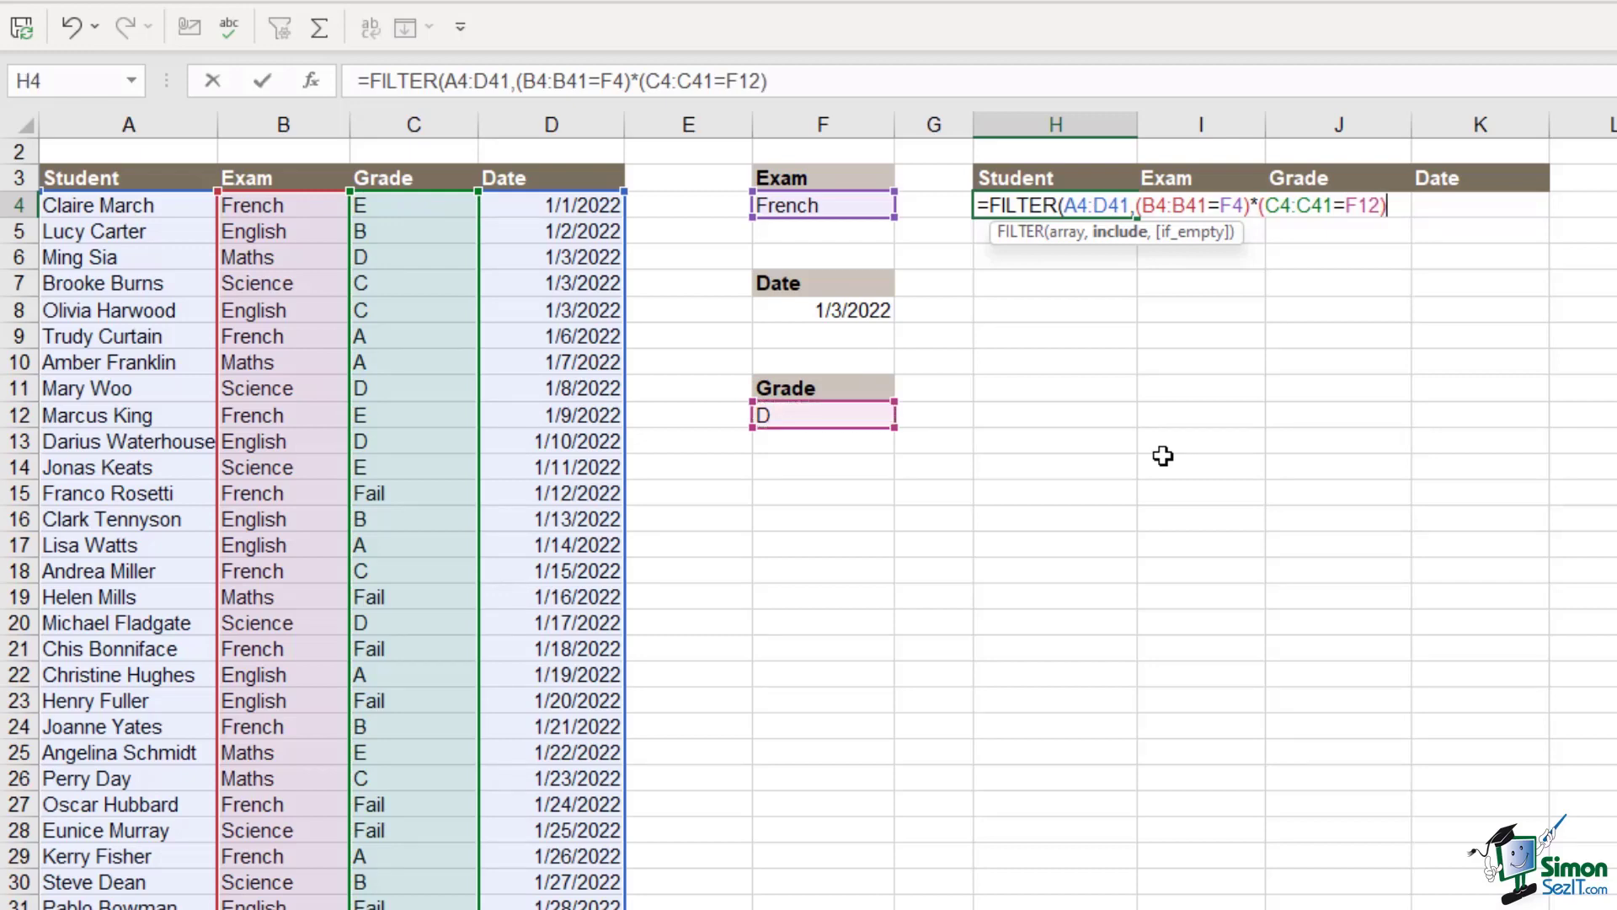
text(,)
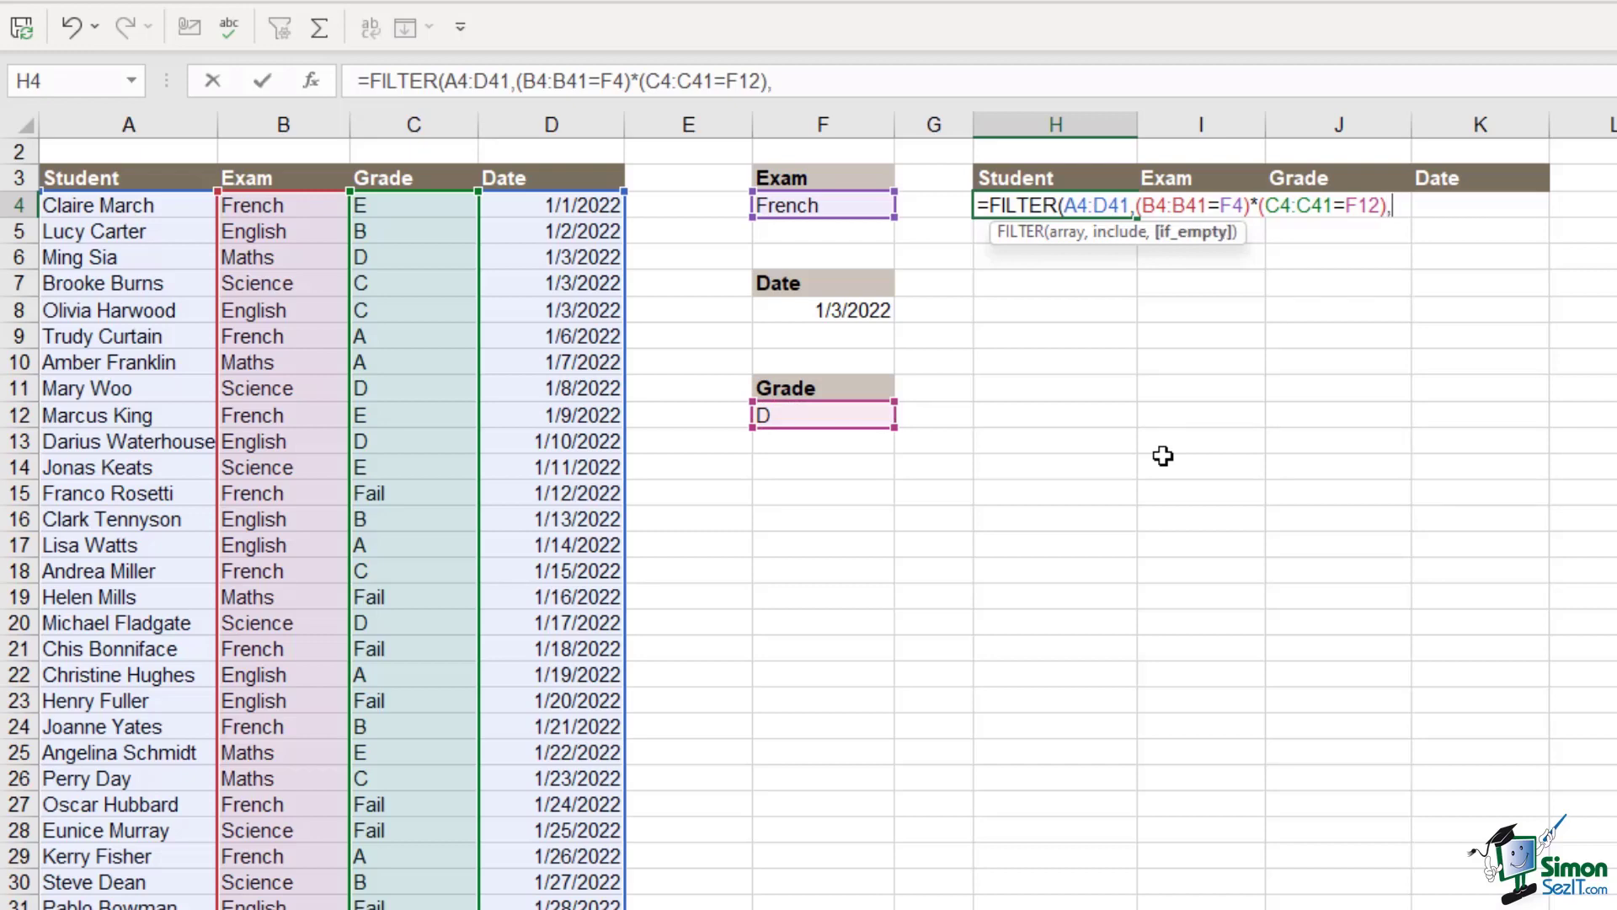
- Add "No Records" as the if_empty argument and enter the formula
text("N)
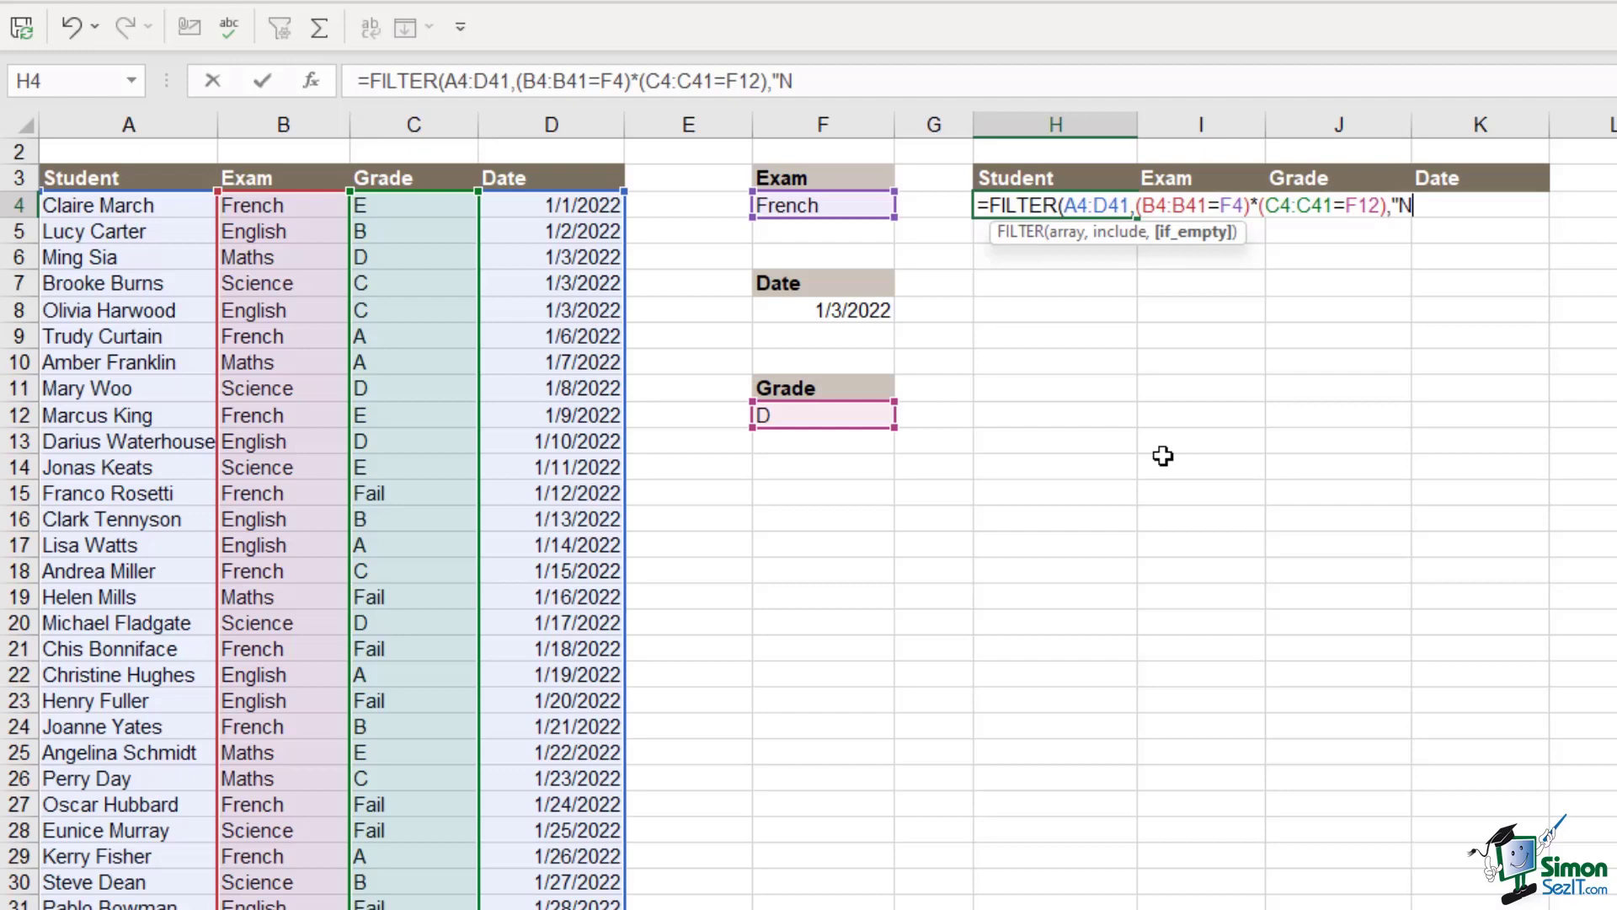
text(o Records)
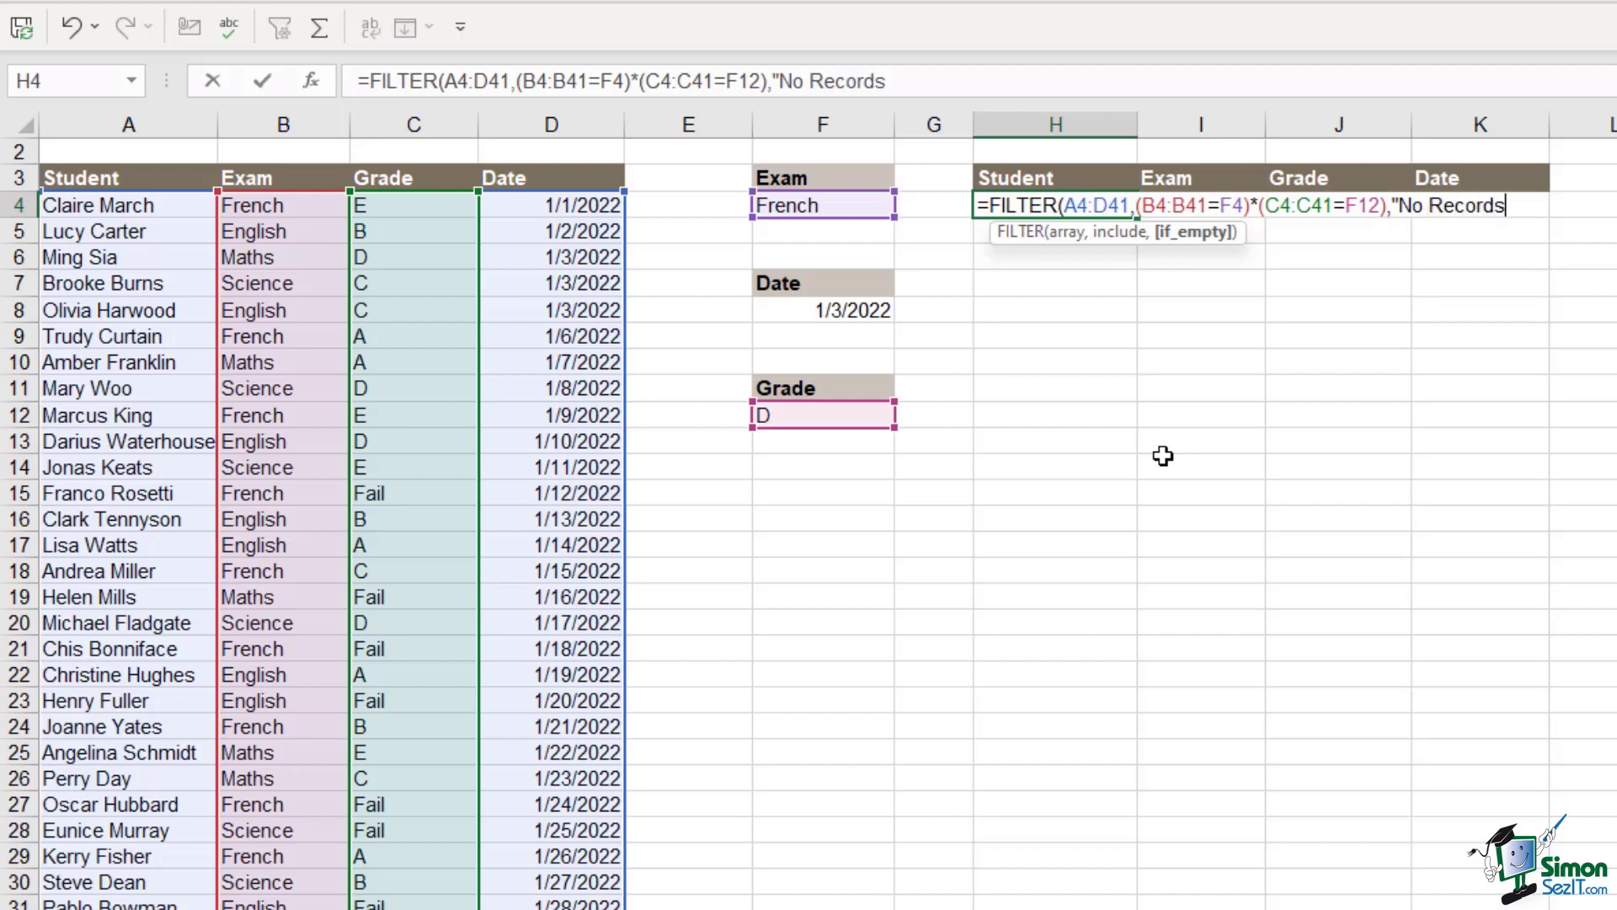
text(")
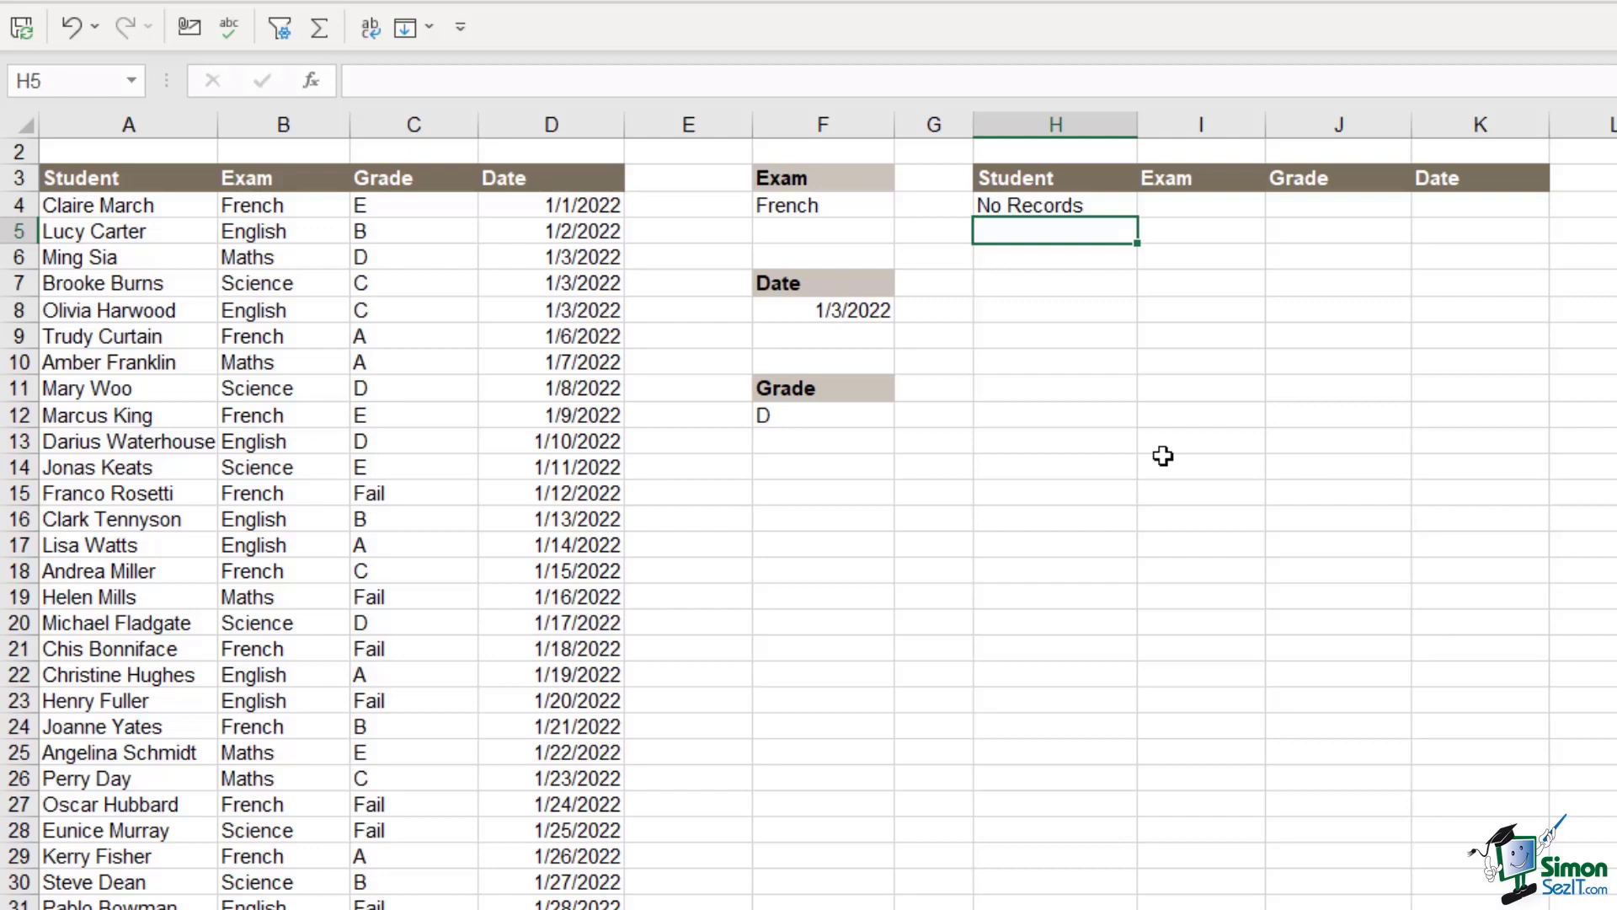
click(825, 415)
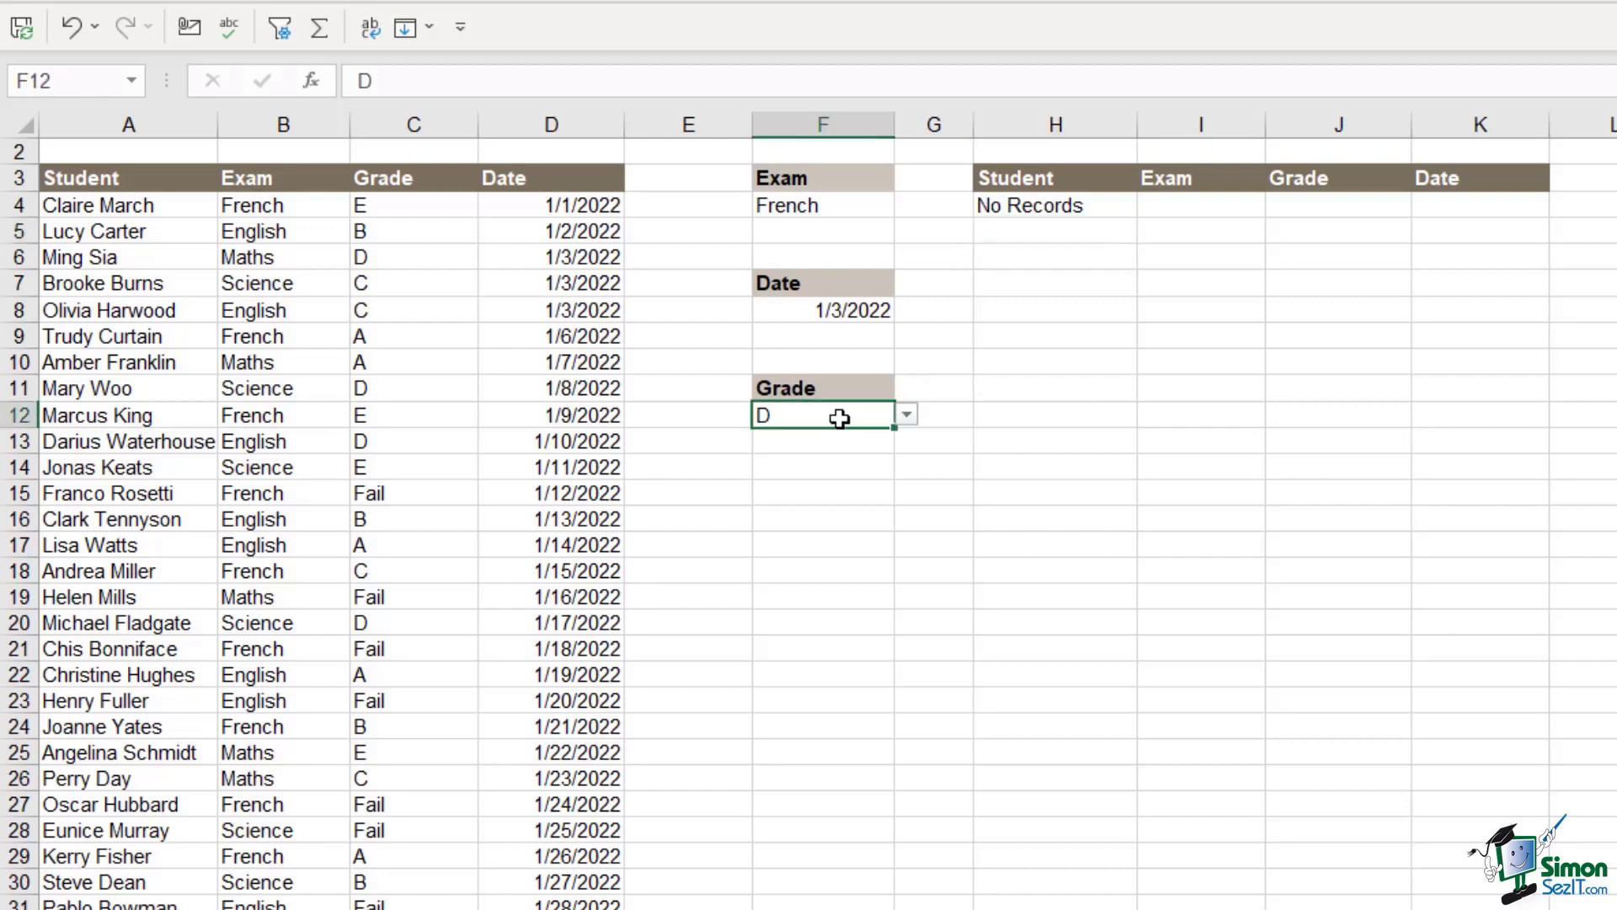
click(904, 413)
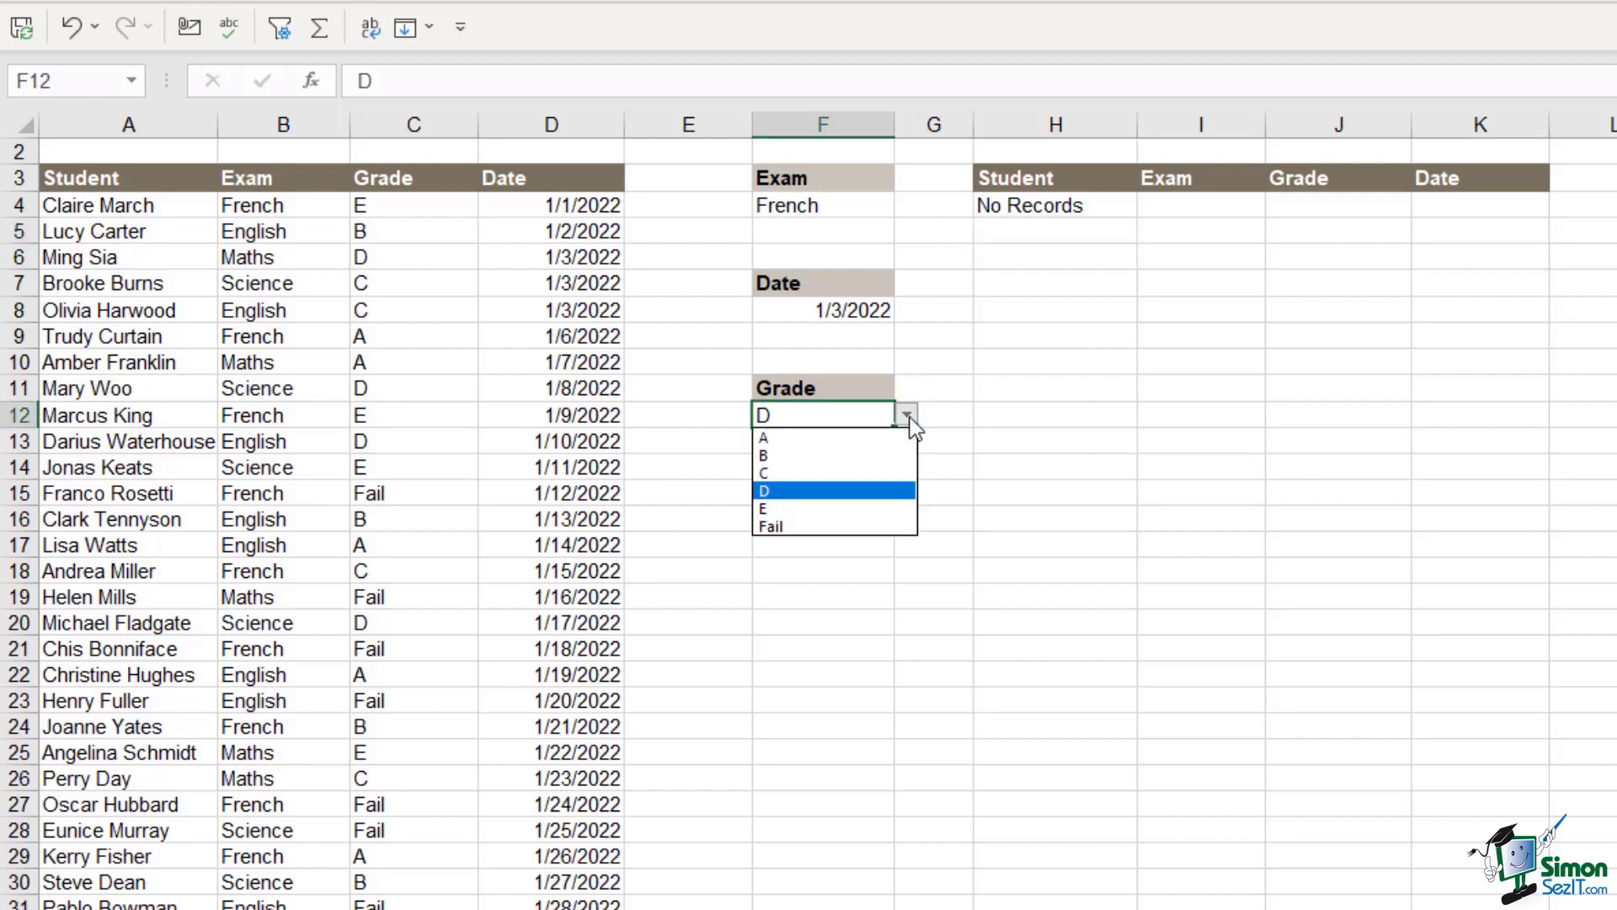
click(762, 509)
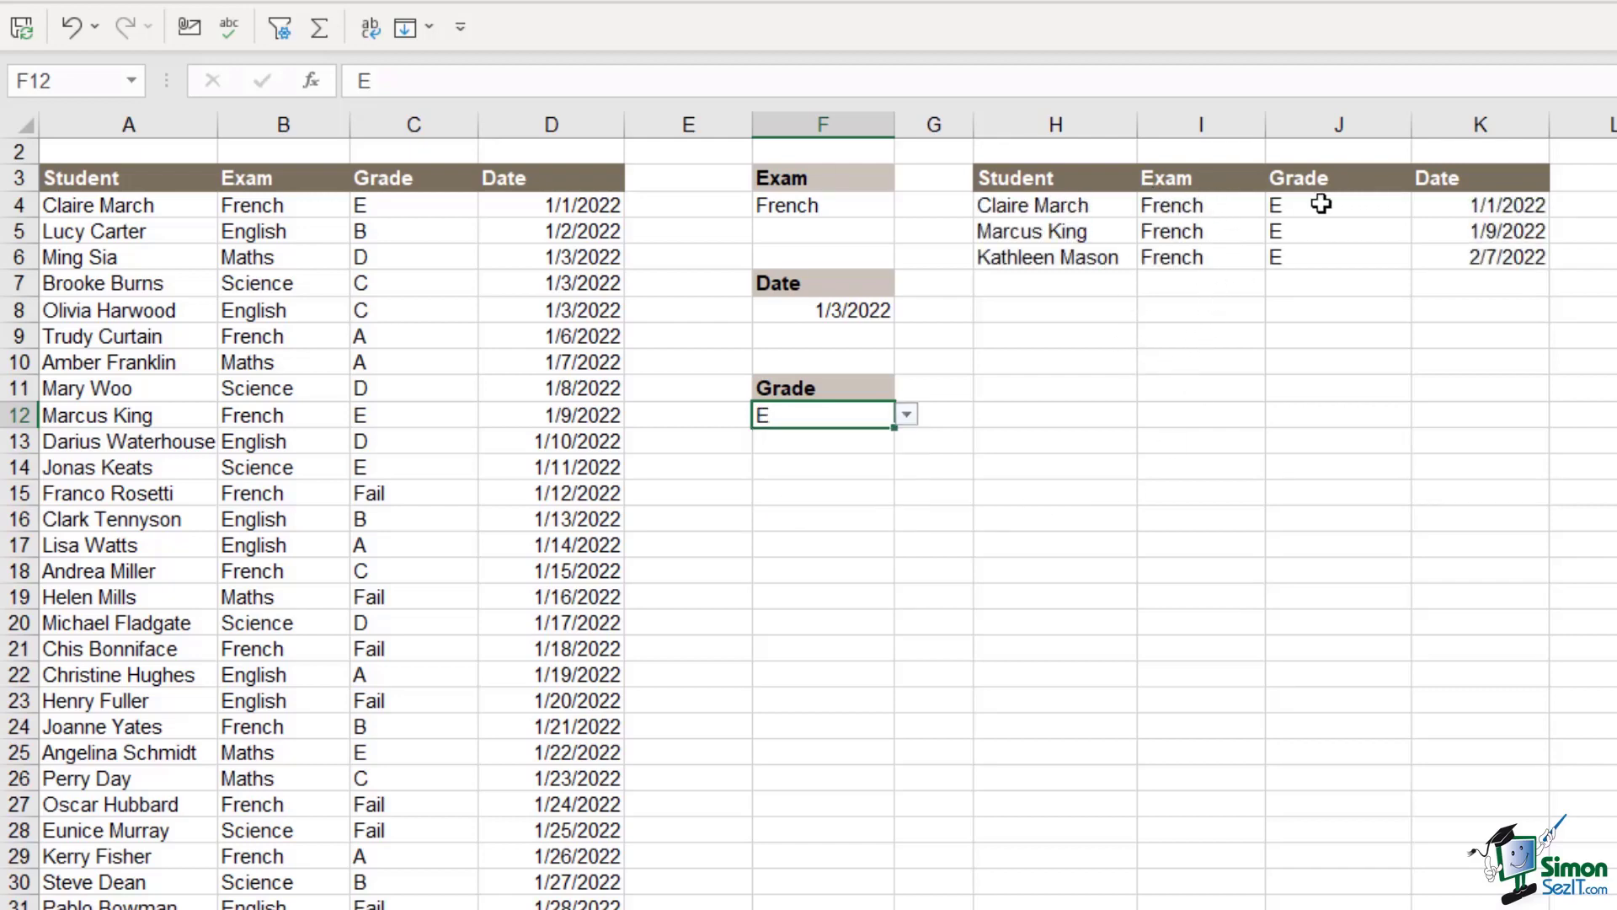
mouse_move(911, 264)
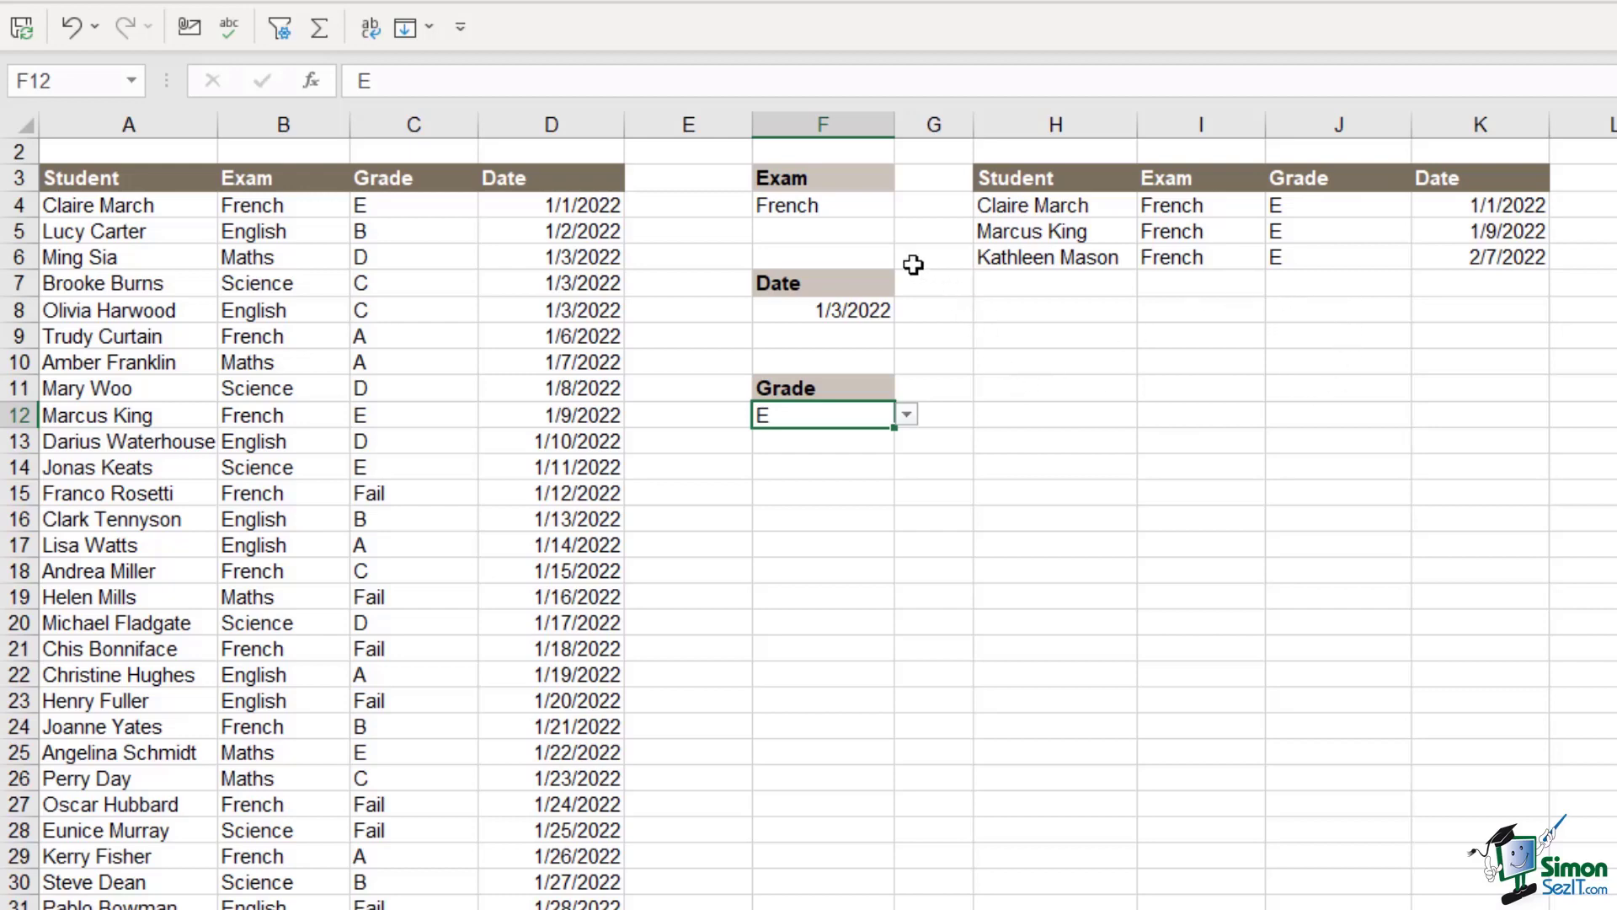
click(905, 204)
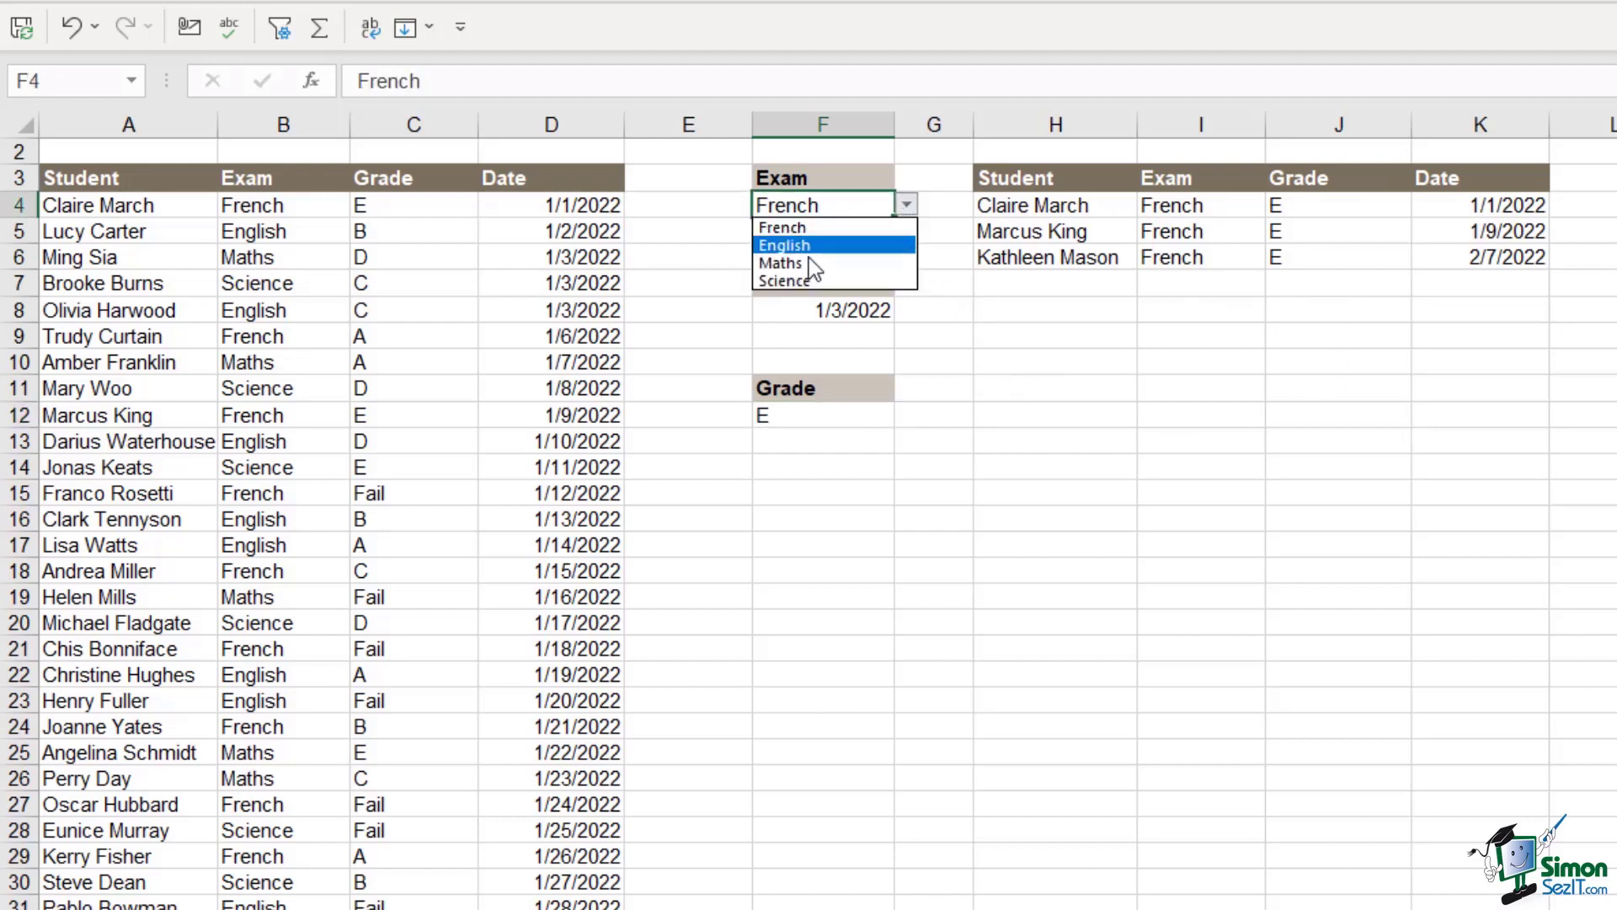
click(781, 262)
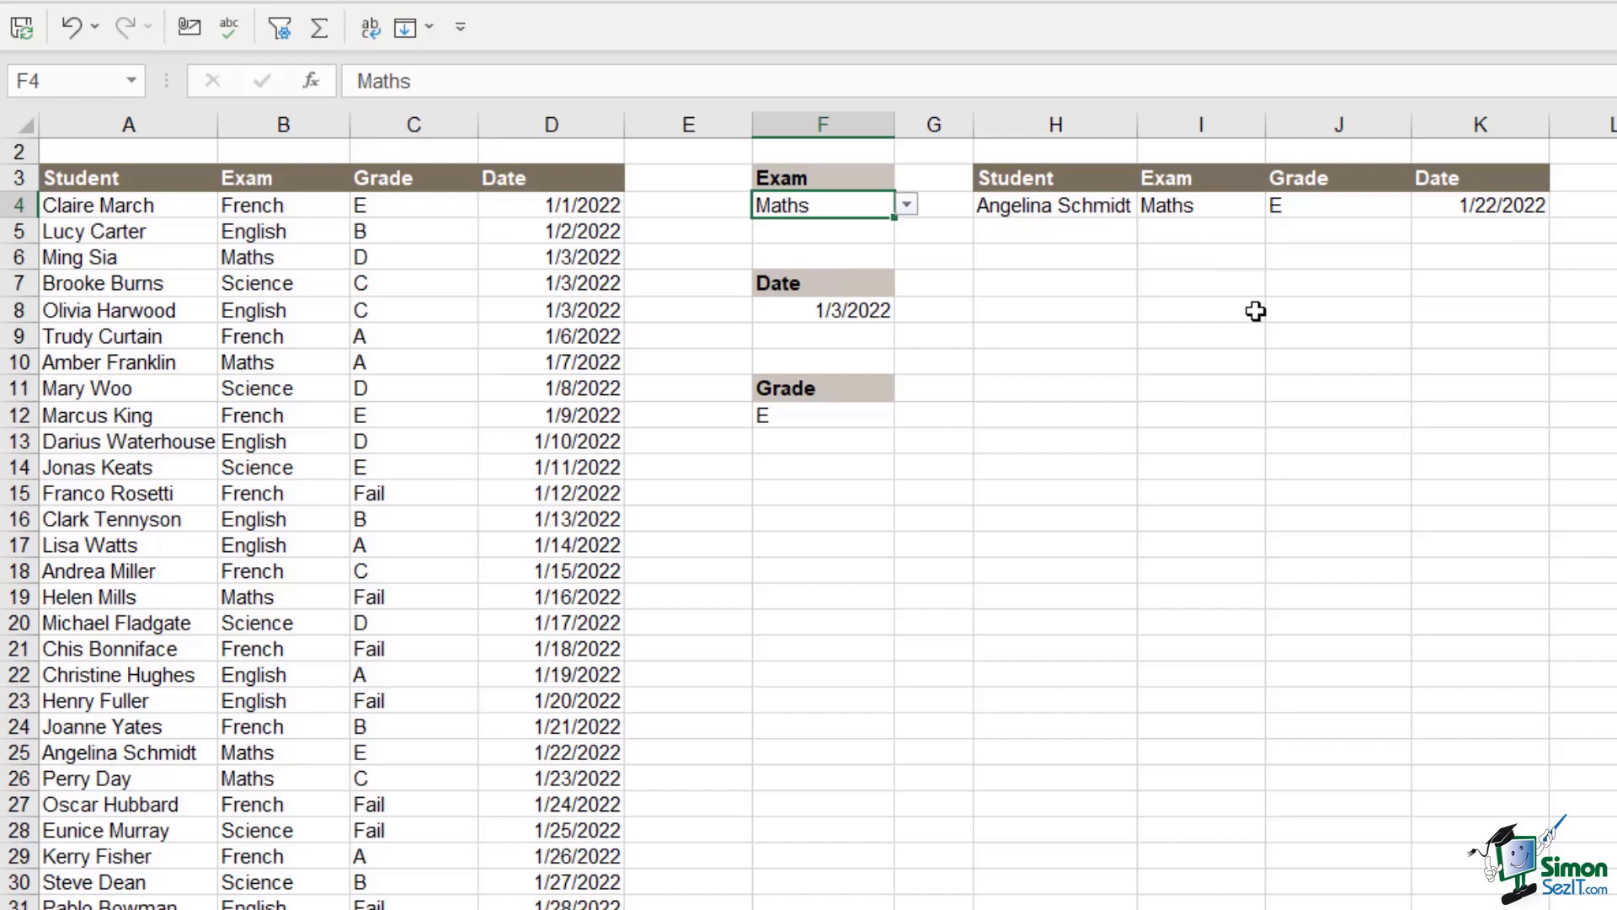
mouse_move(1230, 307)
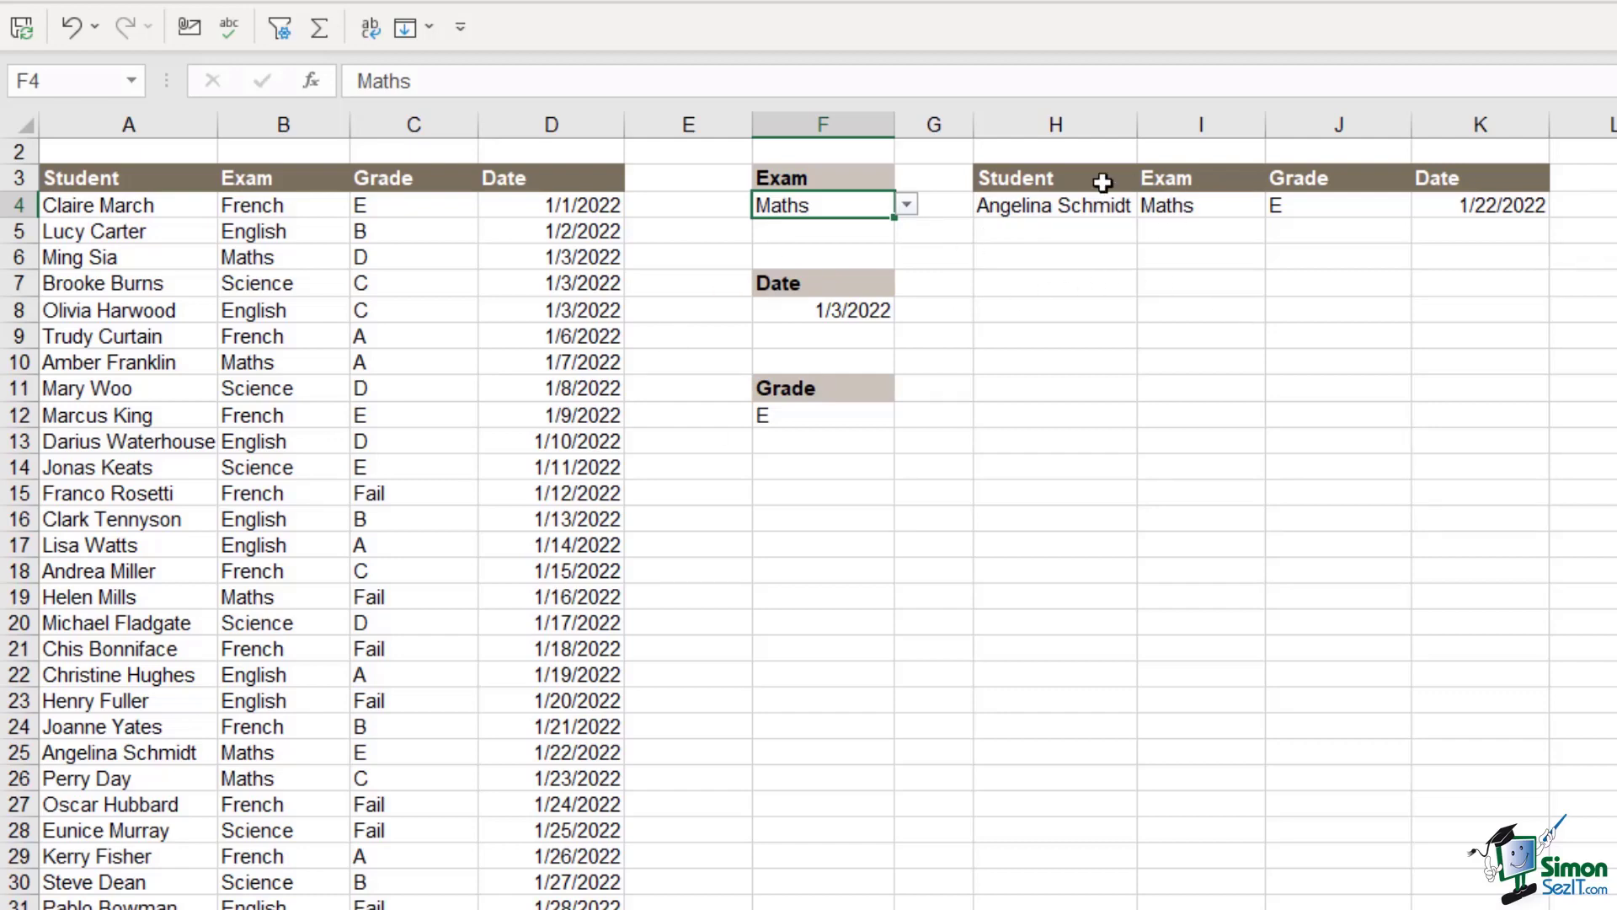
mouse_move(257, 466)
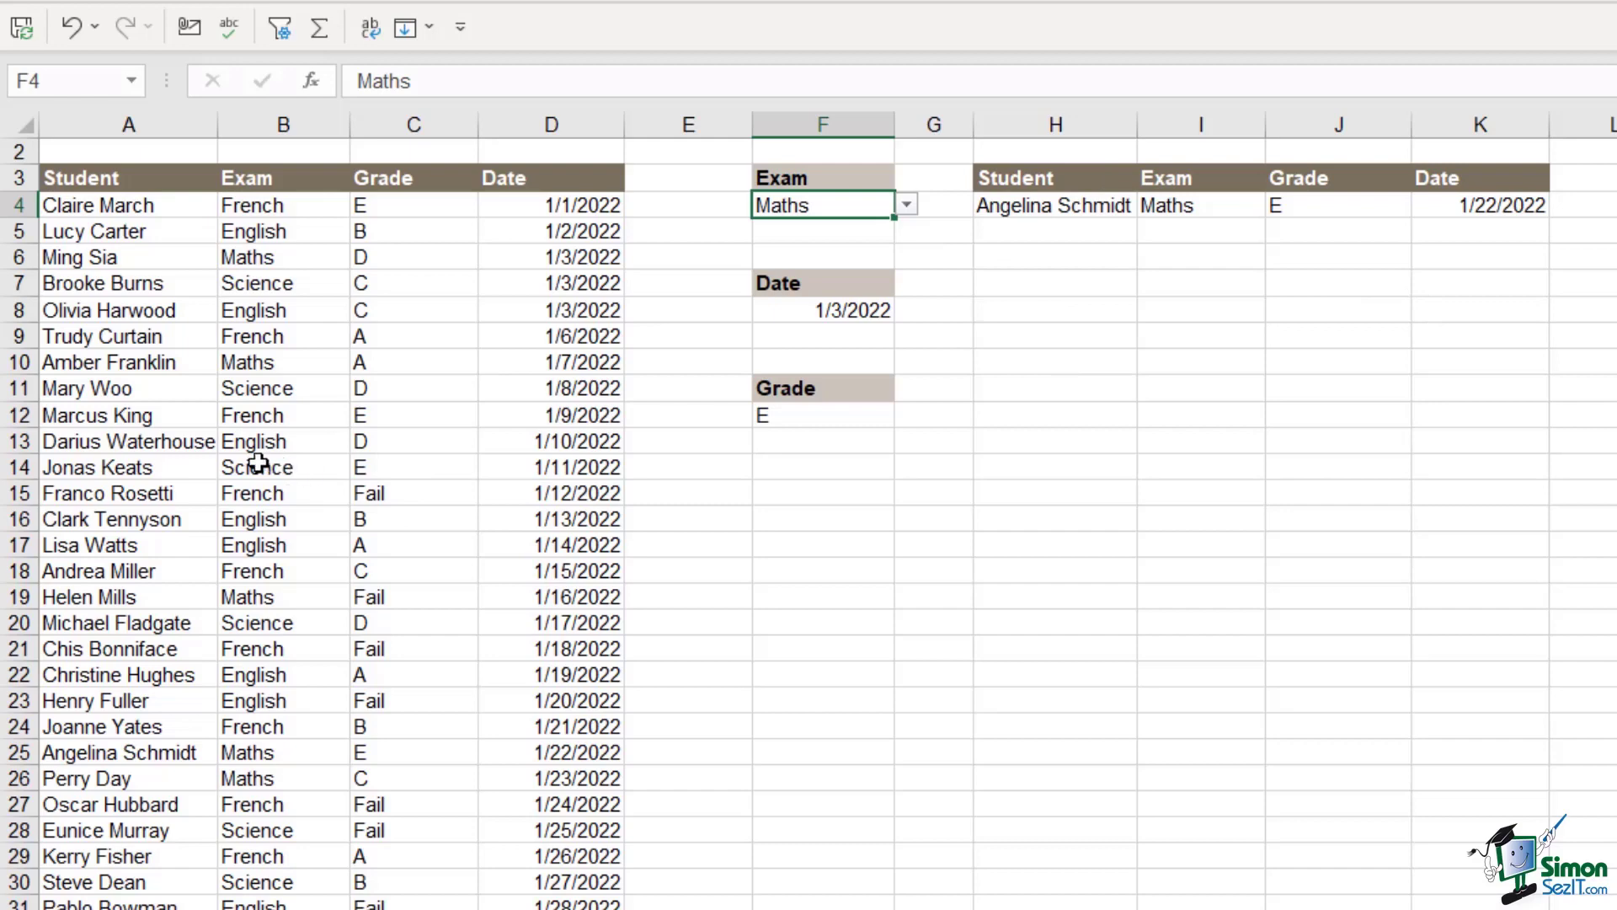
click(284, 466)
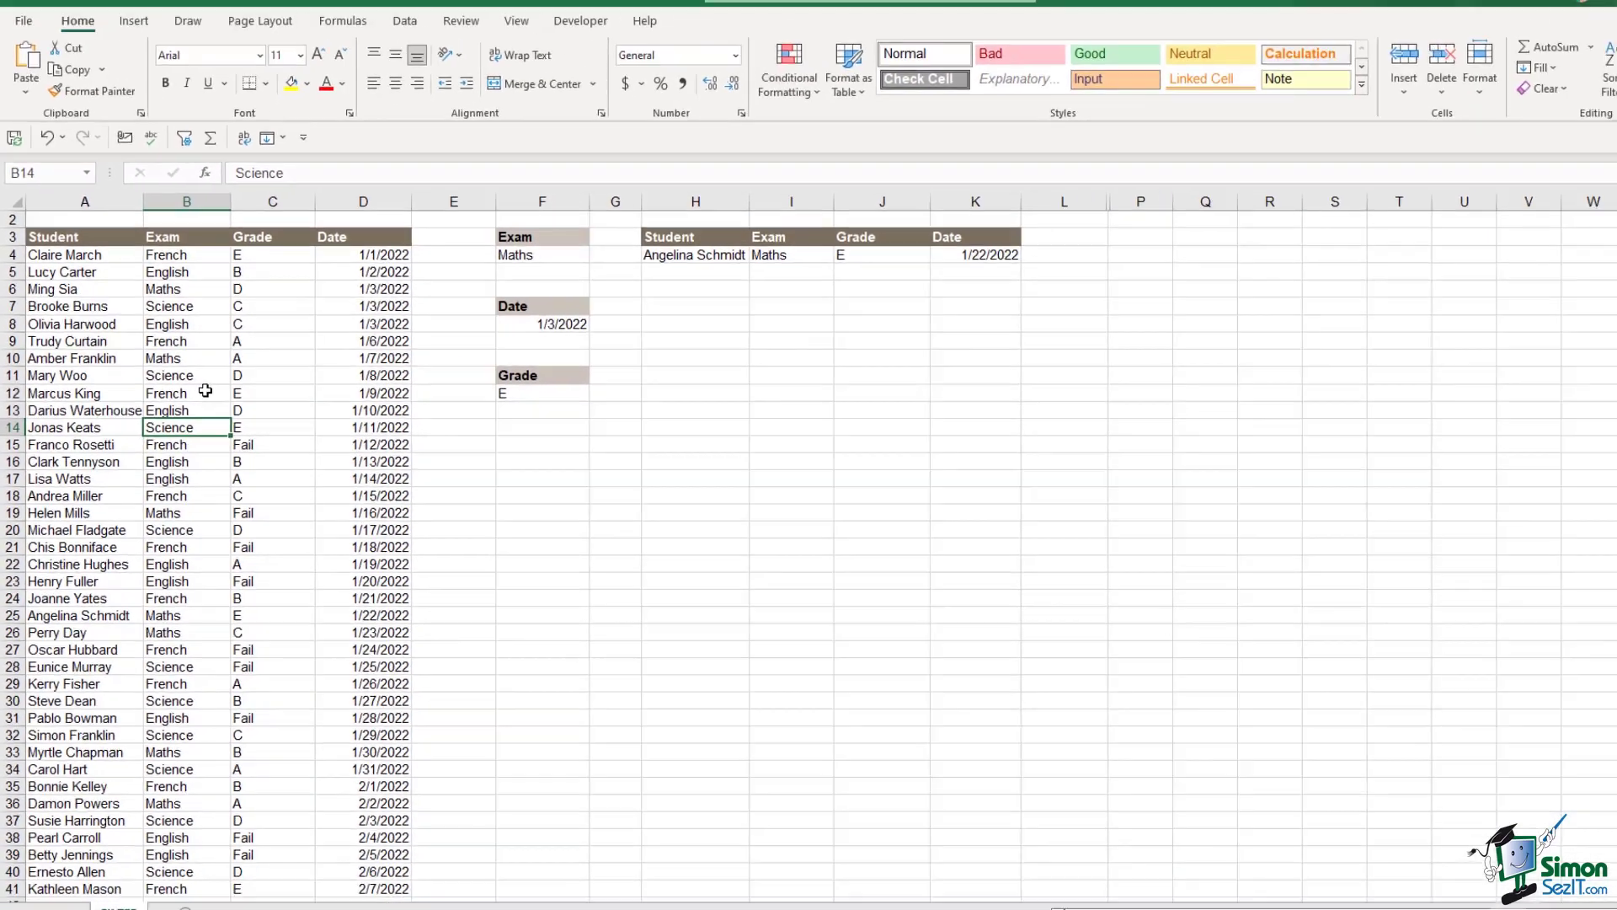
click(185, 393)
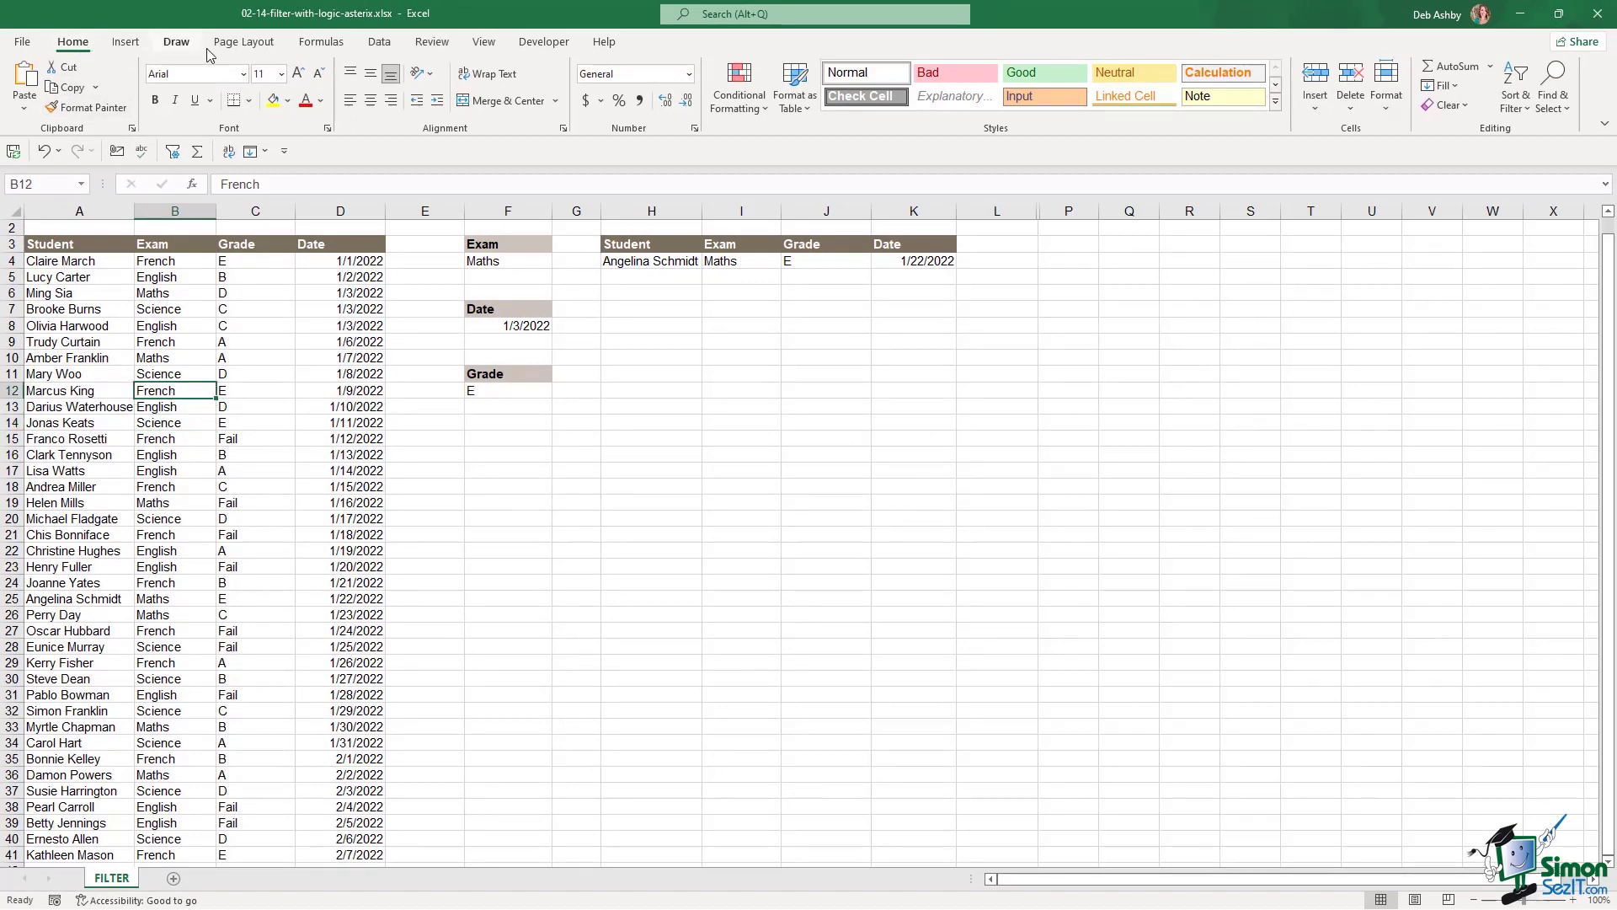
mouse_move(699, 54)
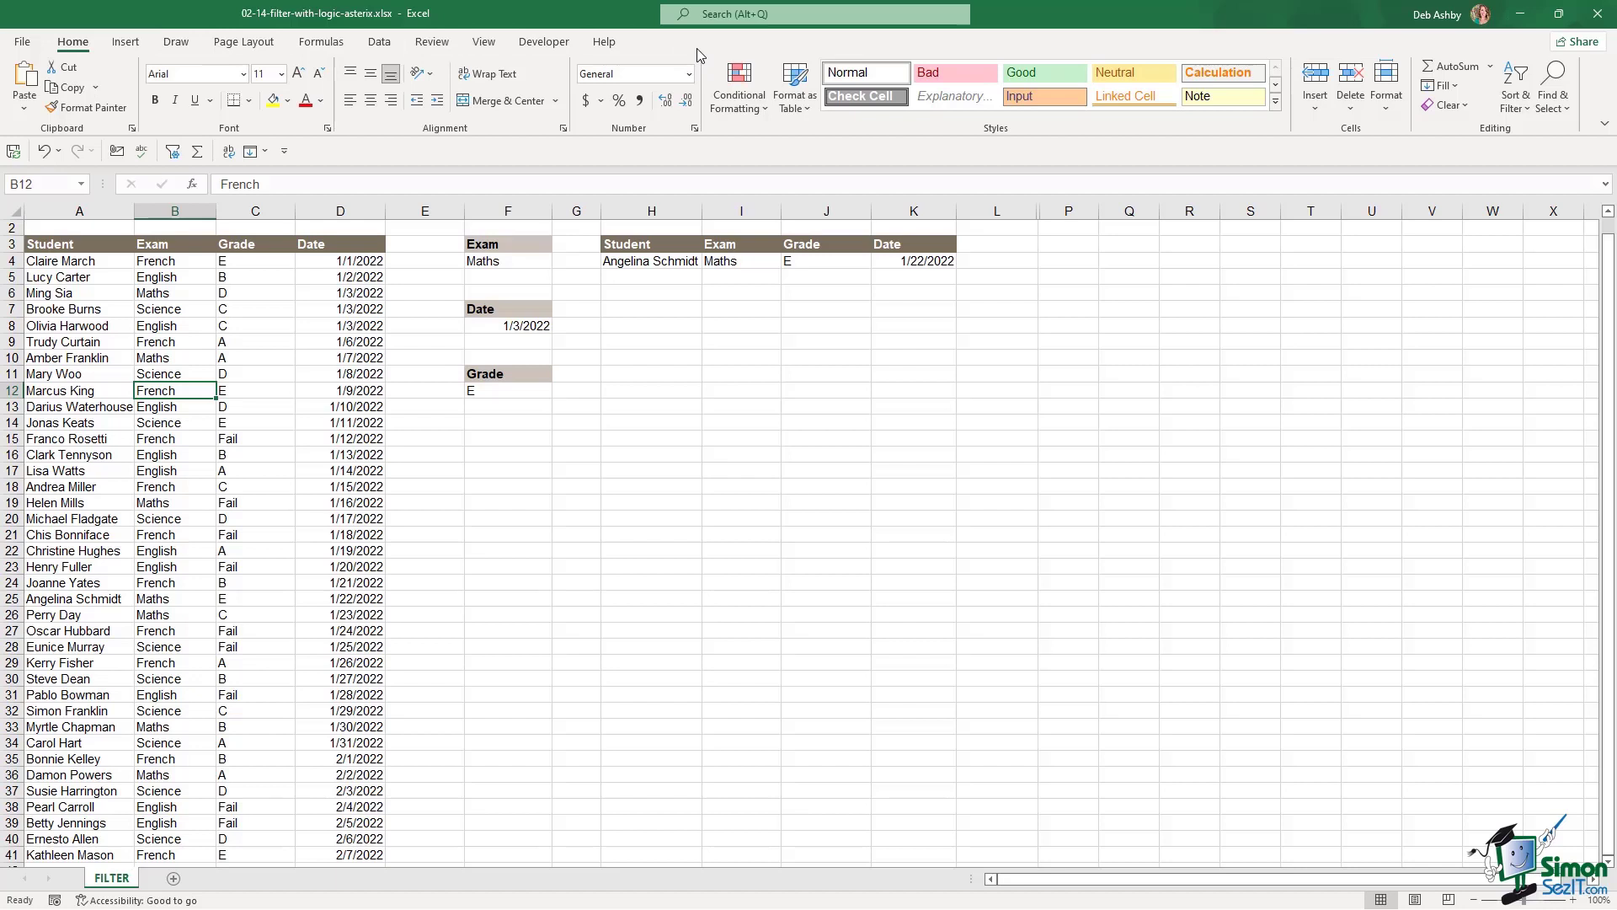
mouse_move(231, 364)
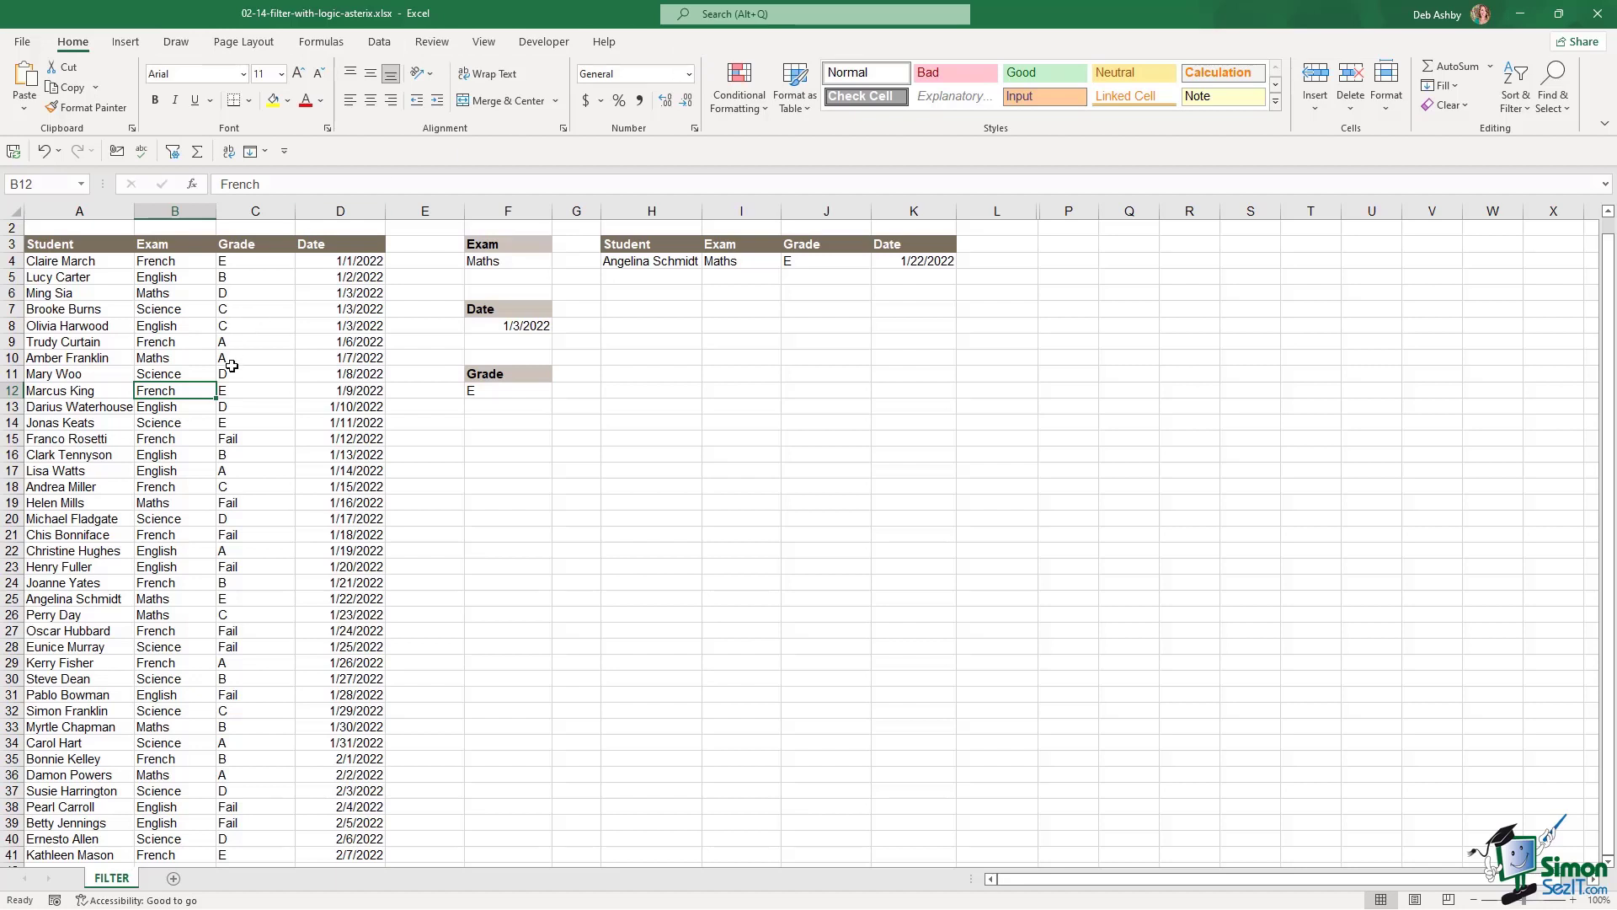
mouse_move(254, 383)
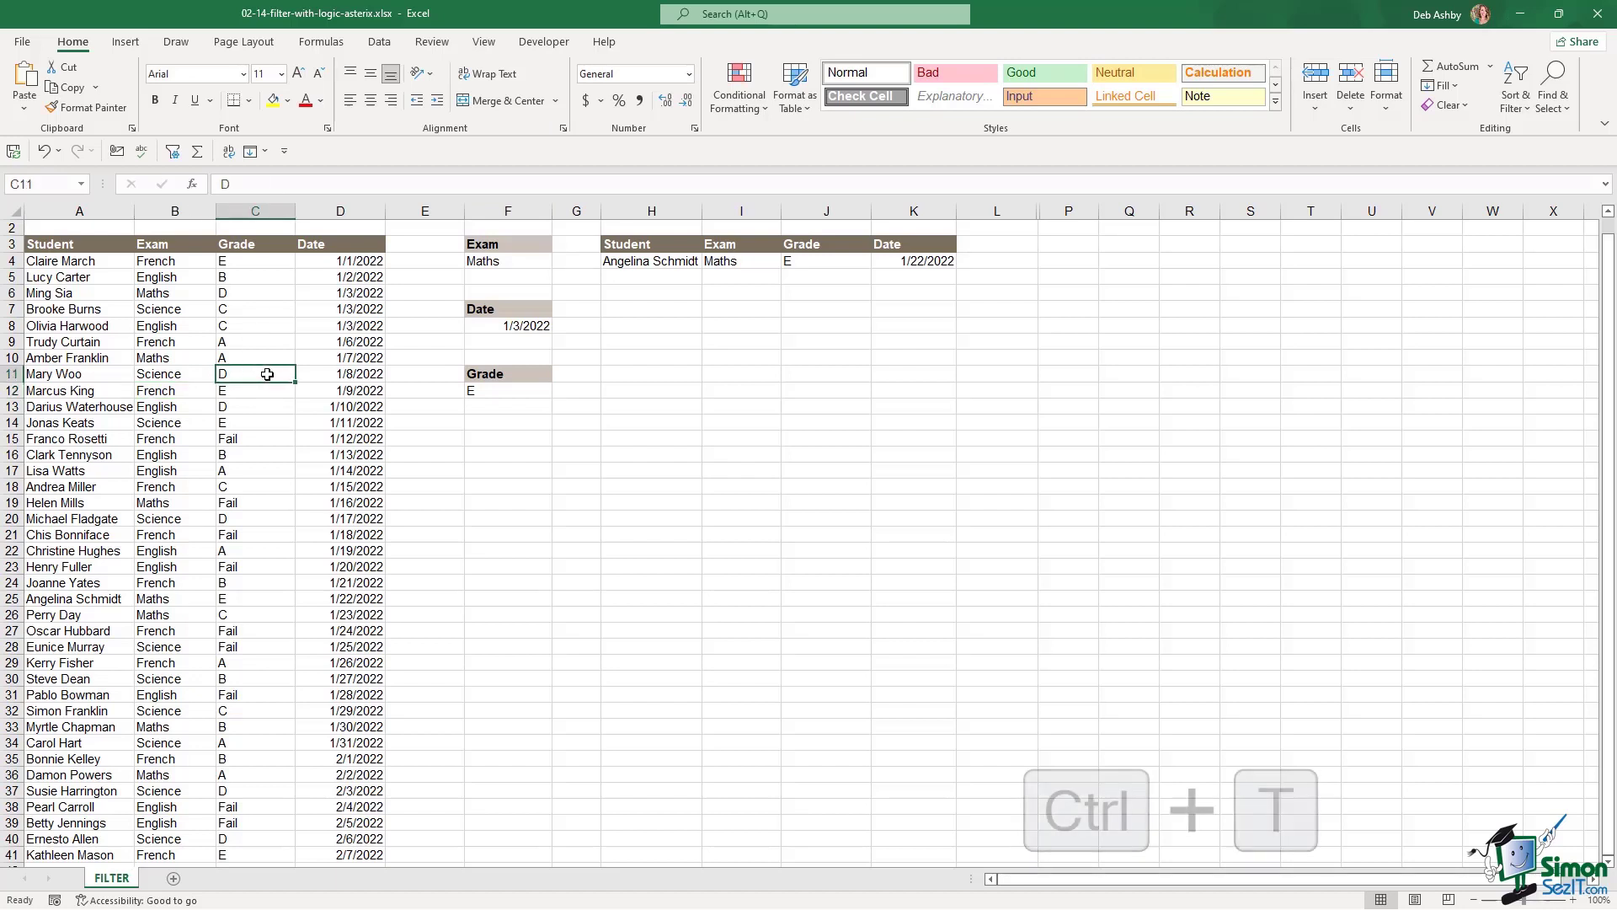
- Convert the A3:D41 student data into a table with headers using Ctrl+T
key(ctrl+t)
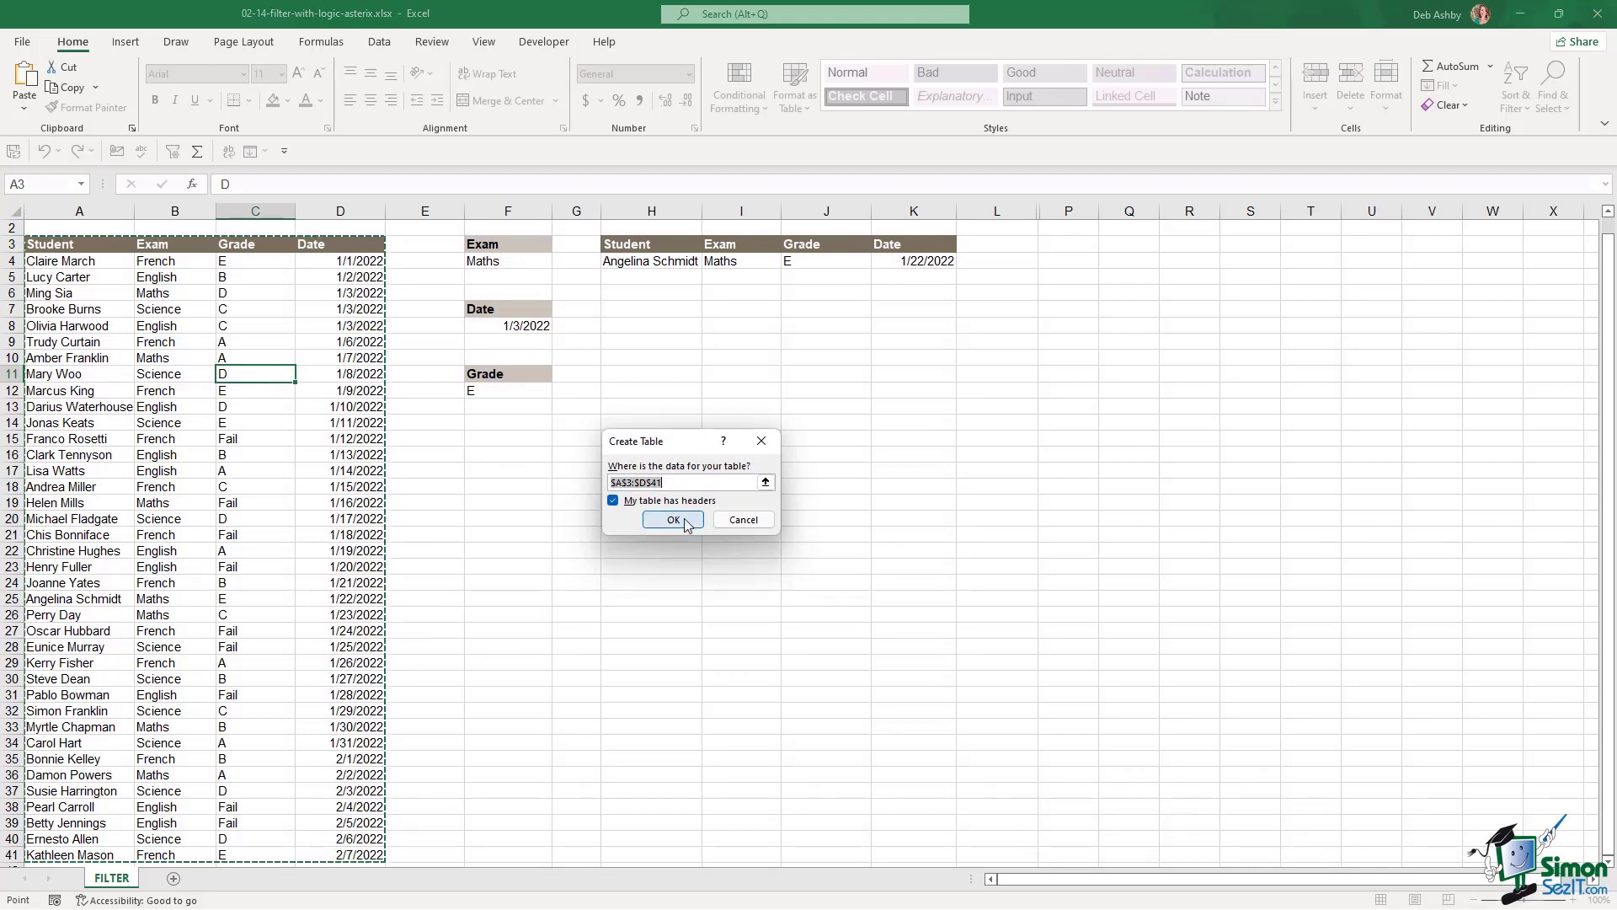
click(671, 518)
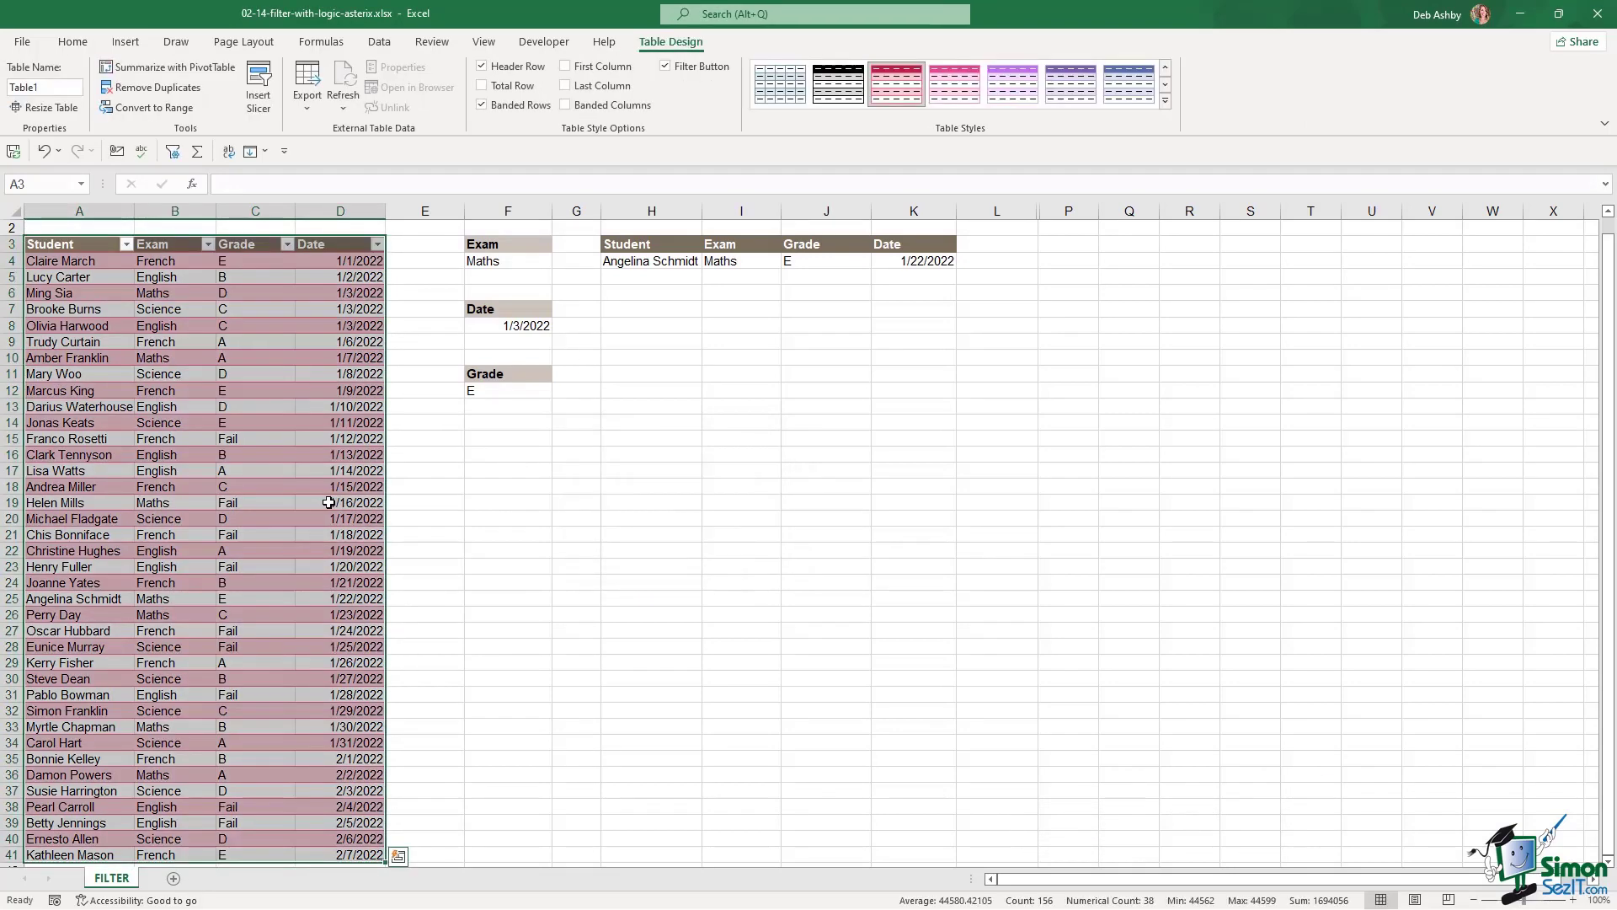
click(1164, 101)
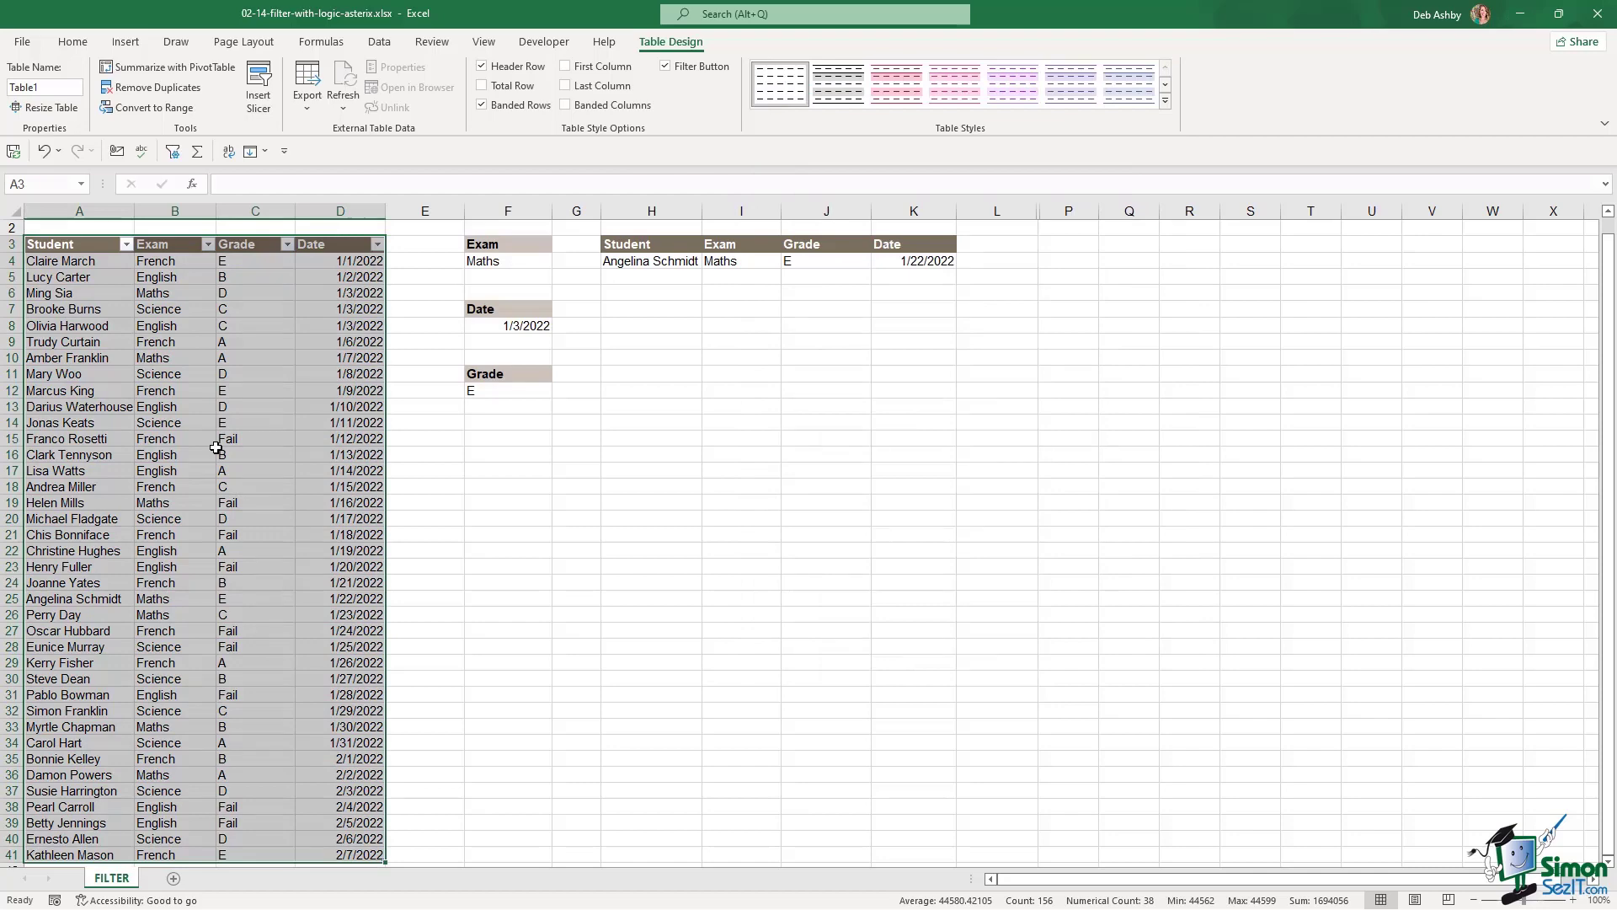
- Clear H4's old formula, name the table Students, and begin a new =FILTER formula
click(254, 437)
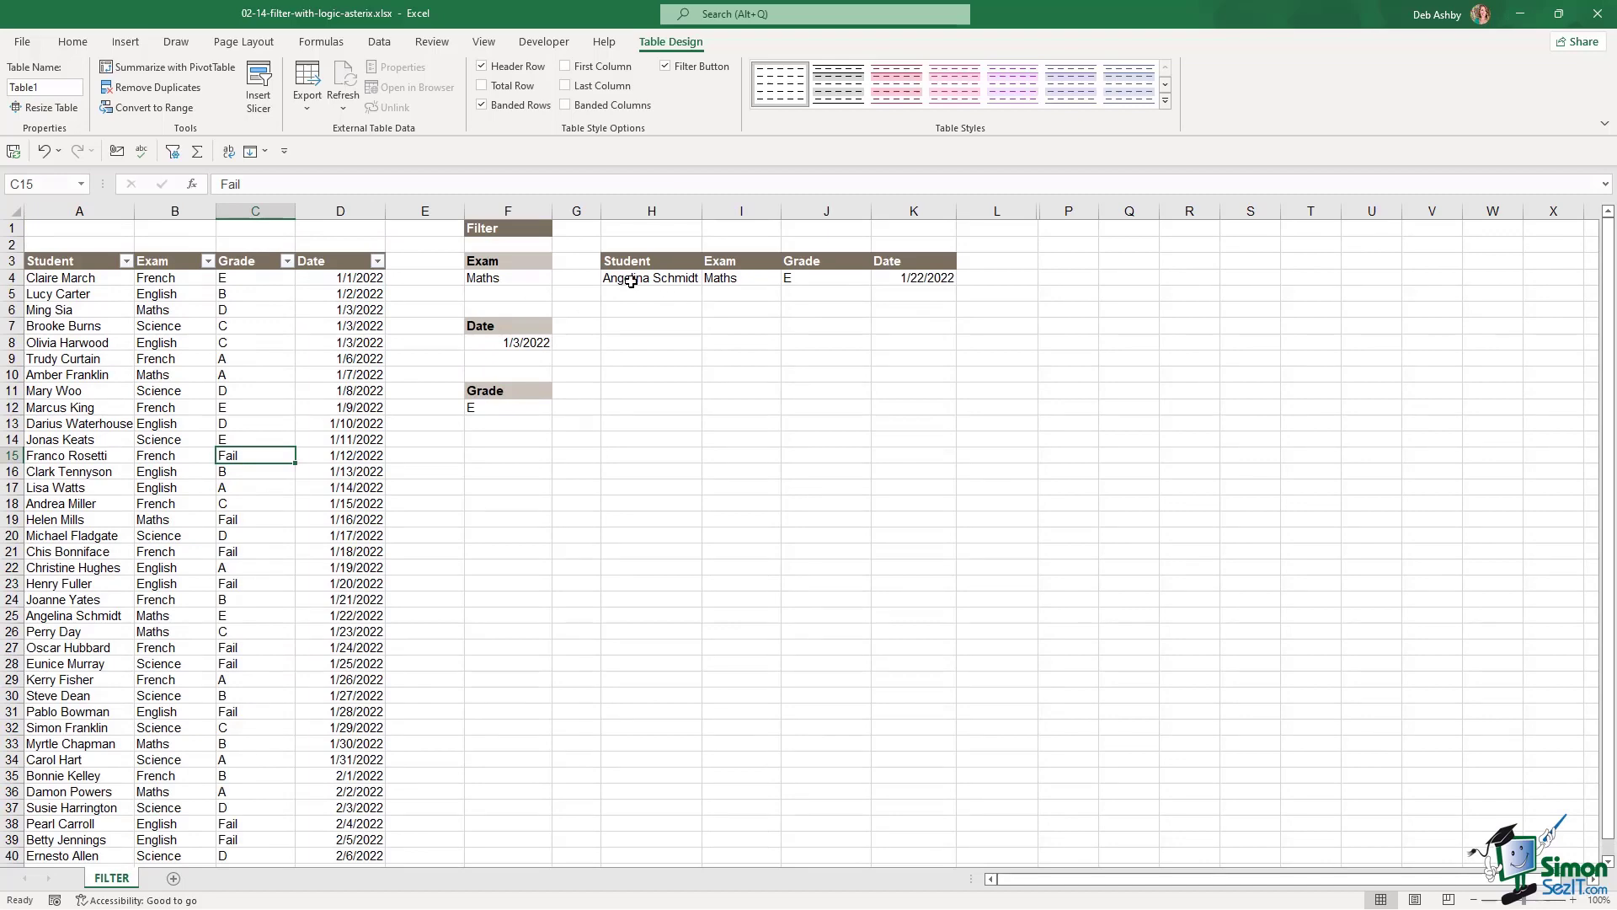
click(651, 277)
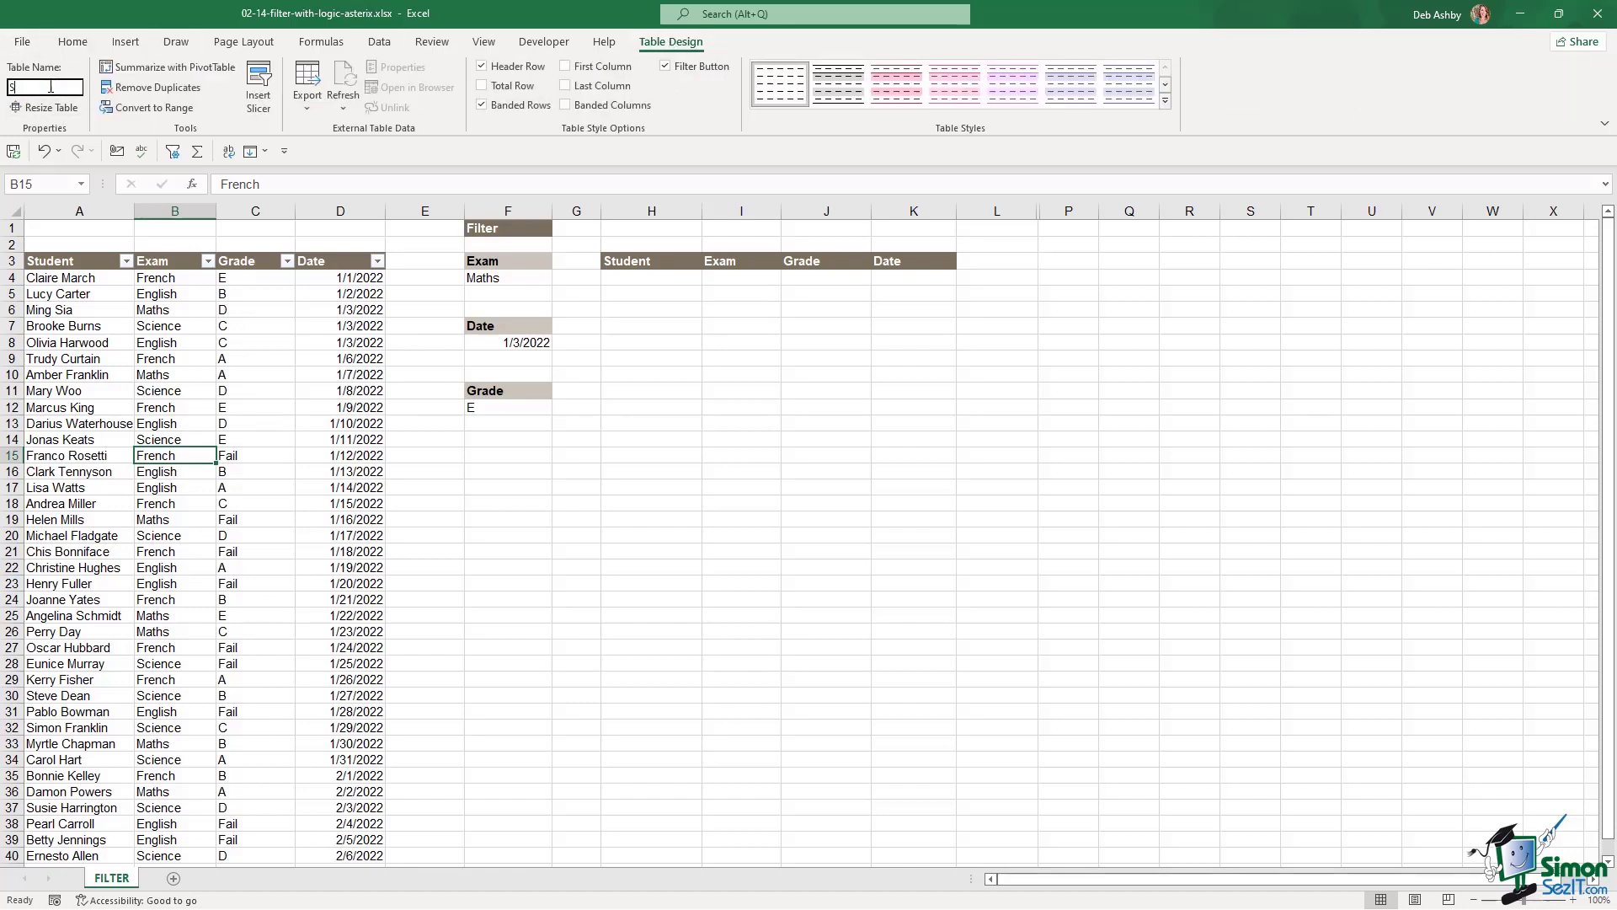
text(tdents)
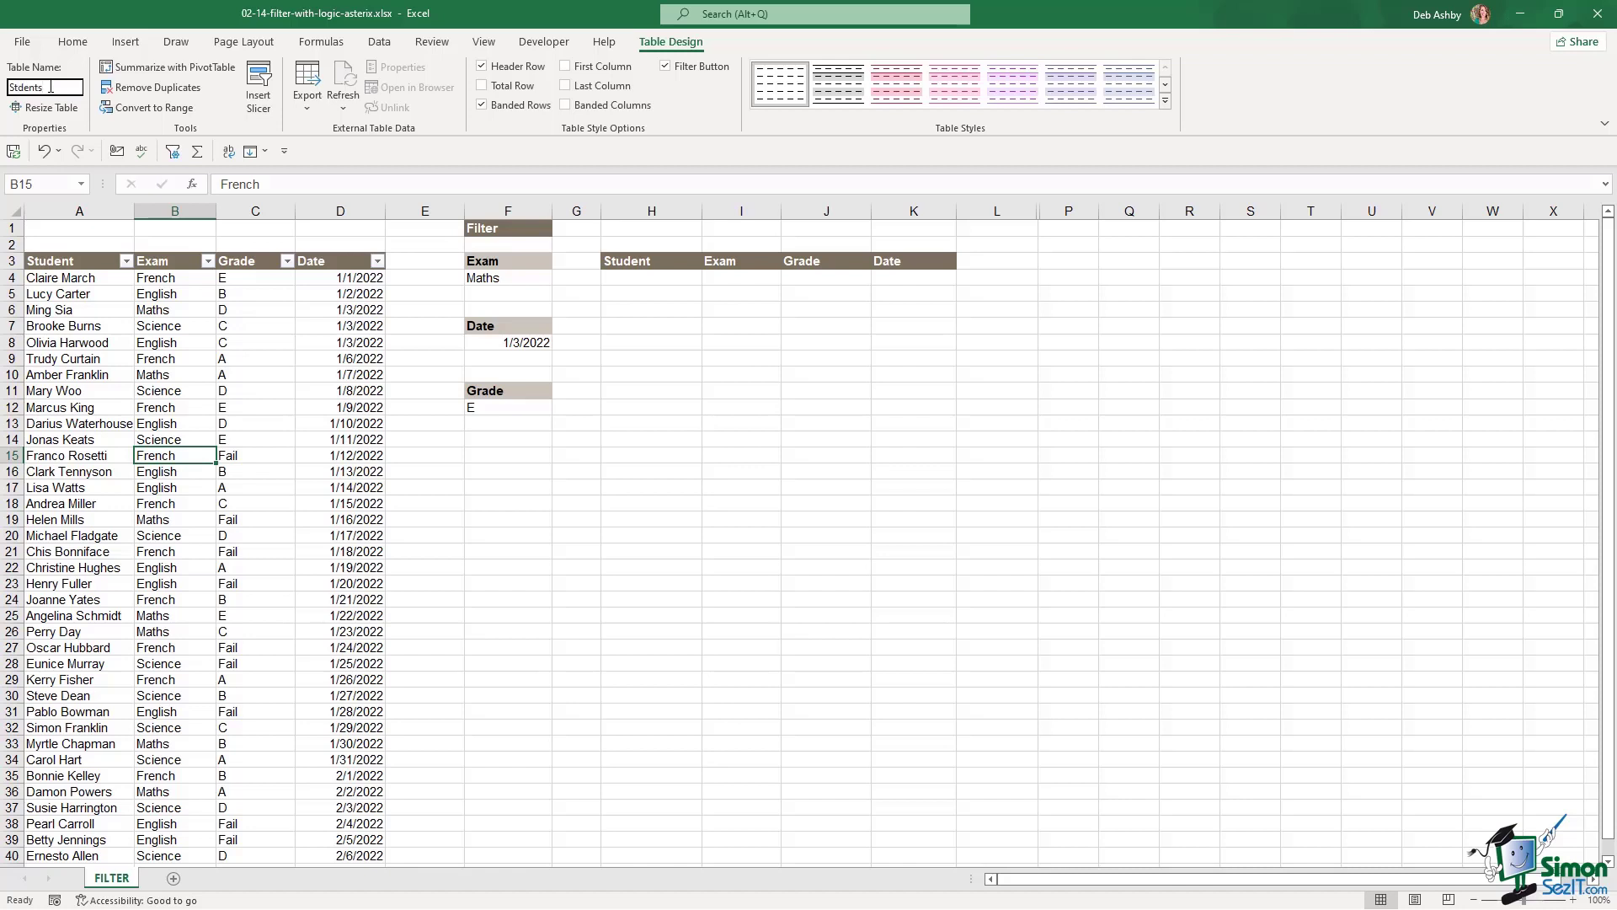
text(=fi)
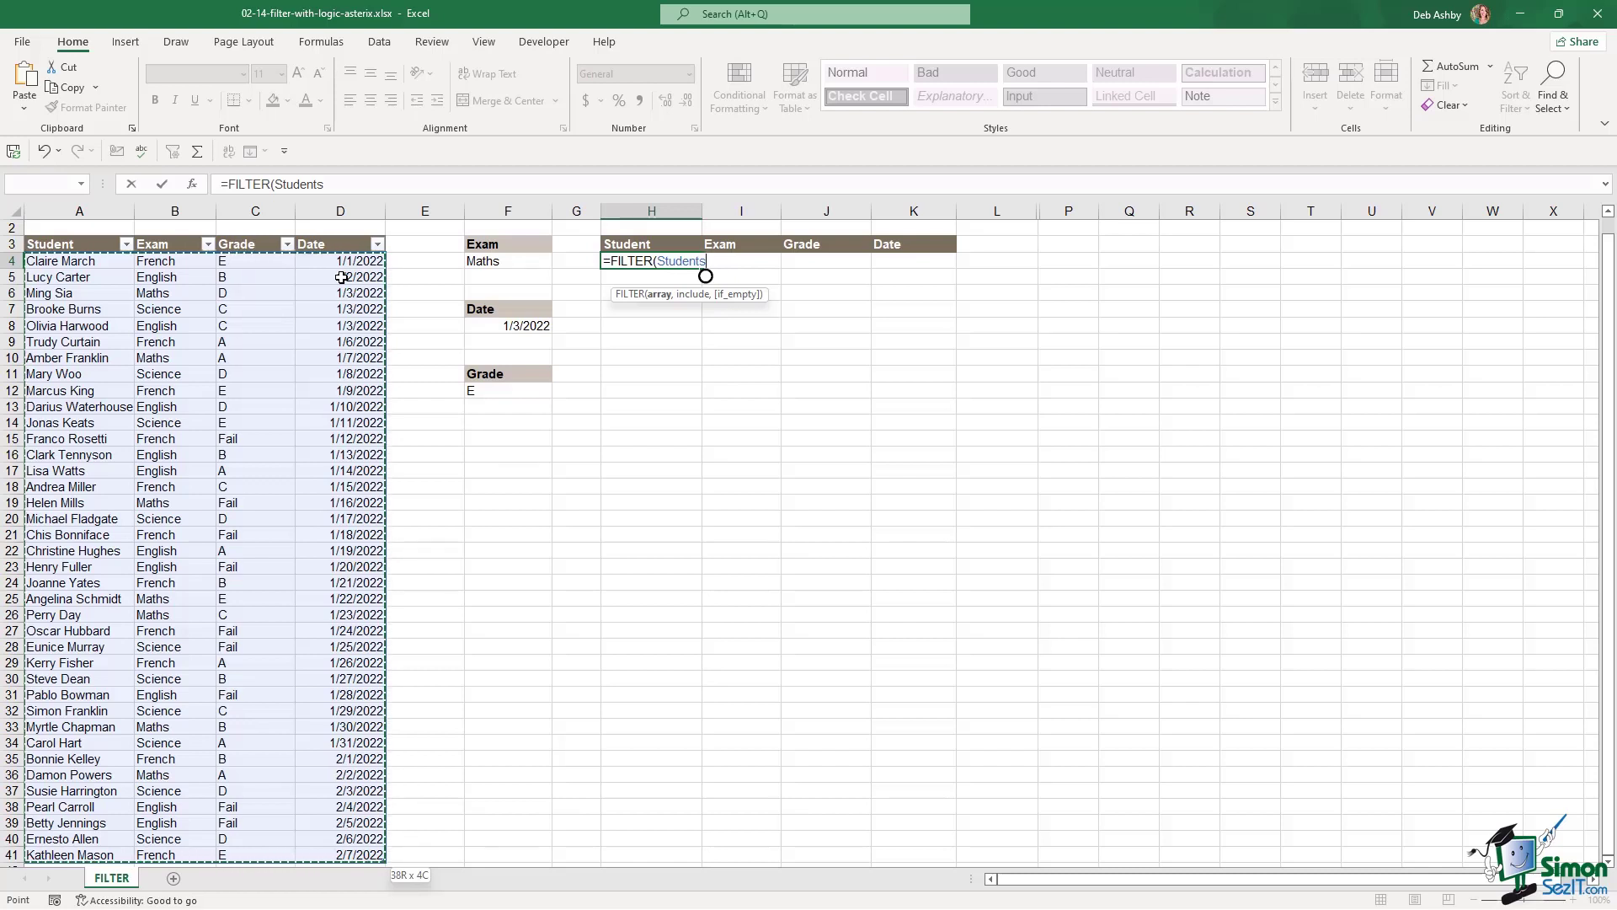
- Add include conditions (Students[Exam]=F4)*(Students[Grade]=F12) to the FILTER formula
text(,)
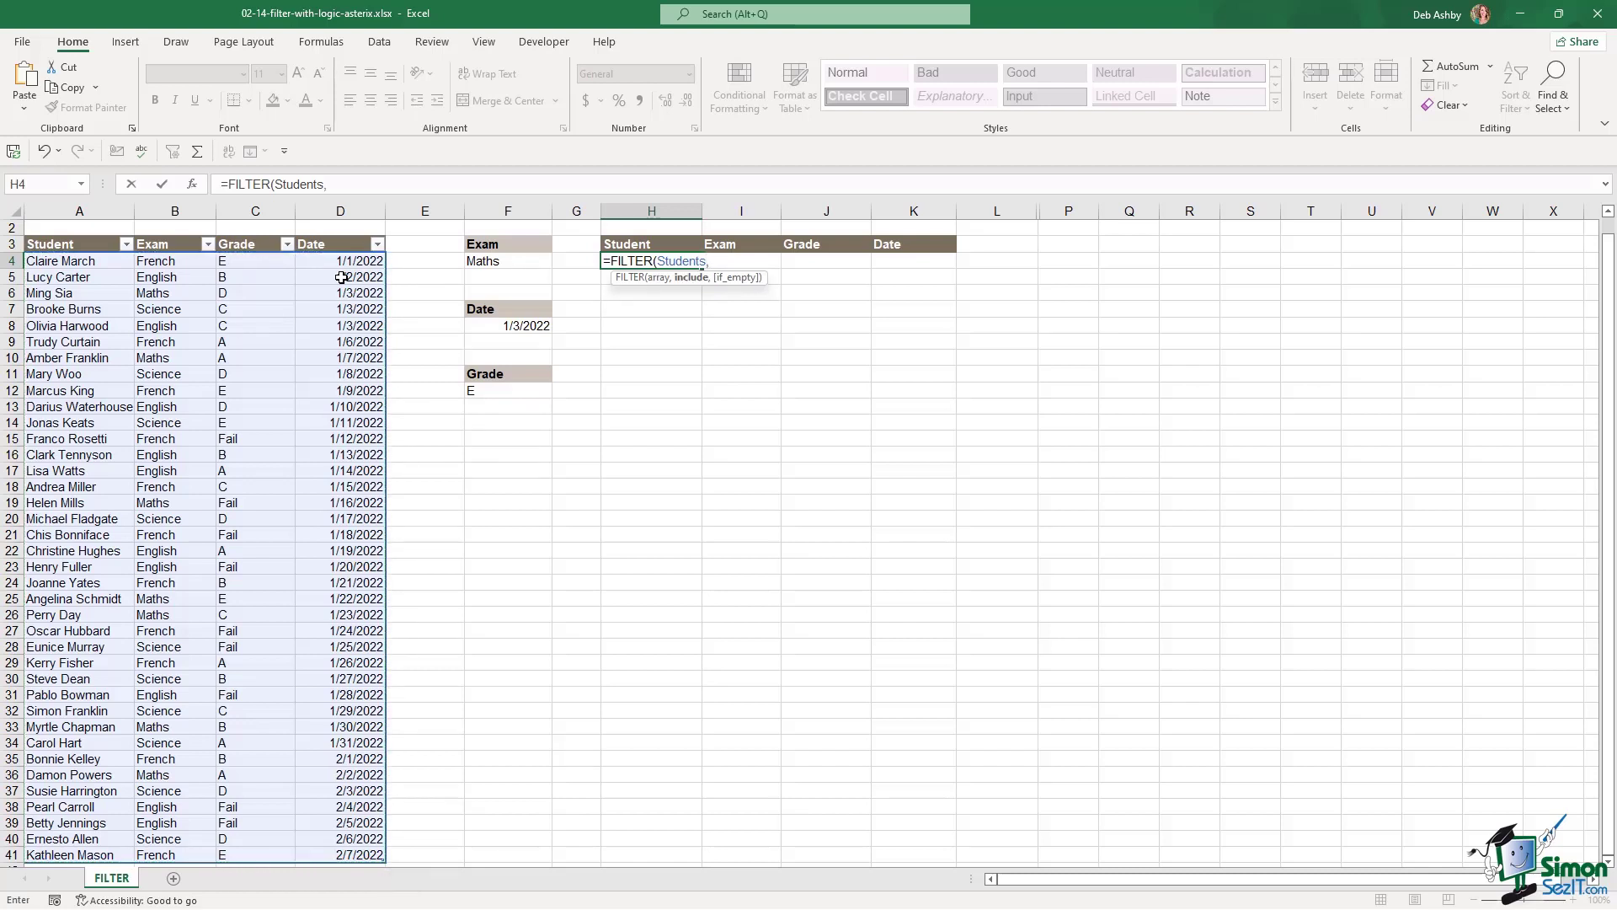
text(()
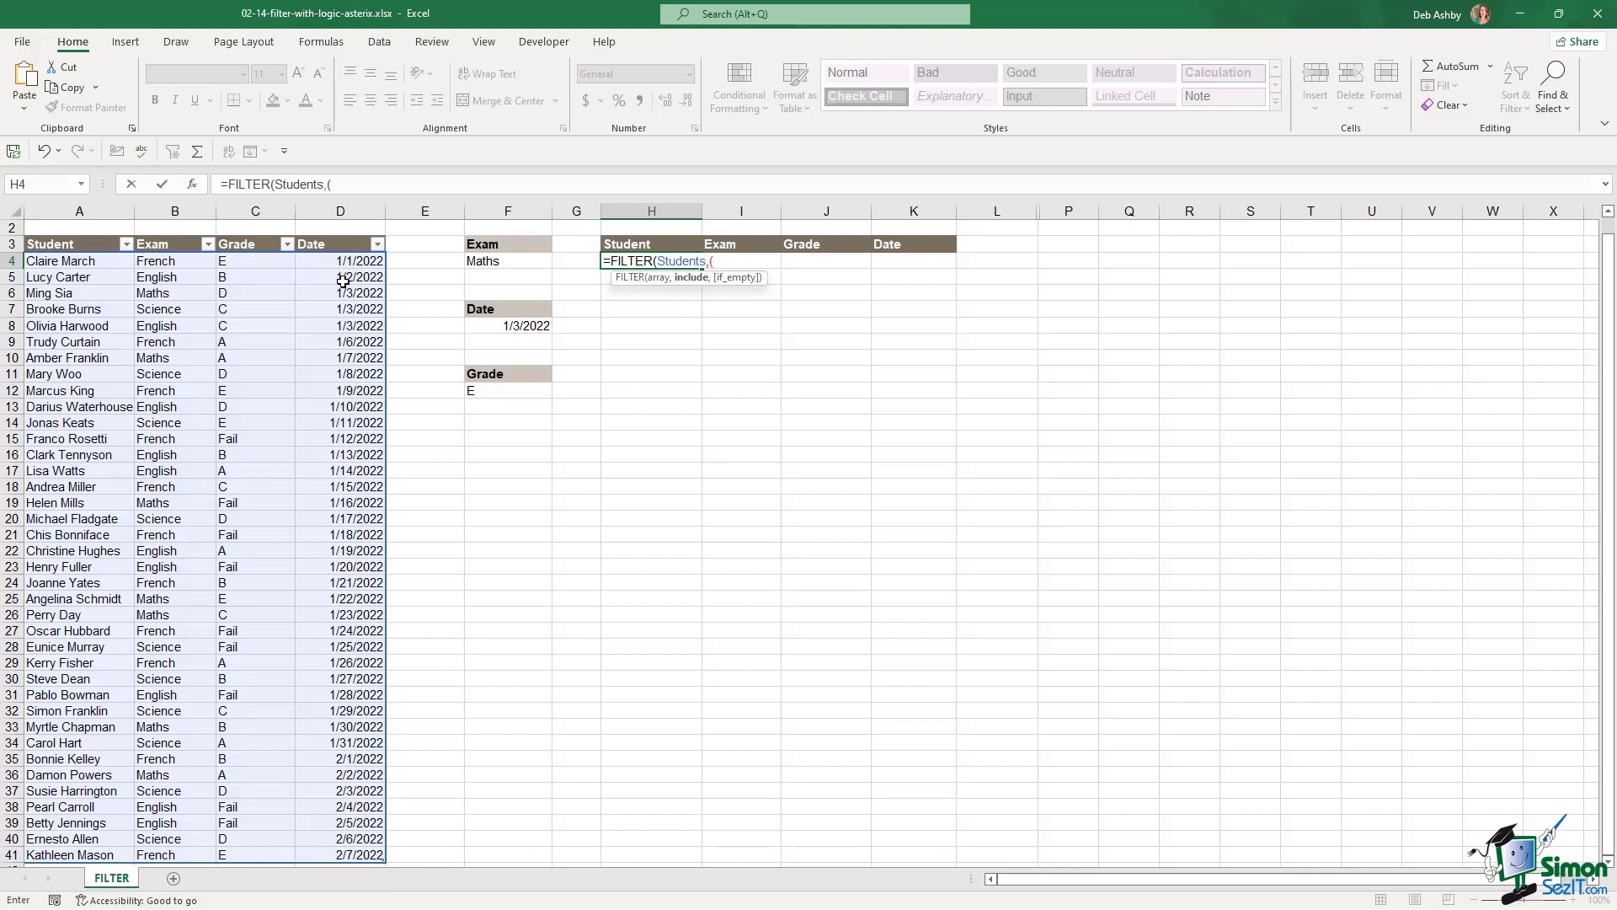
click(174, 260)
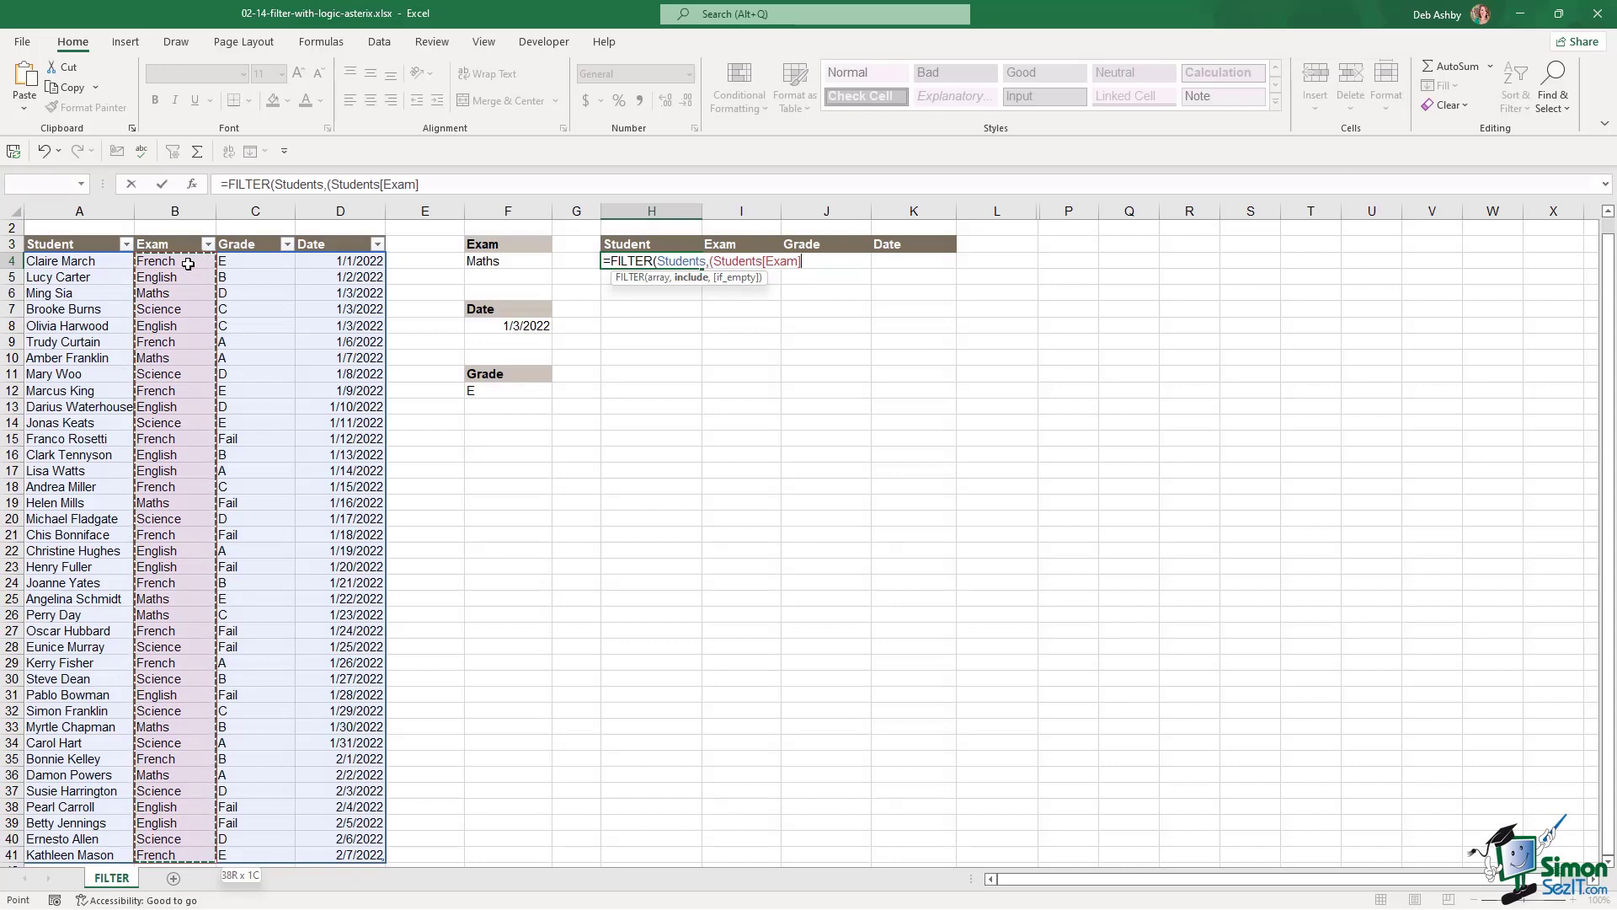
text(=)
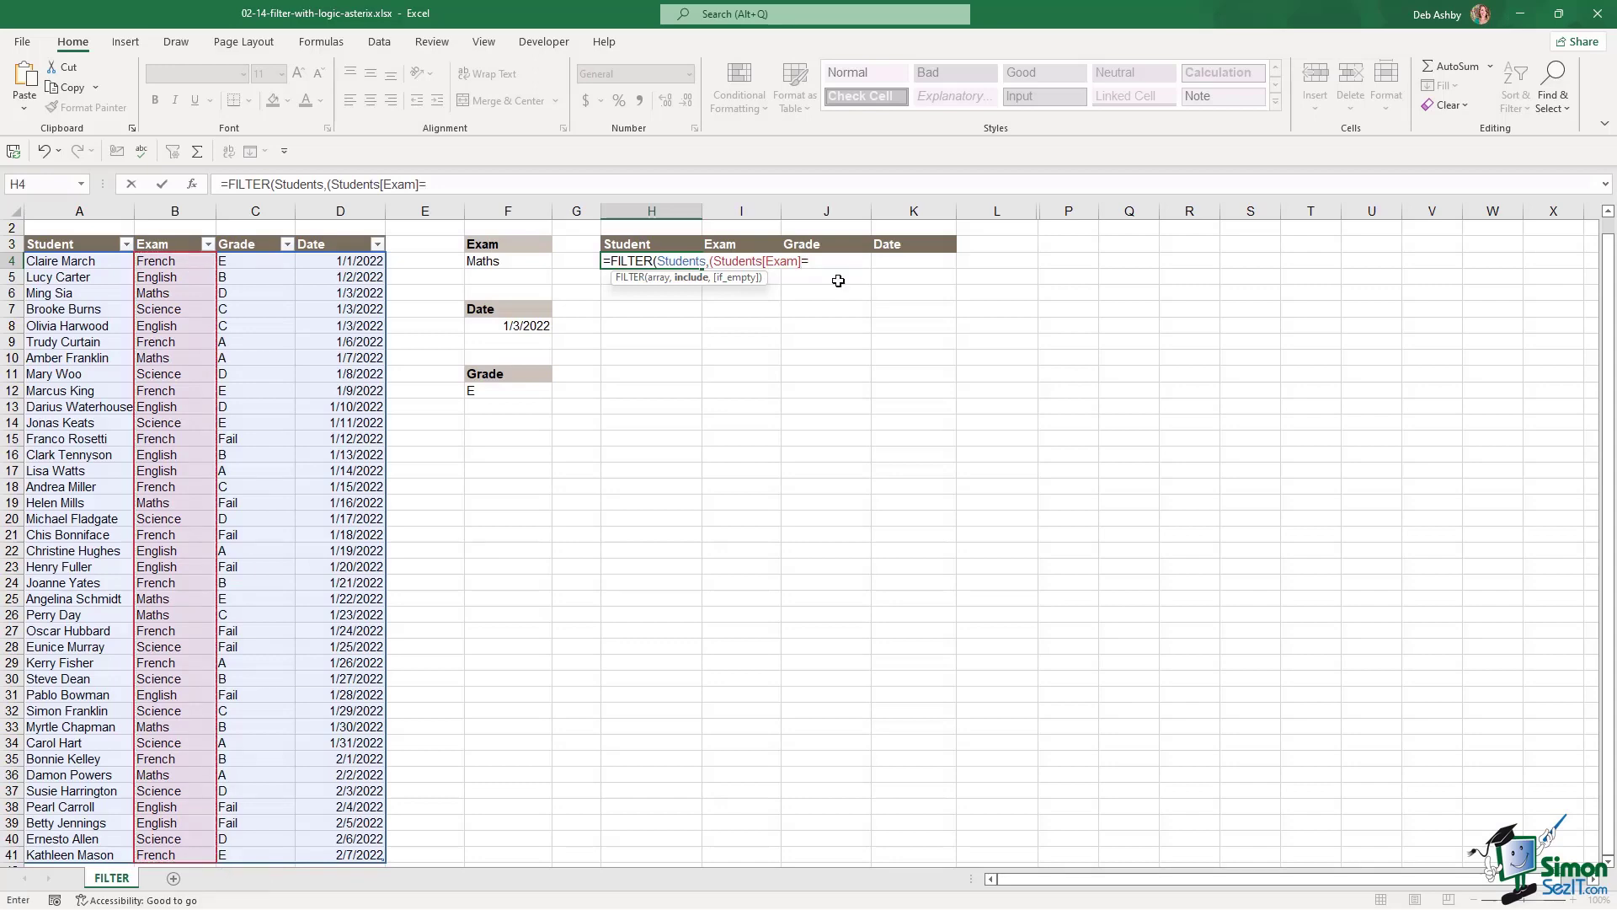
click(506, 260)
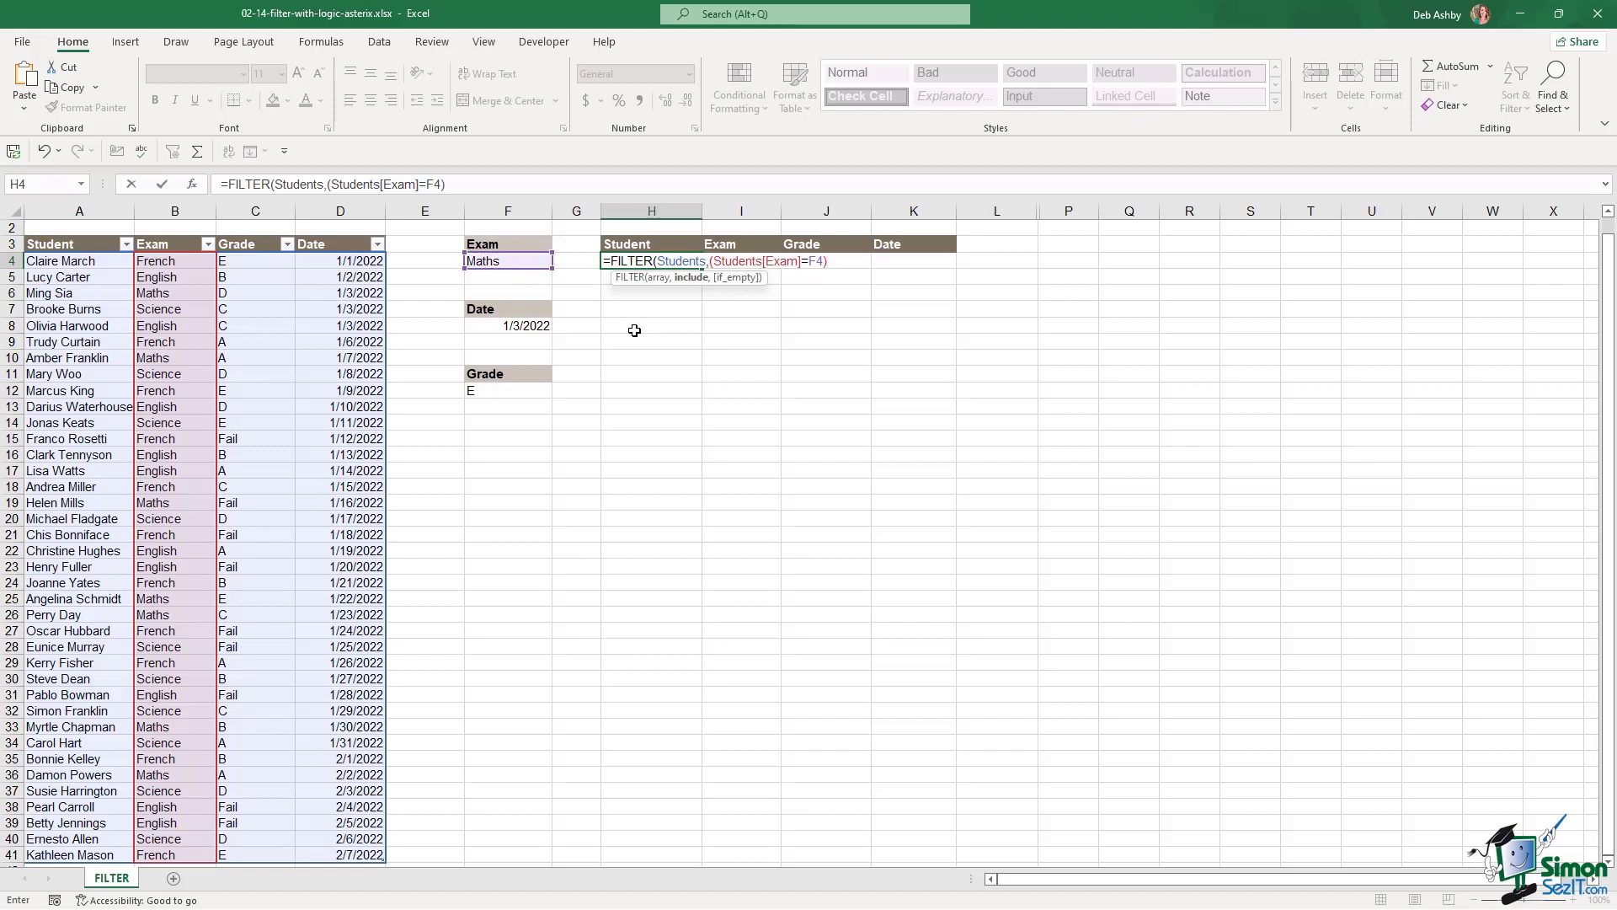
text(*)
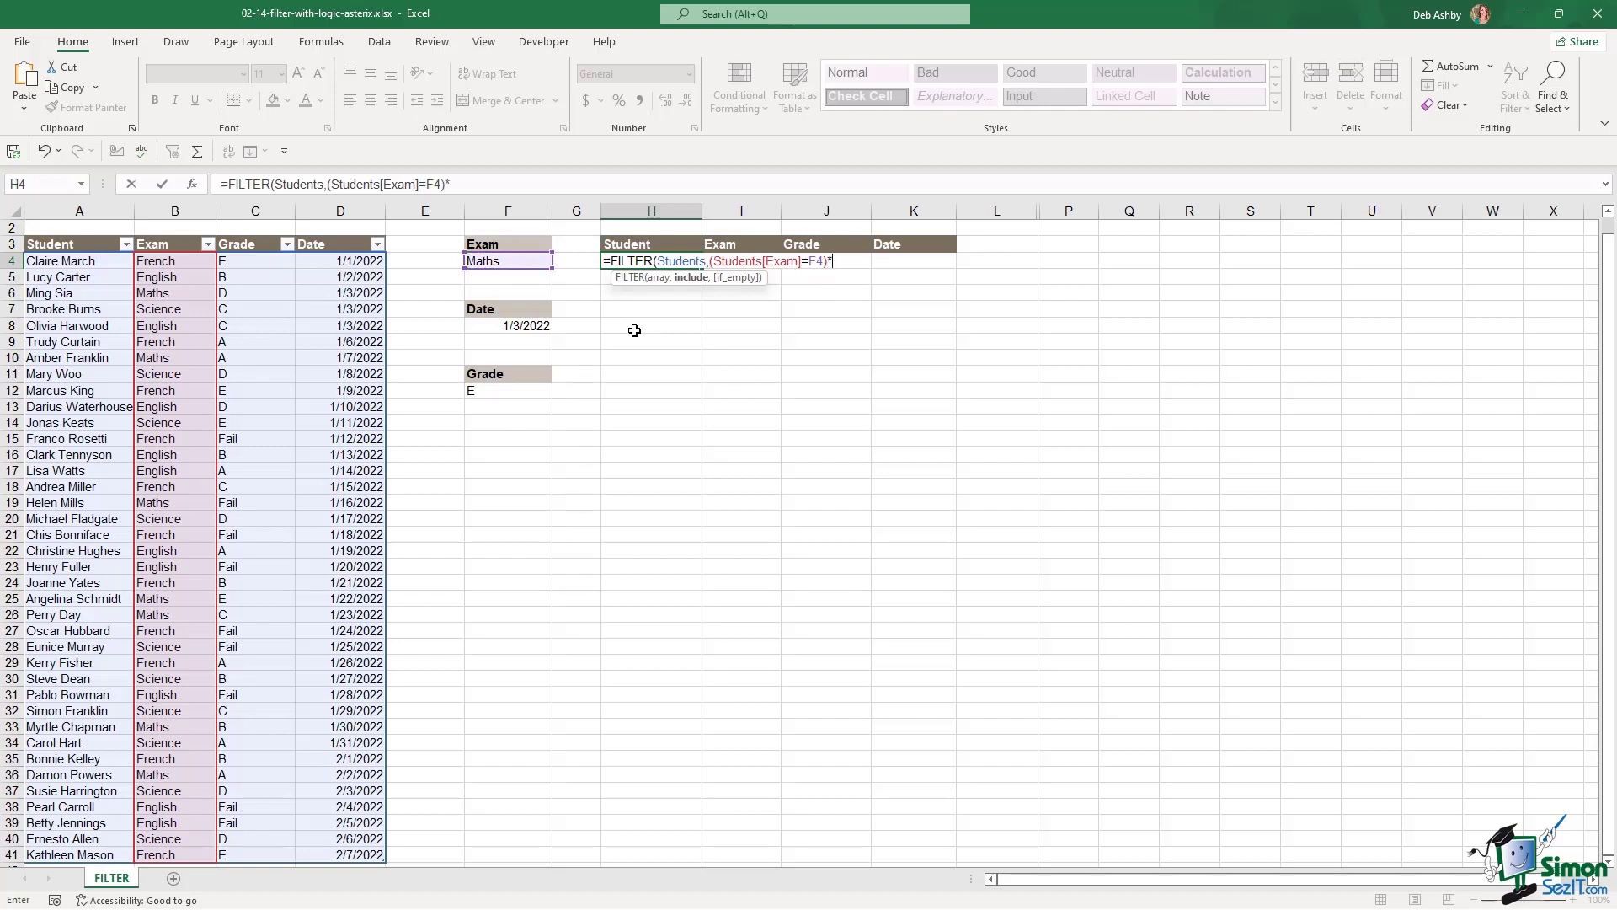
text(()
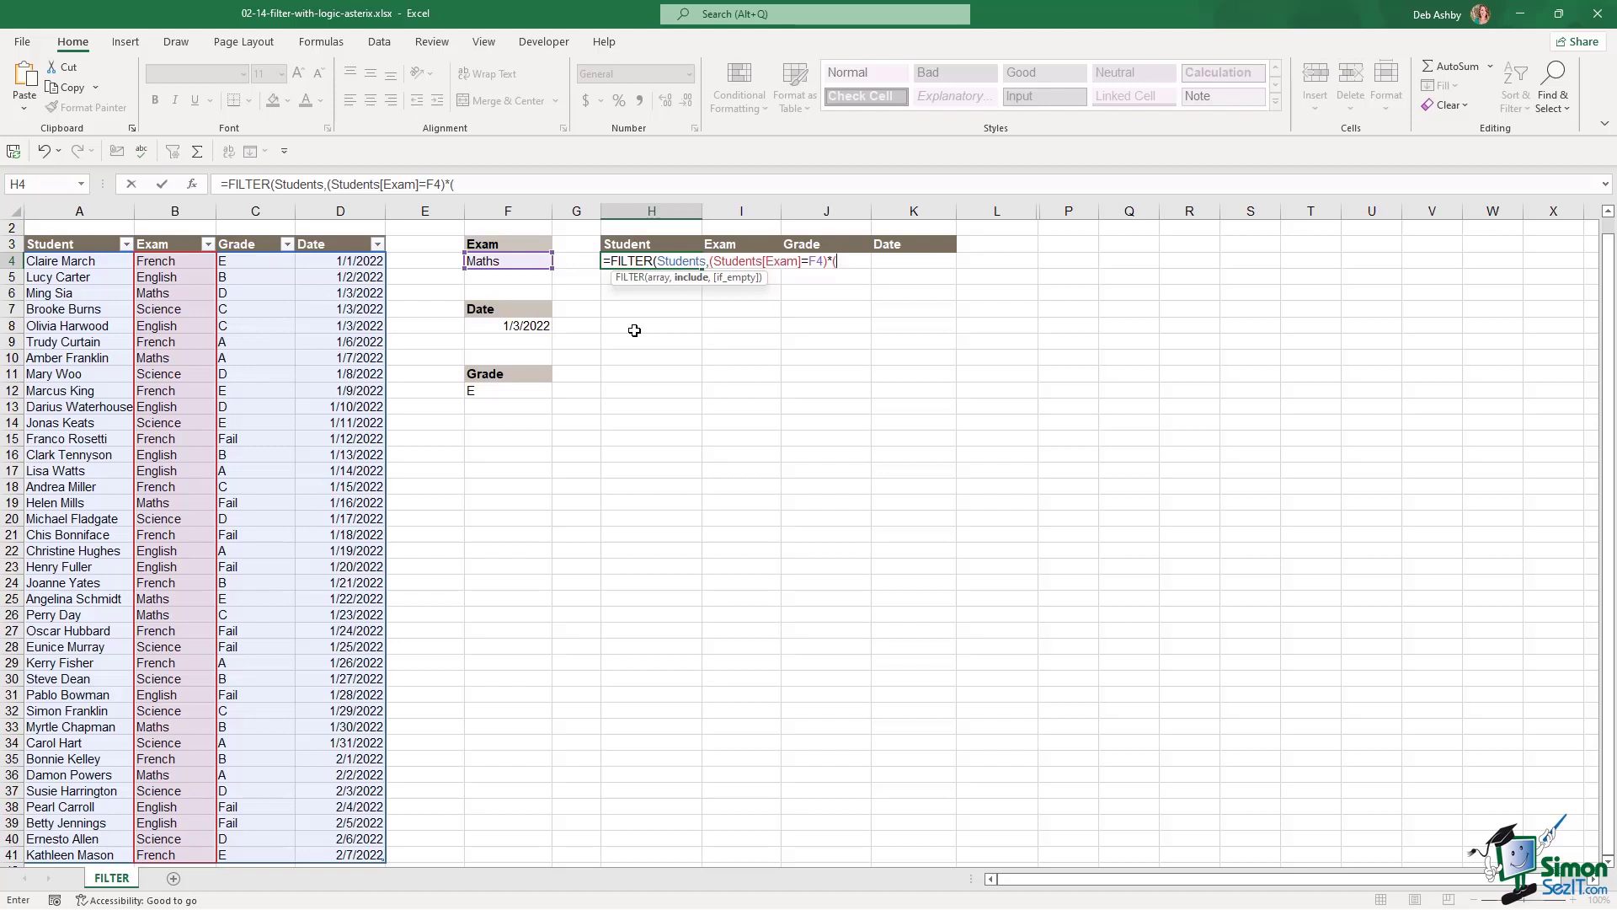
click(254, 260)
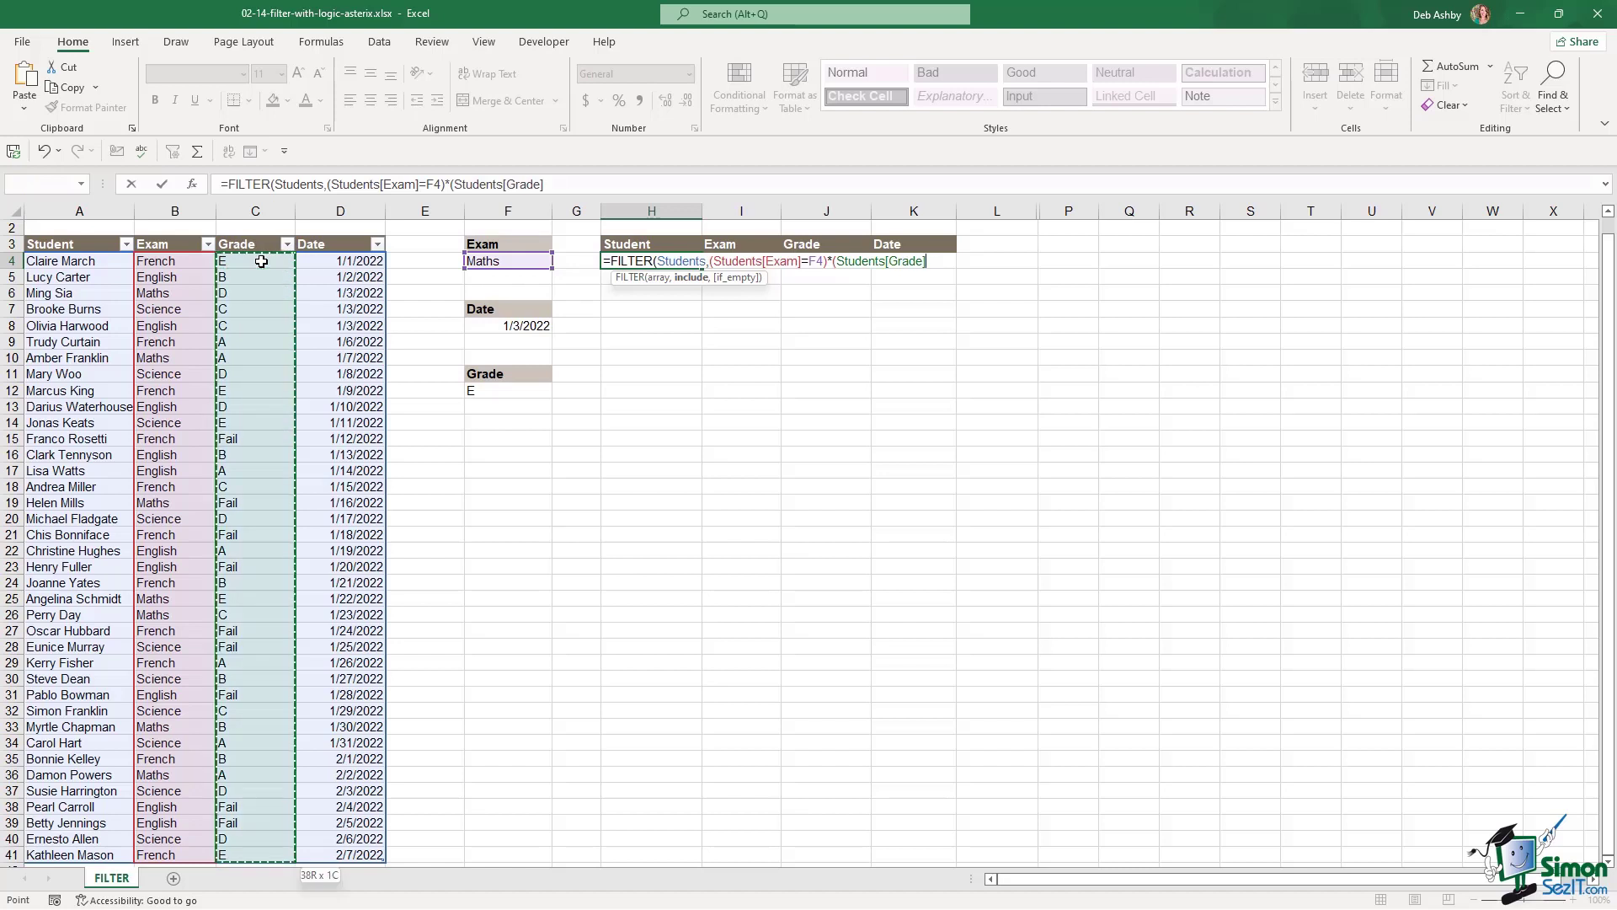
text(=)
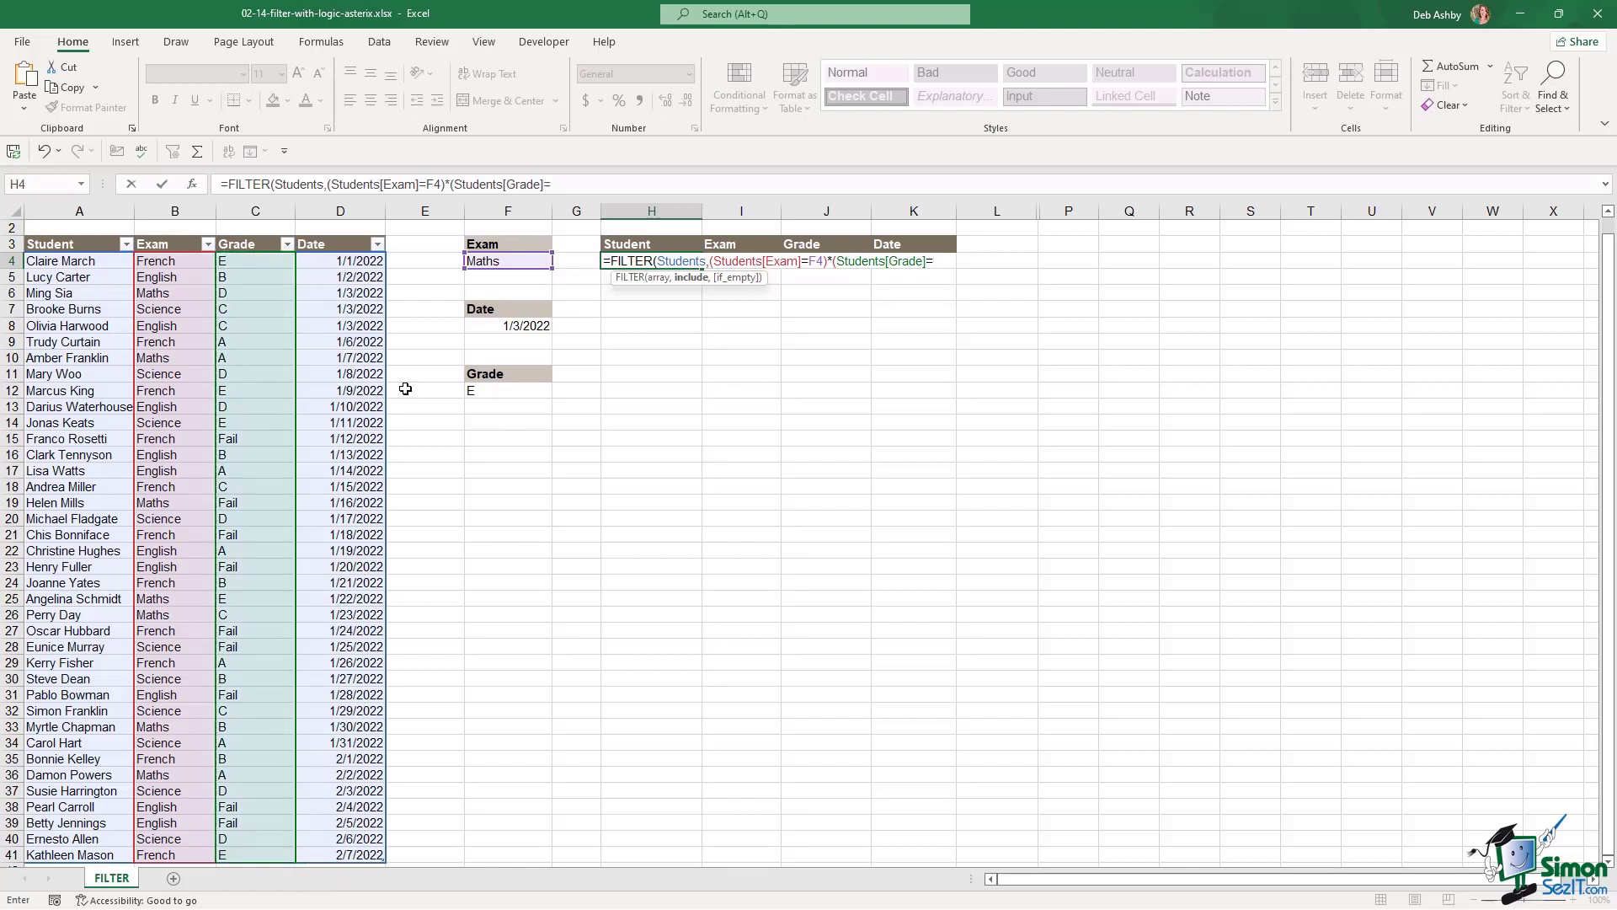
click(507, 390)
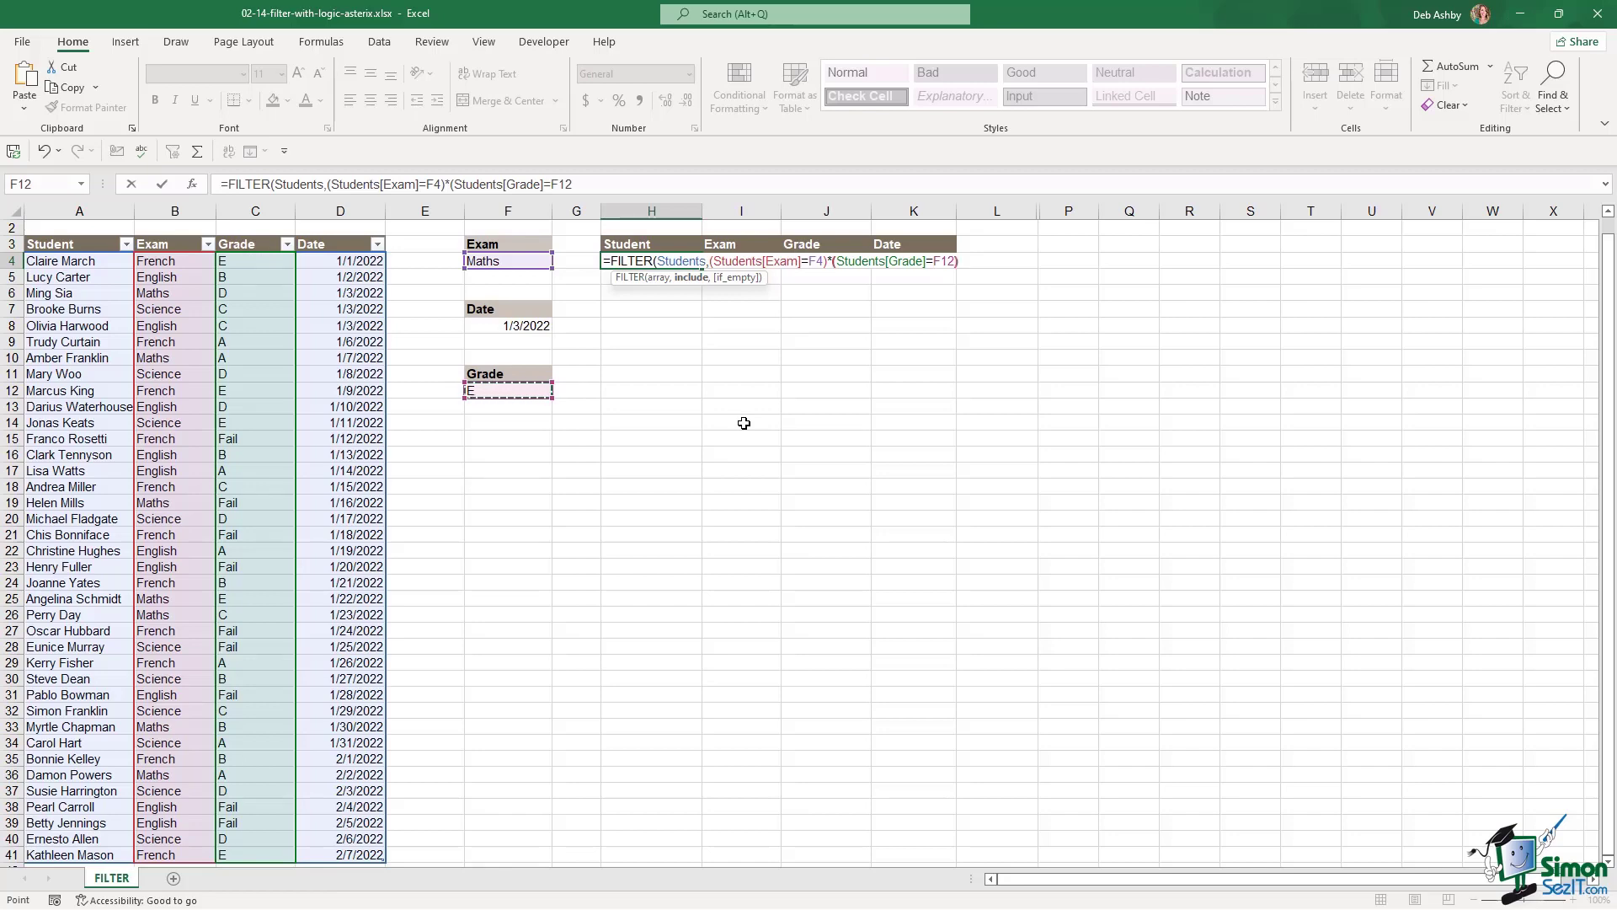
- Finish the formula with a "No Records" fallback and enter it
text(,)
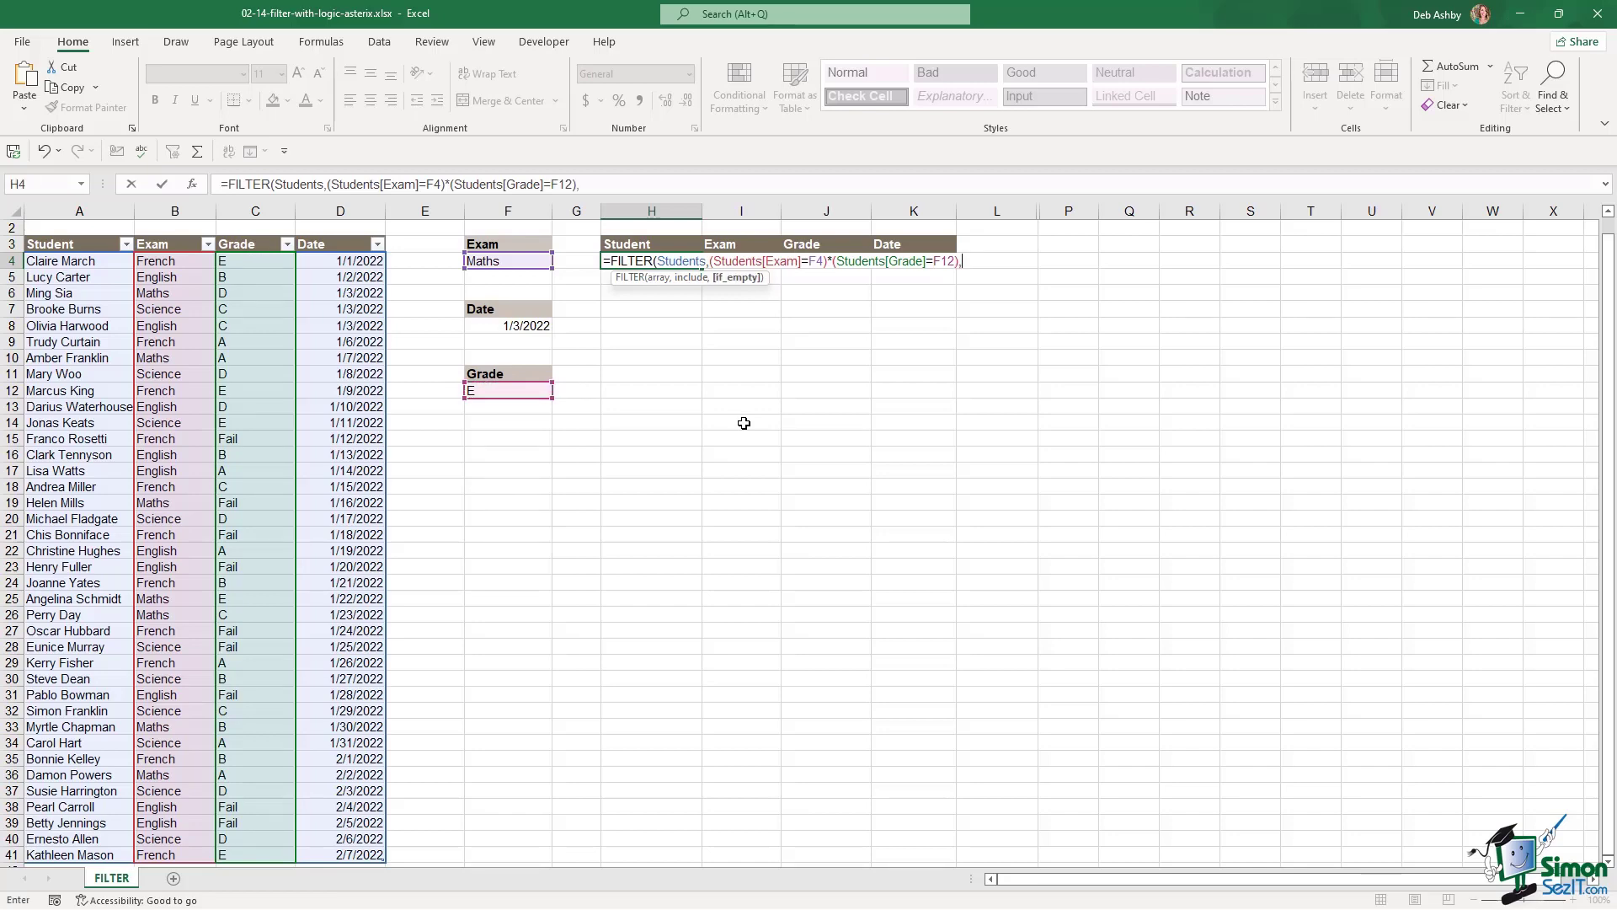
text("No)
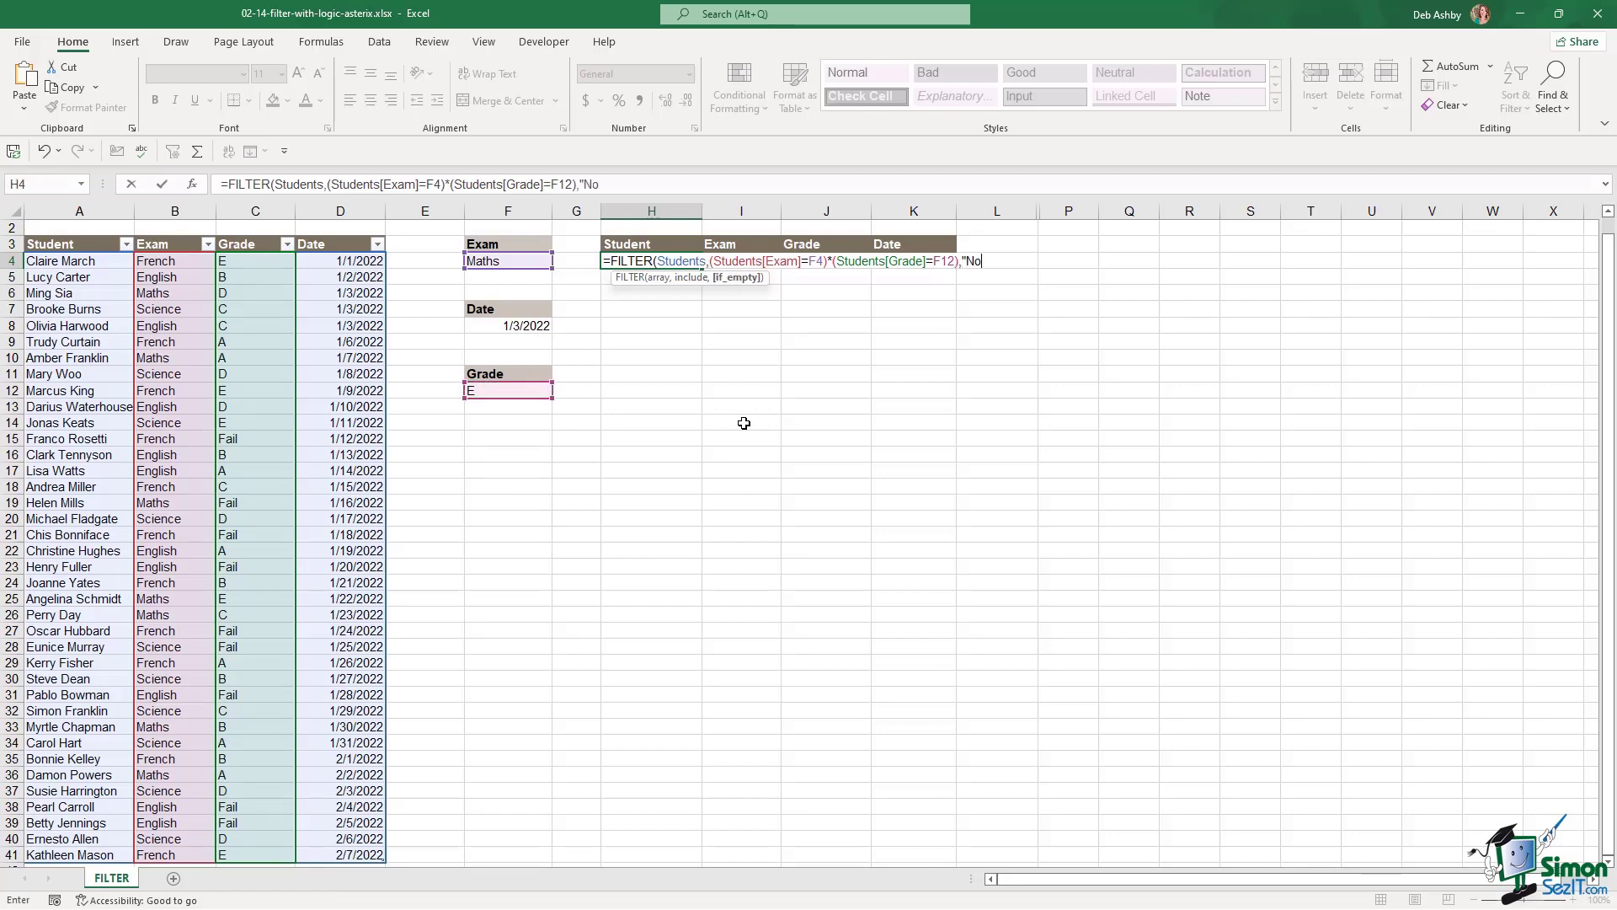
text(Records)
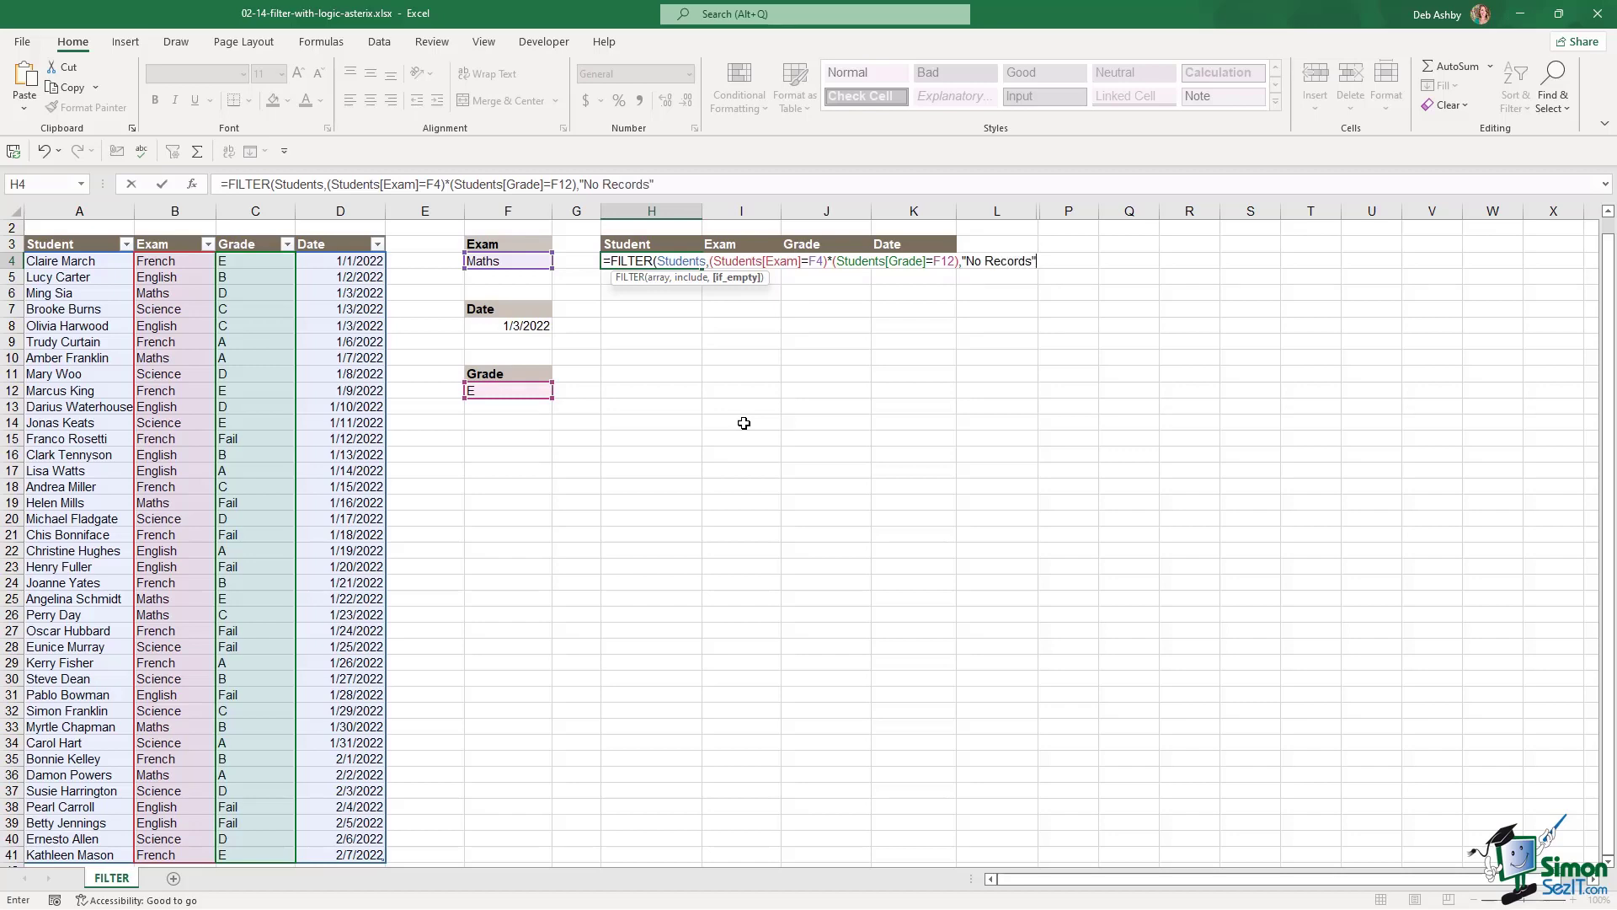
text())
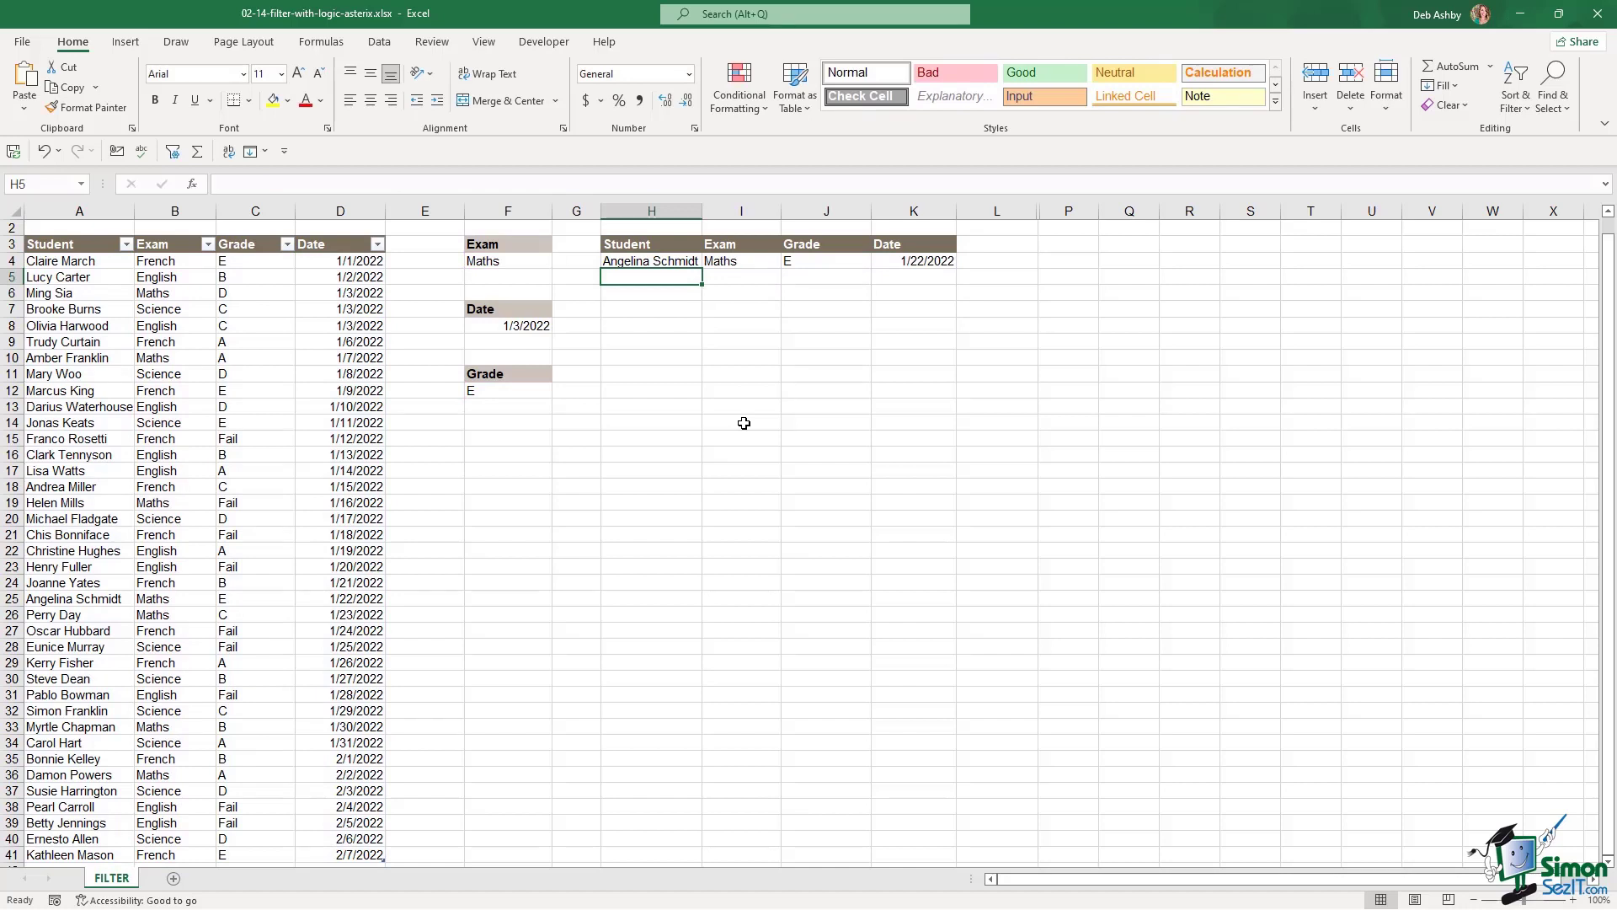
mouse_move(318, 516)
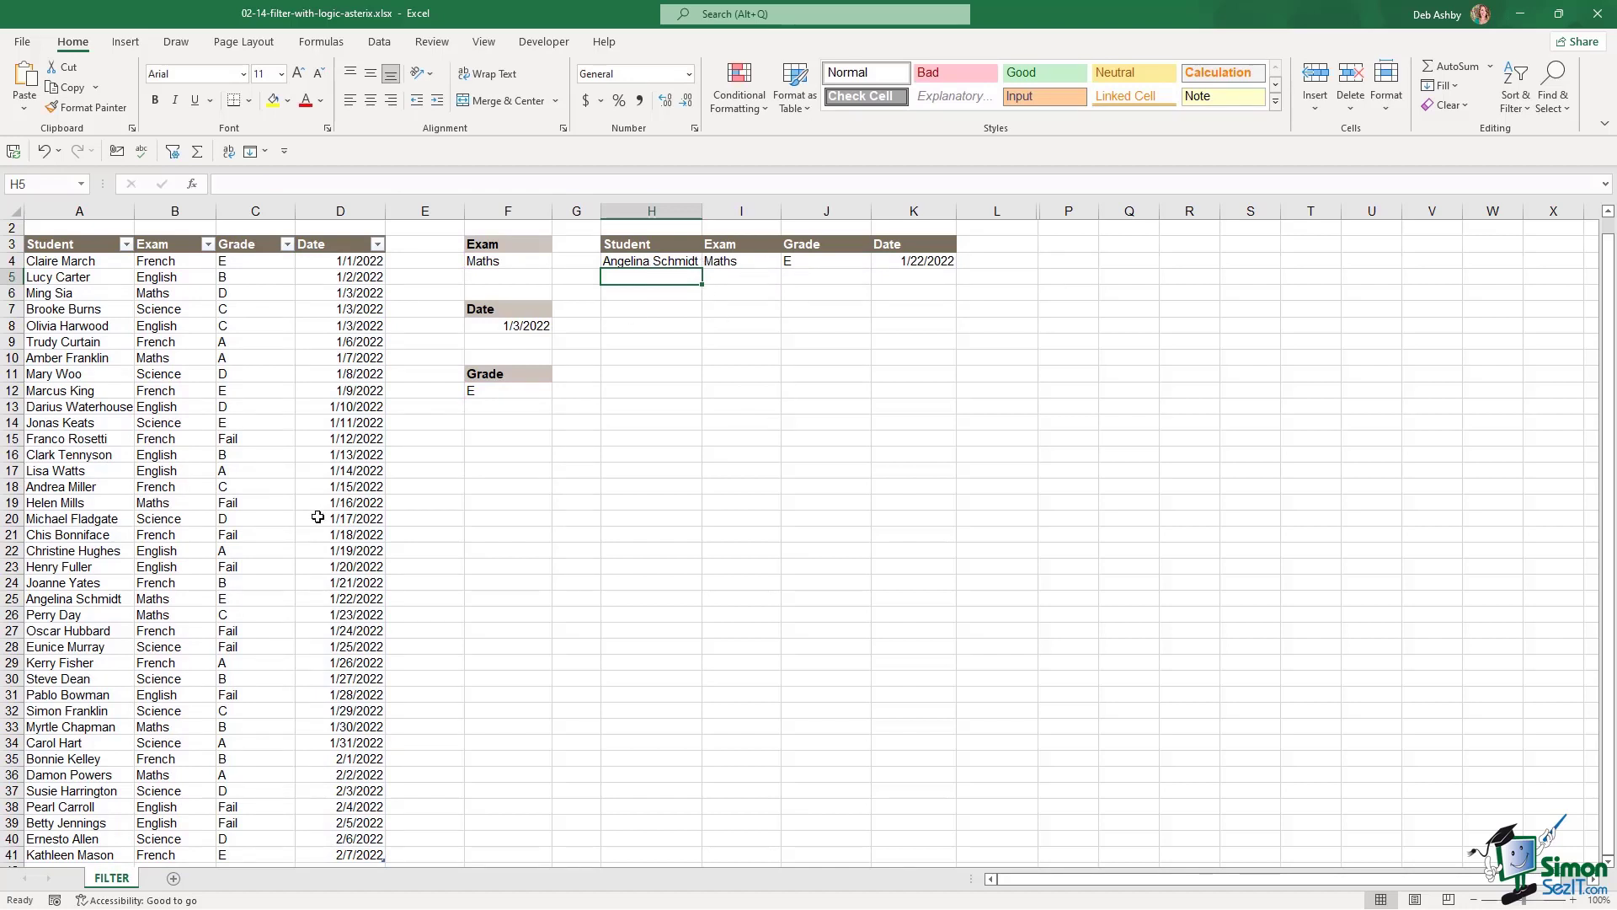
- Append student Deb Ashby, Maths, grade E with a date below the Students table
click(340, 518)
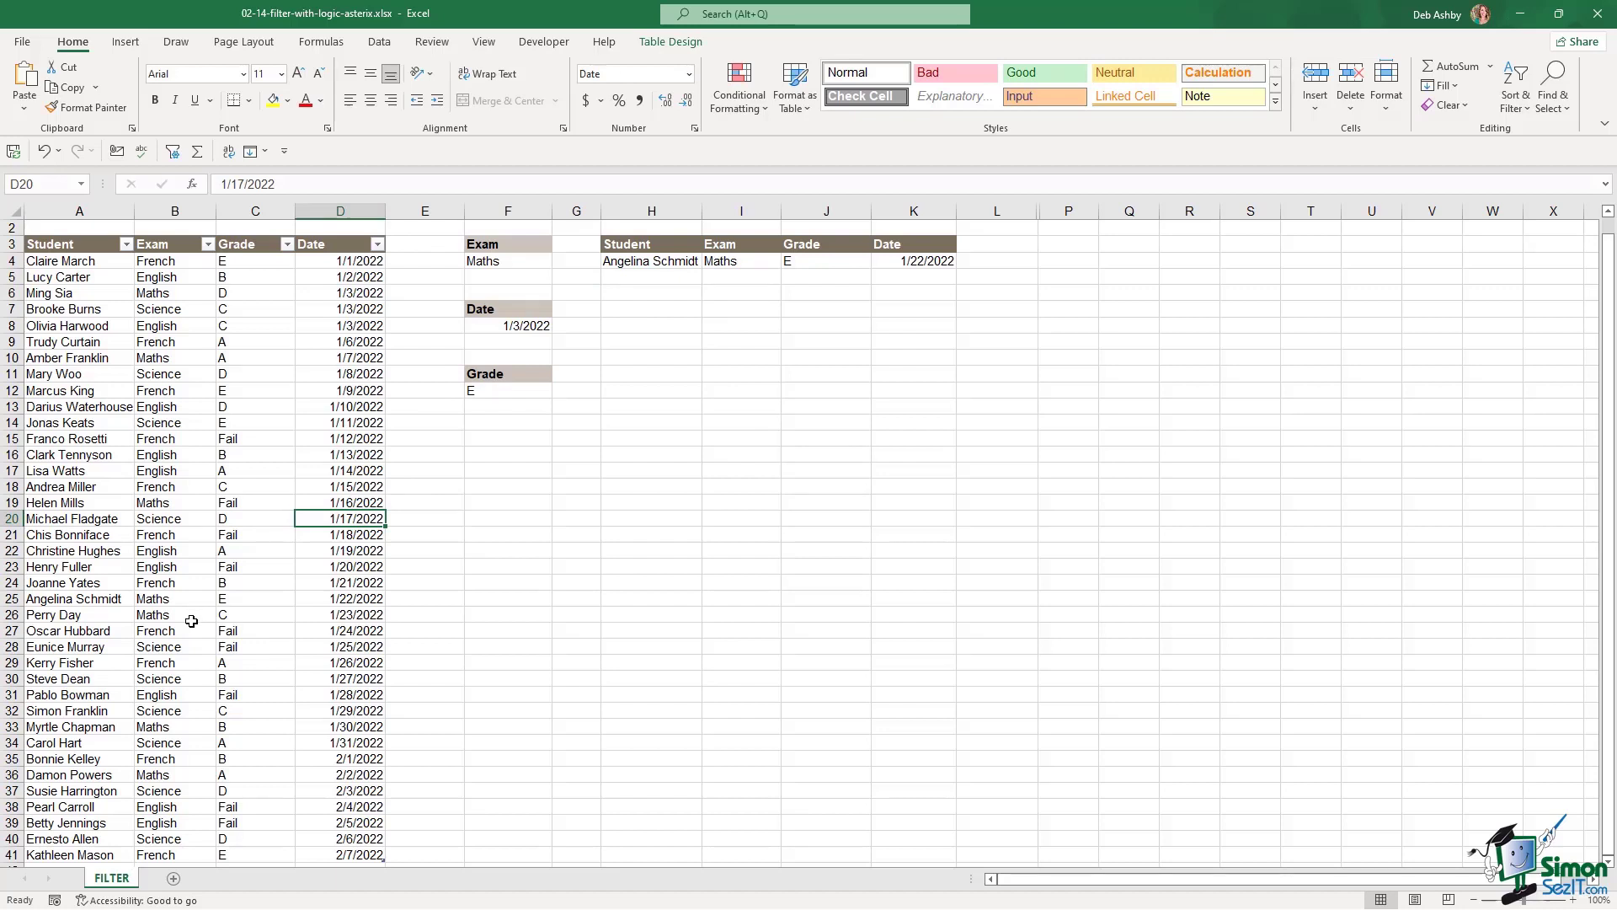
mouse_move(739, 289)
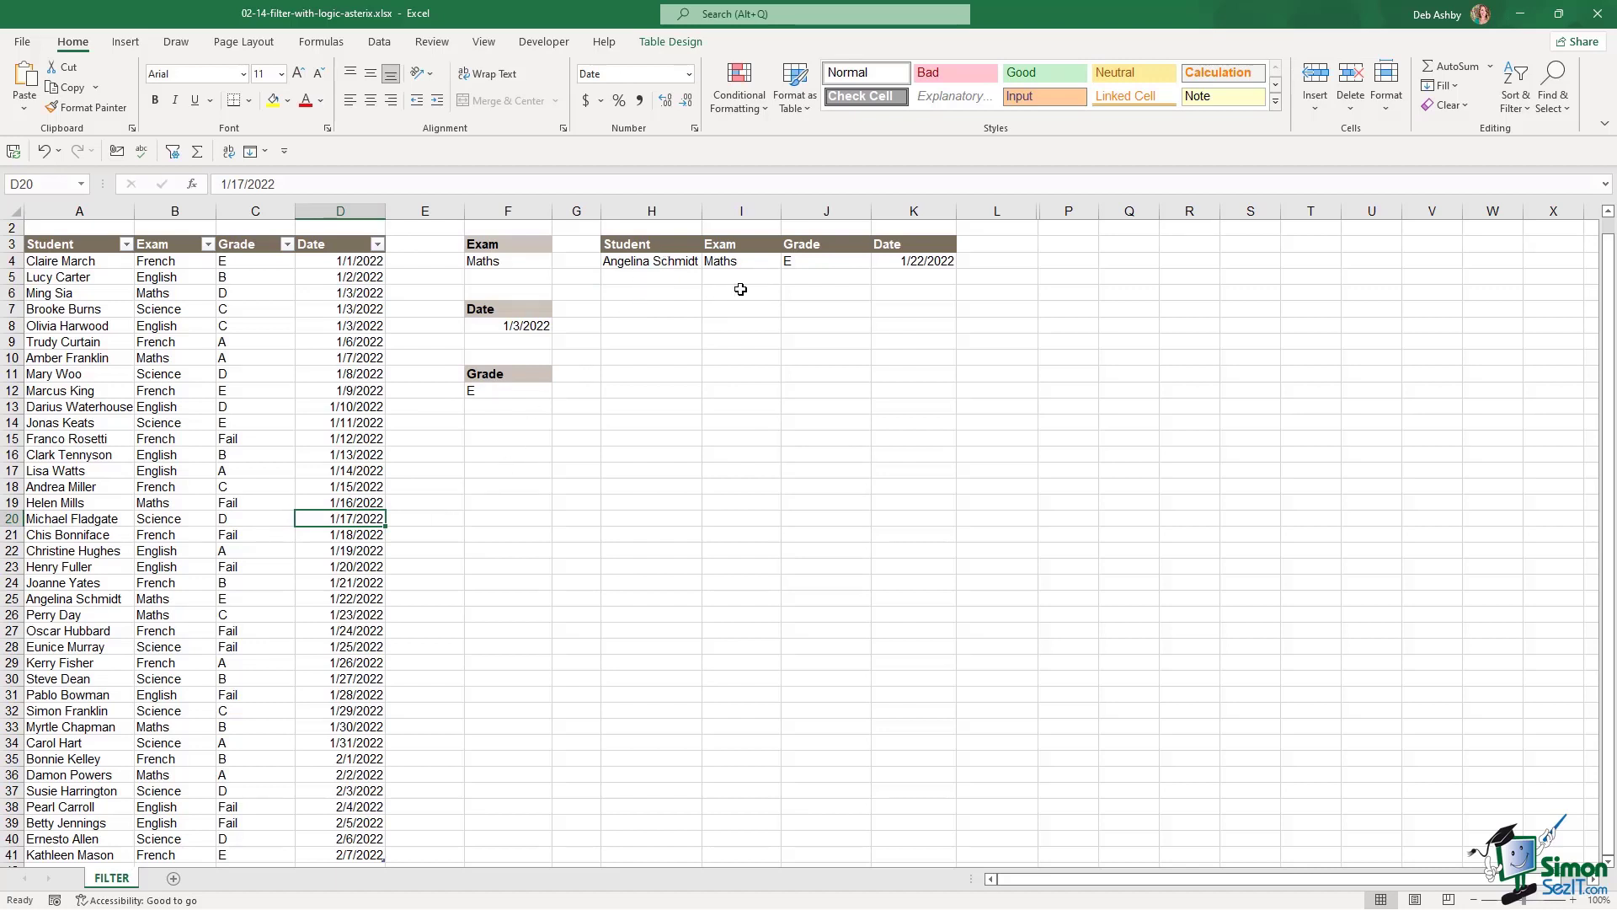
mouse_move(684, 353)
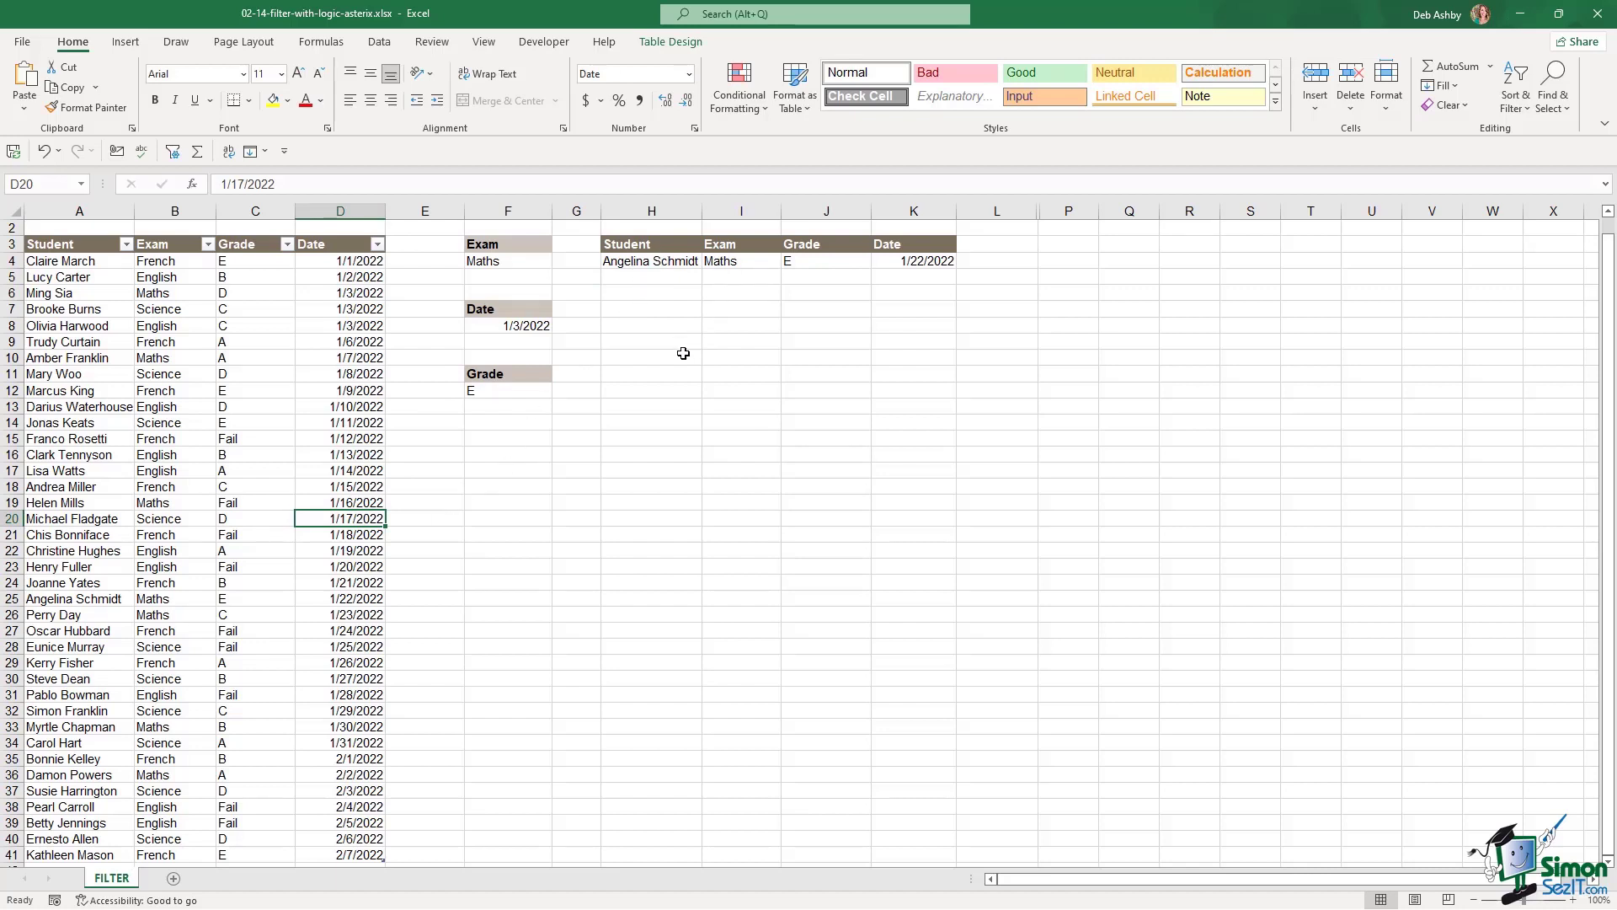
mouse_move(517, 289)
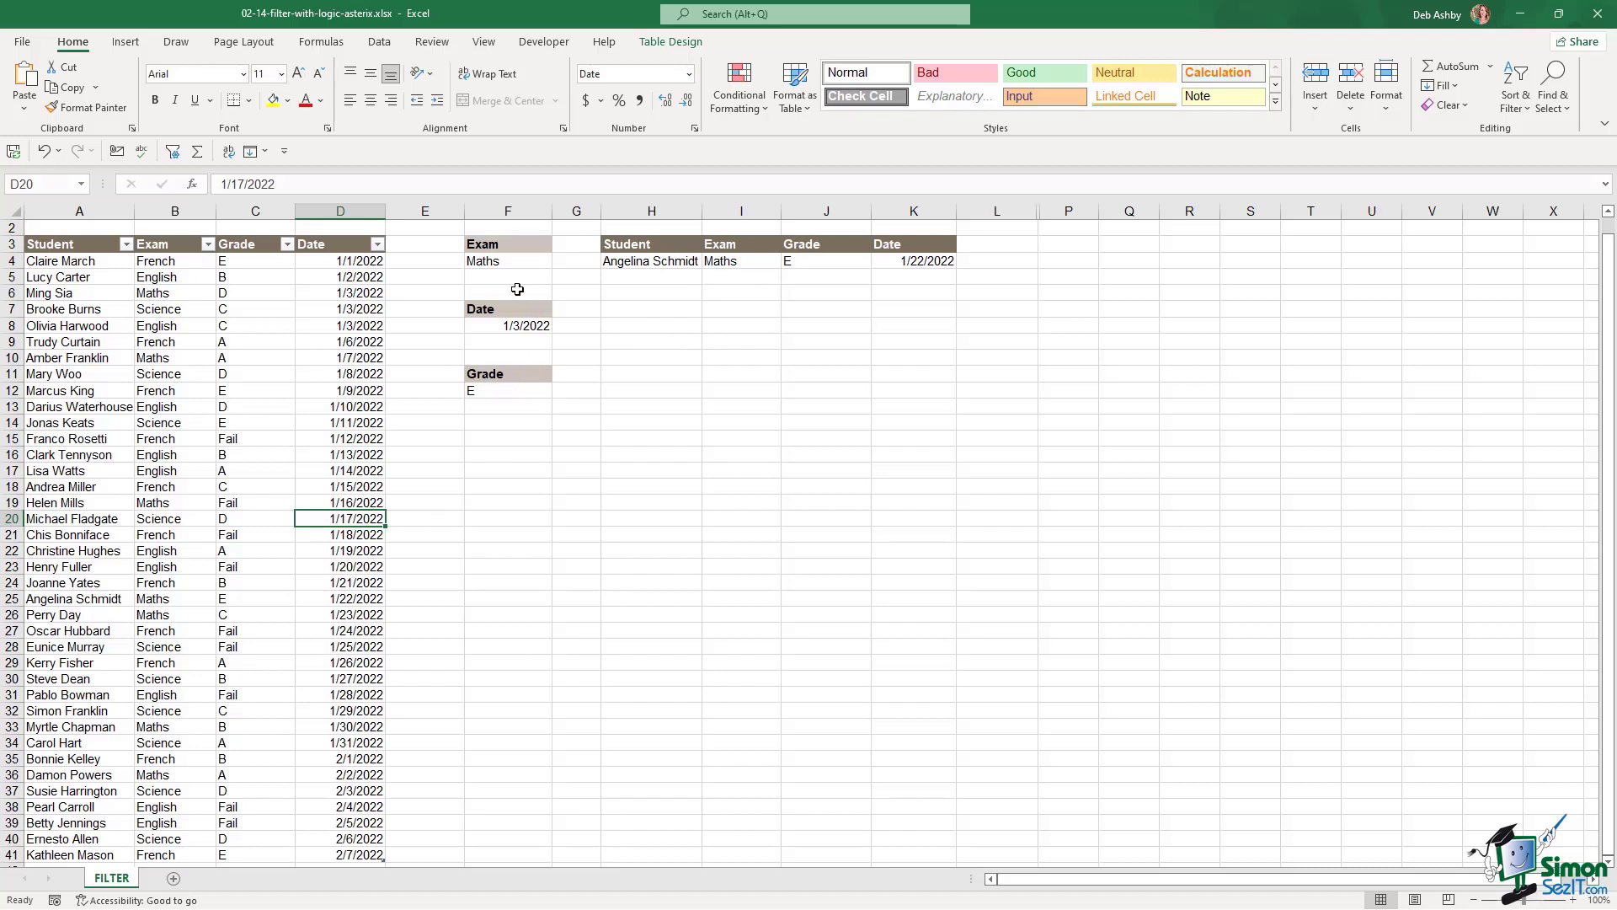
mouse_move(520, 339)
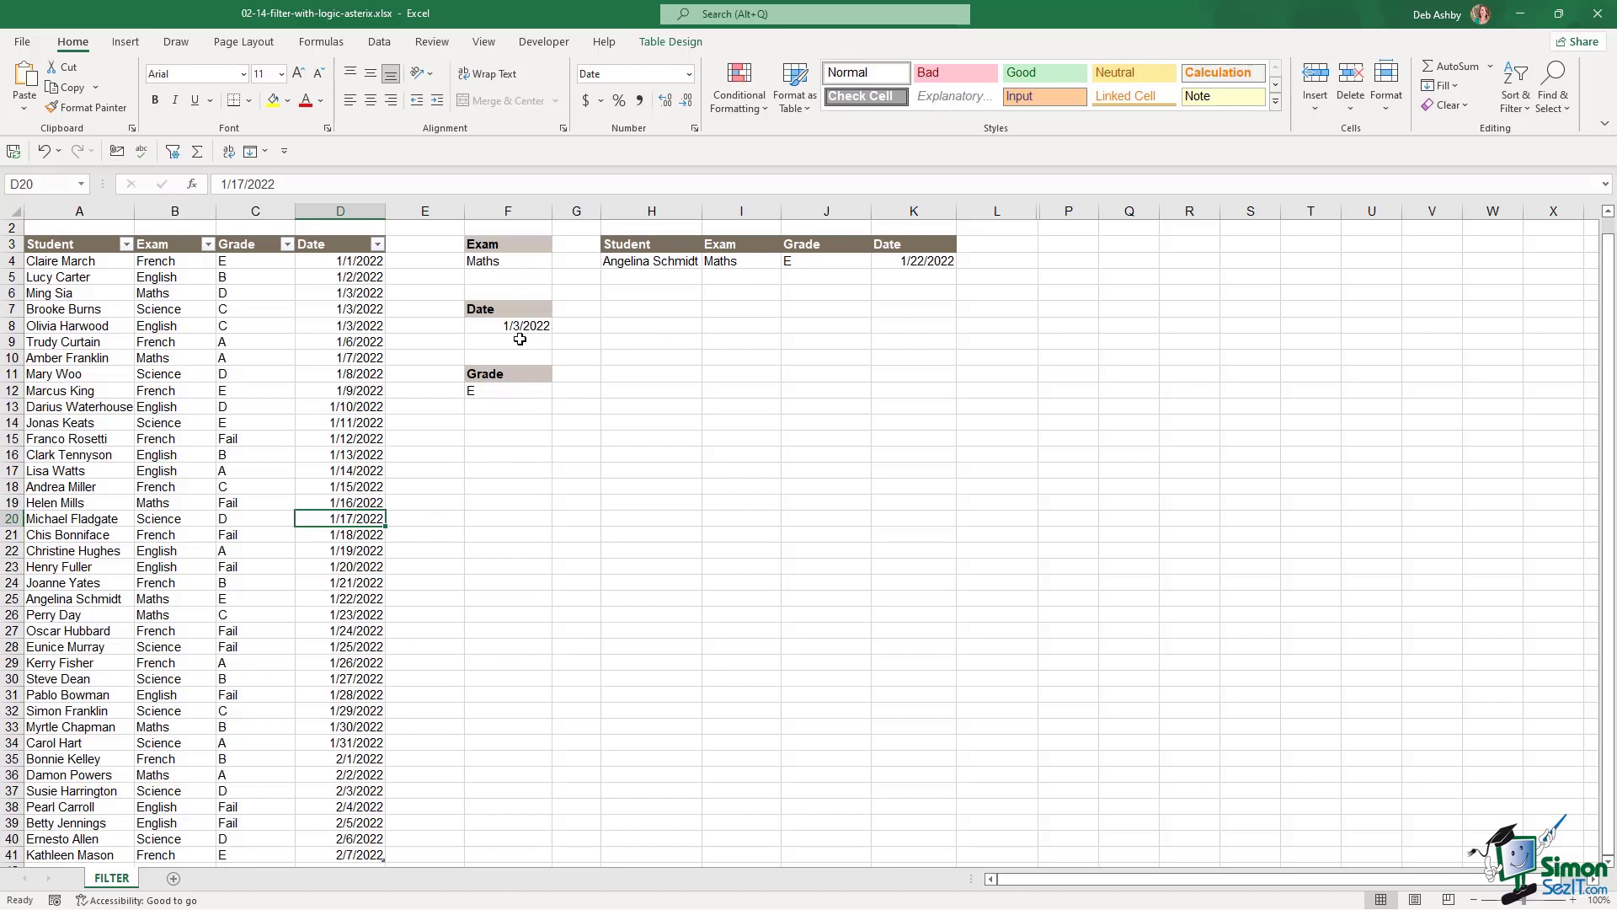
mouse_move(658, 253)
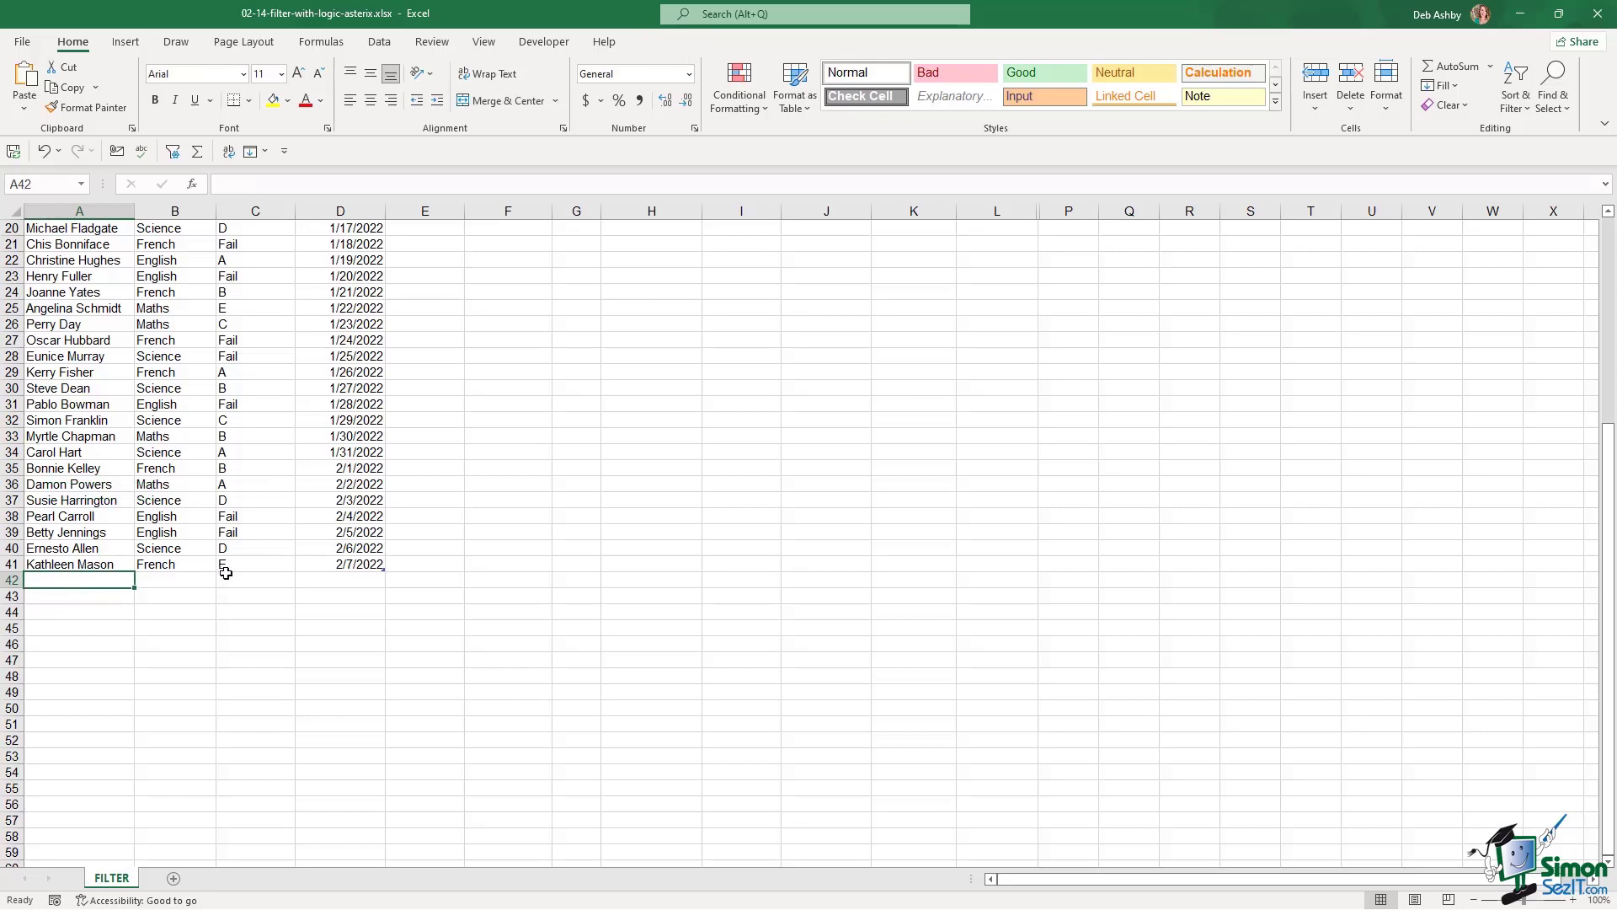
text(Deb Ashby)
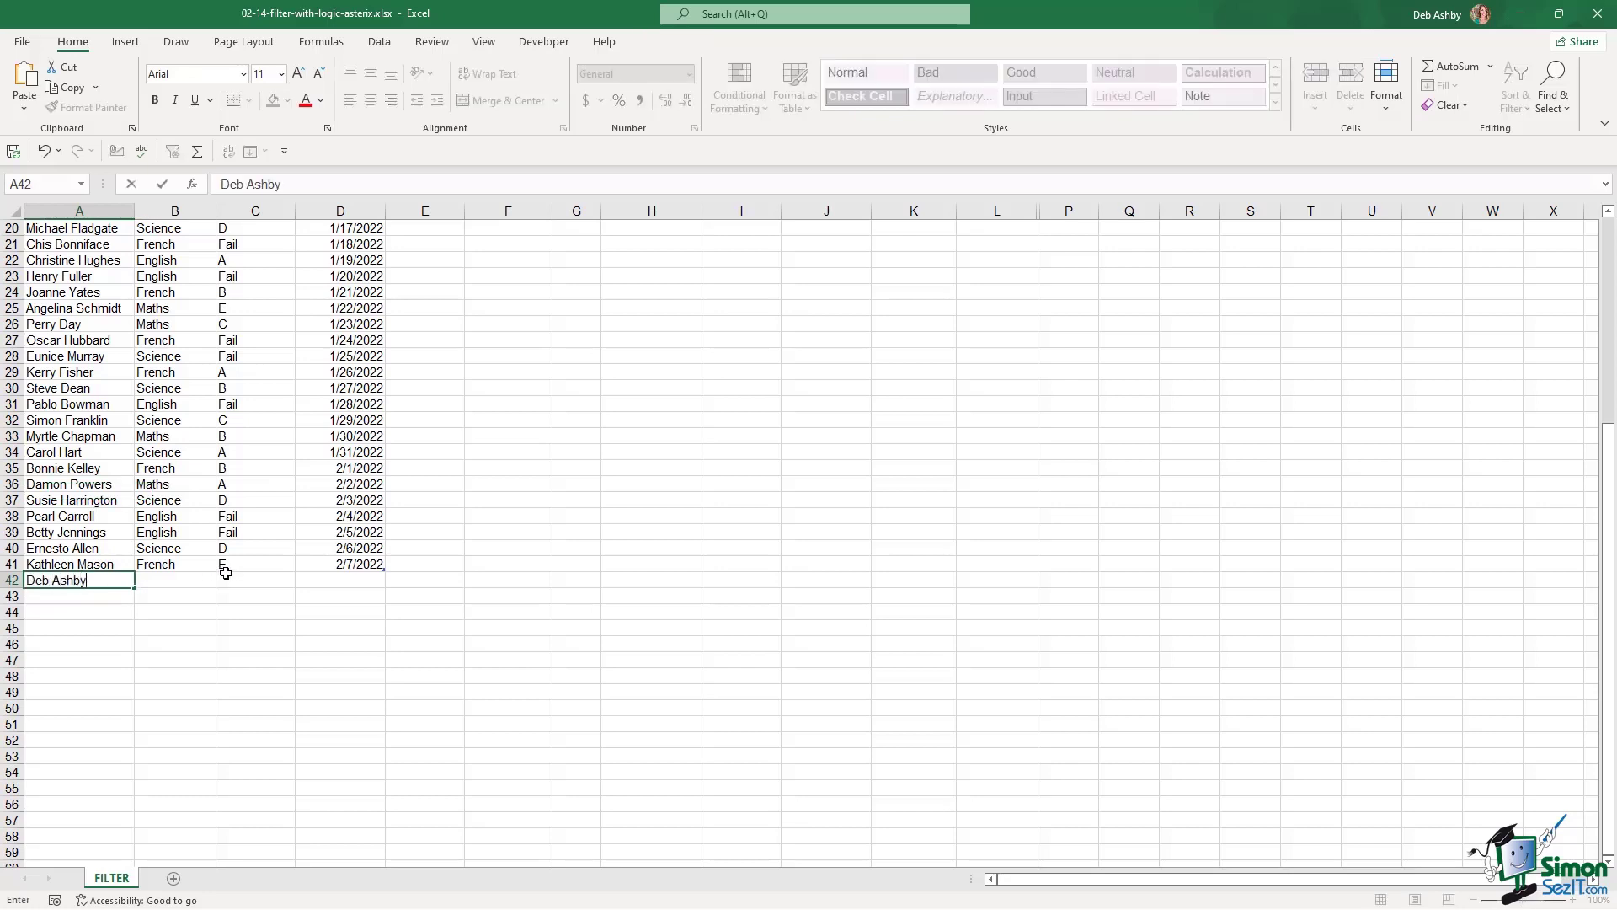
text(Maths)
click(255, 580)
text(E)
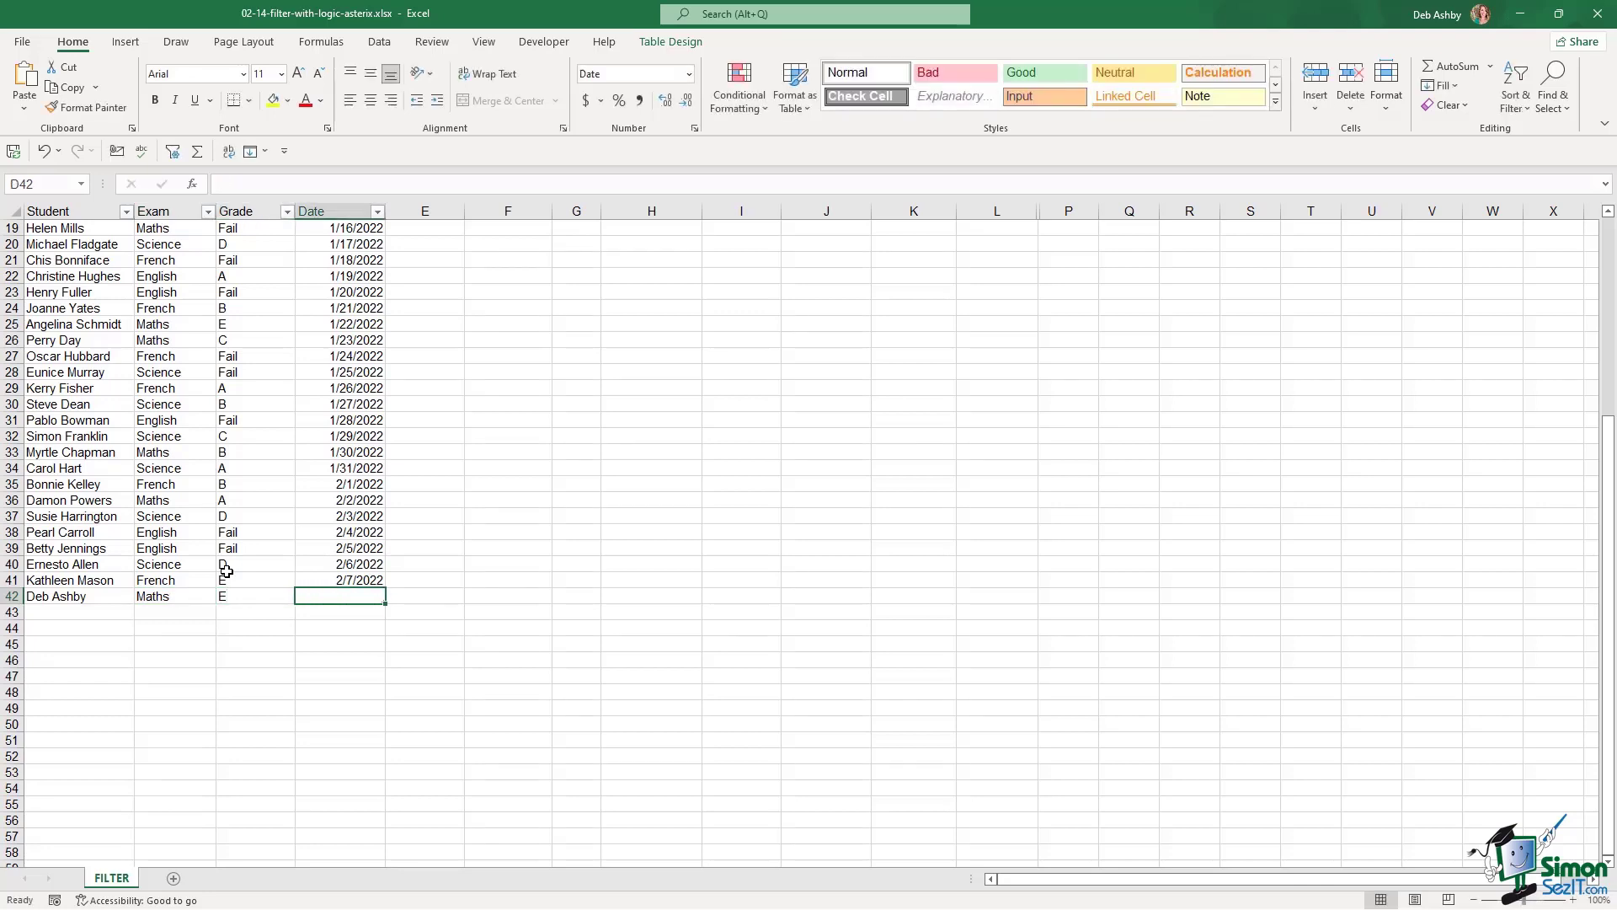
text(2/)
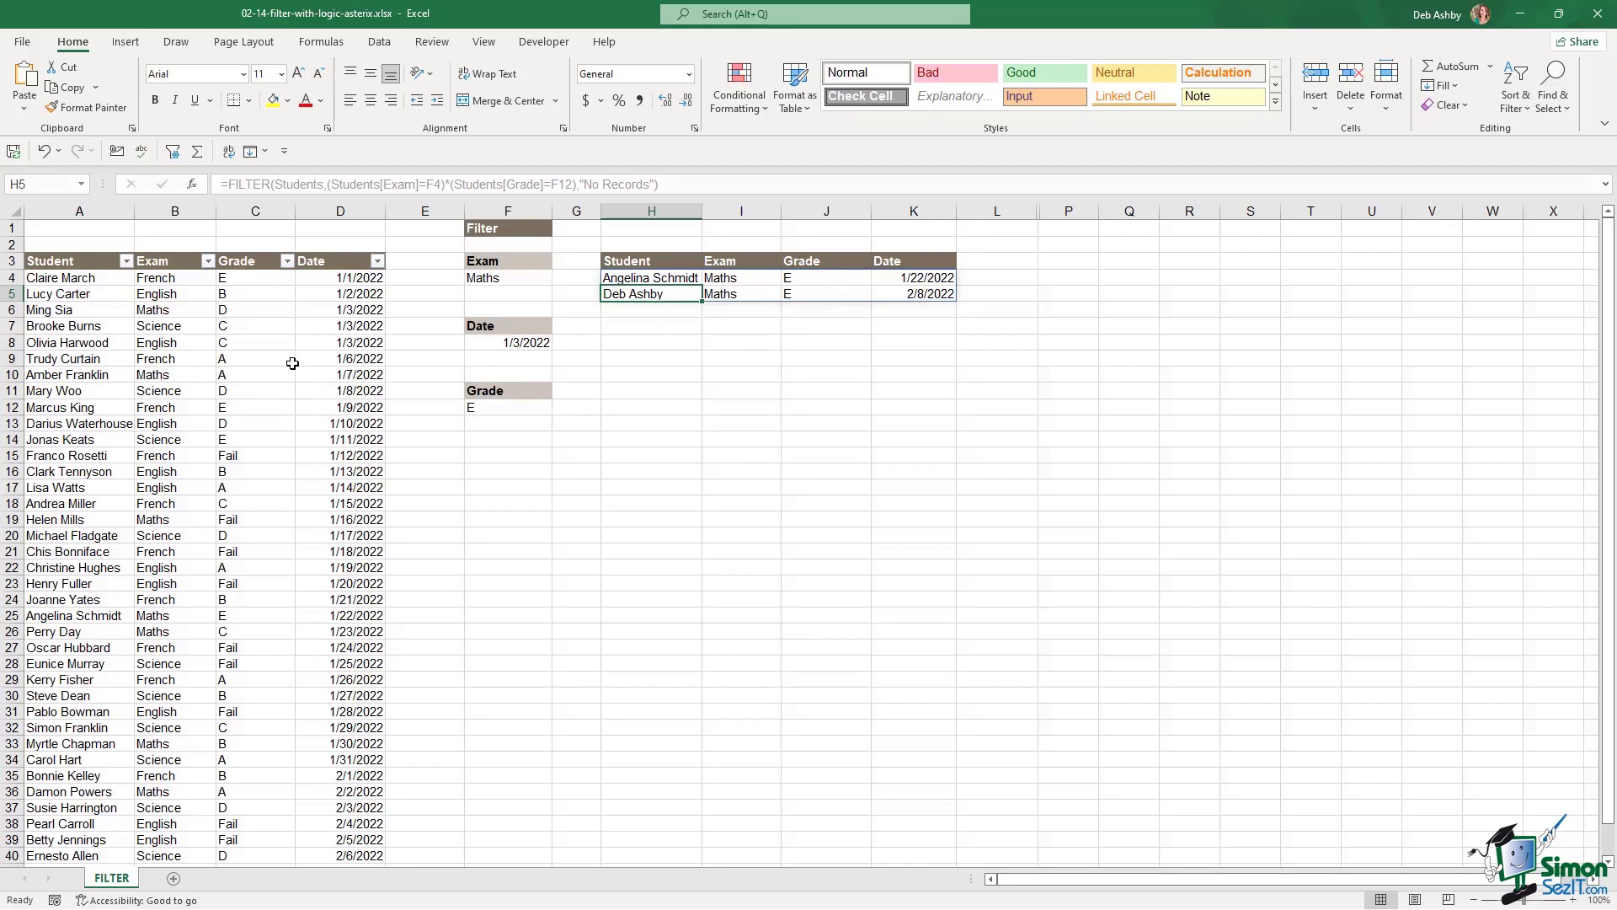
mouse_move(245, 368)
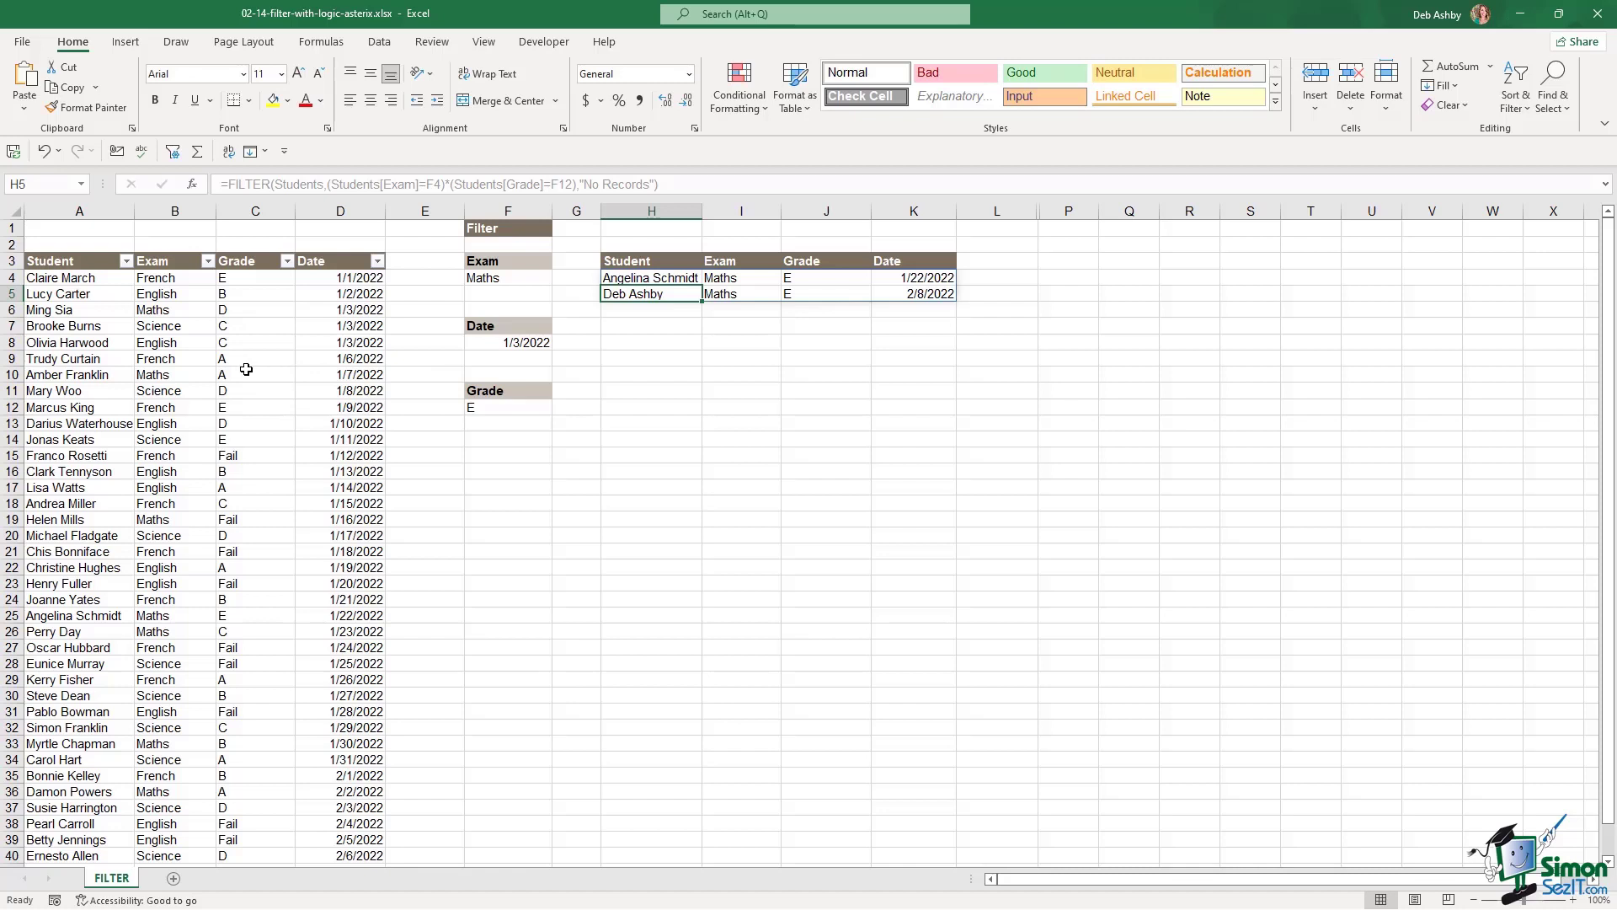